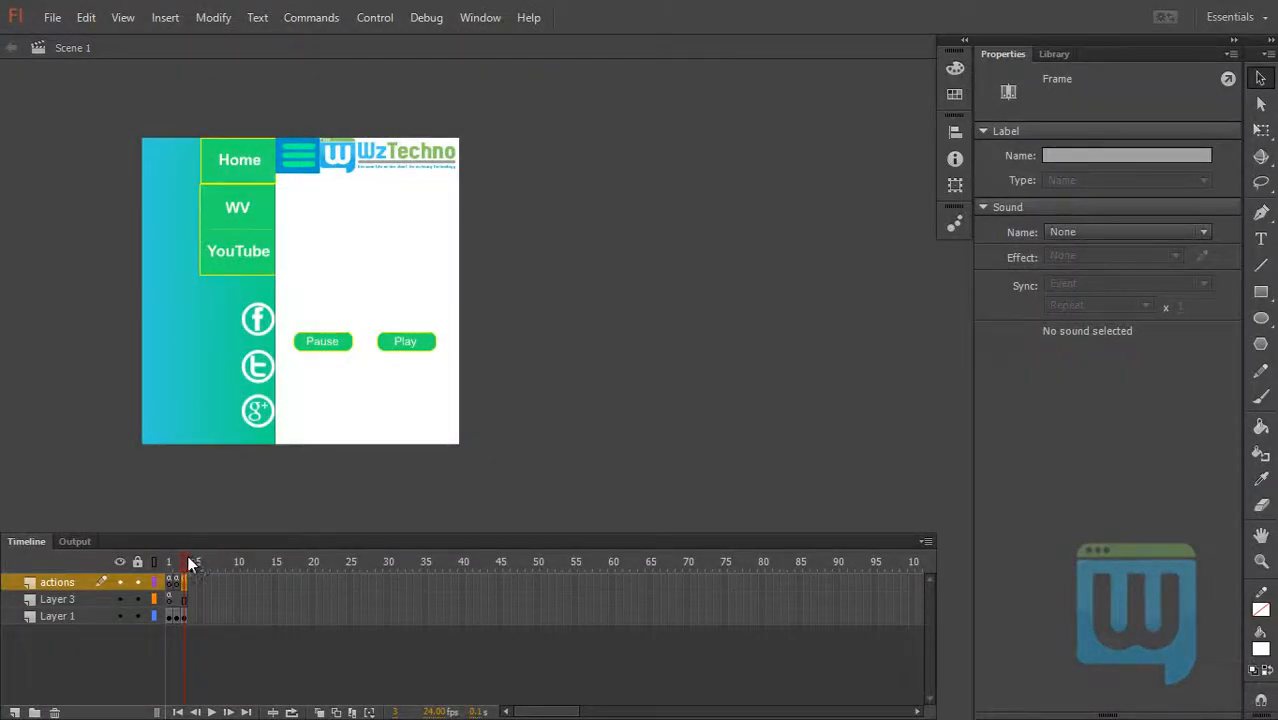
- Create a new blank AIR for Android document (480×800) named Untitled-1
click(170, 562)
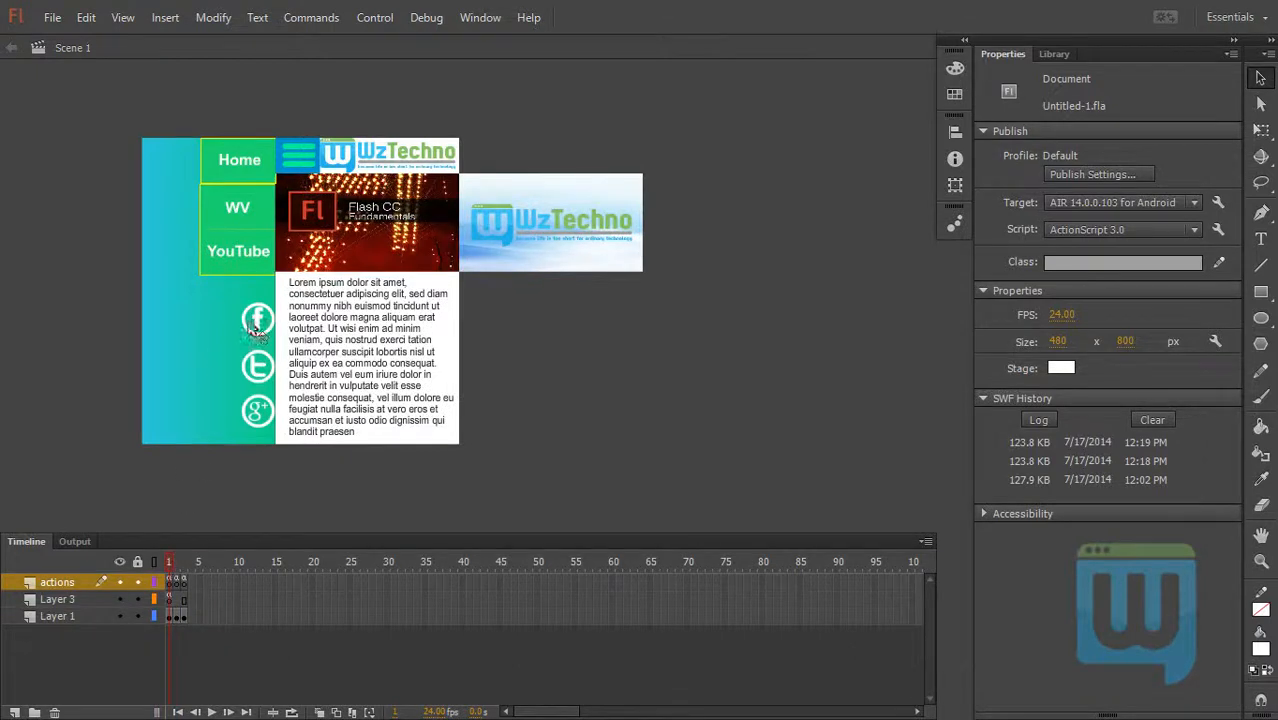
mouse_move(336, 156)
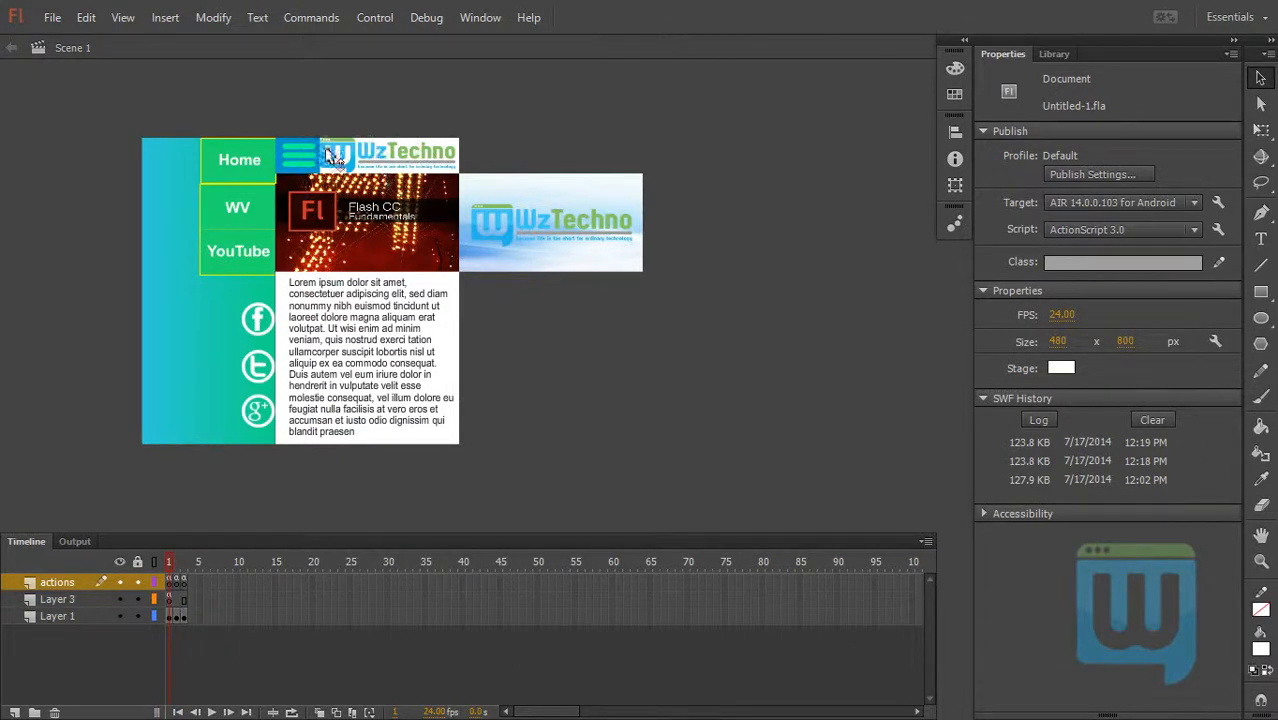
mouse_move(284, 316)
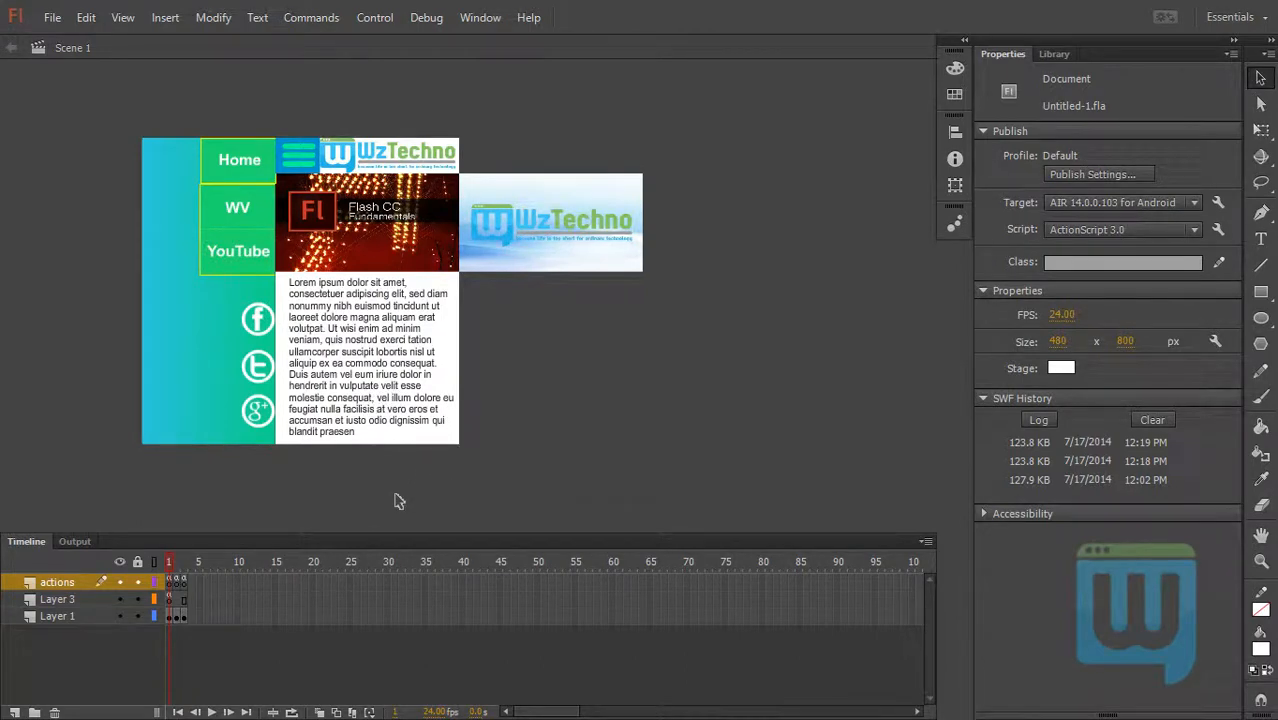
click(52, 16)
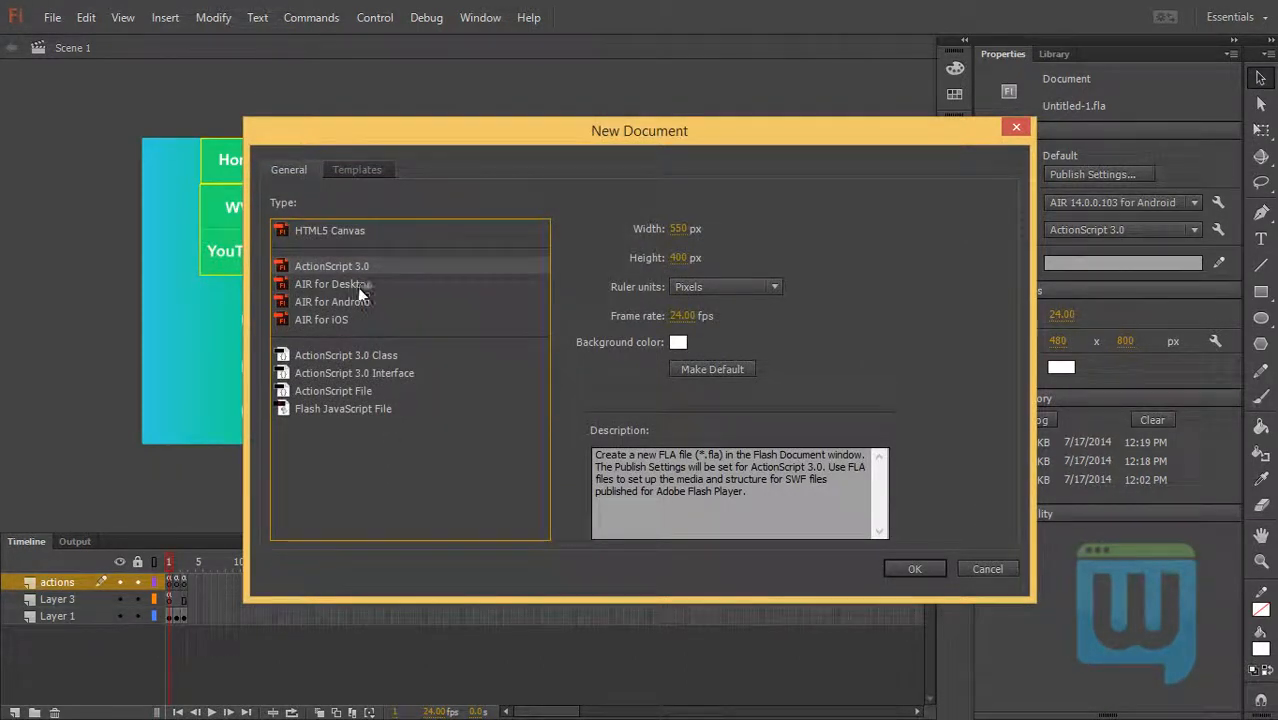
click(912, 568)
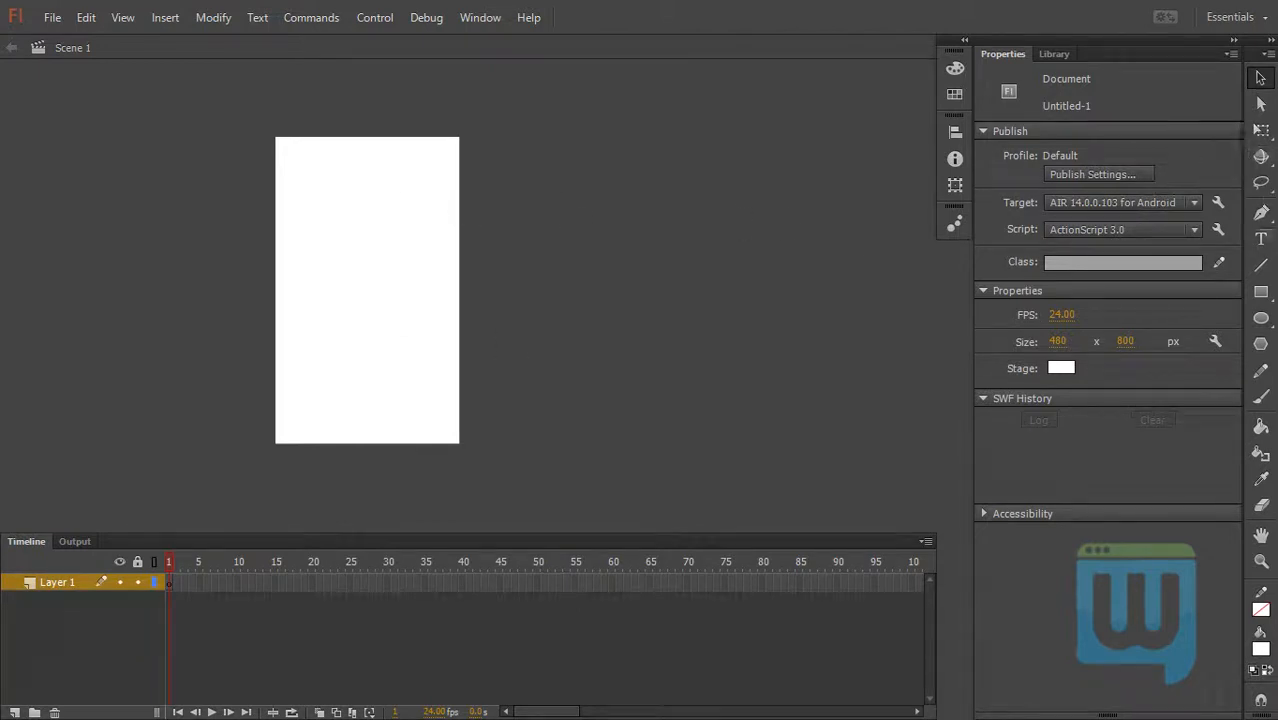
- Set the fill to a linear gradient and make its right stop teal blue
click(1260, 292)
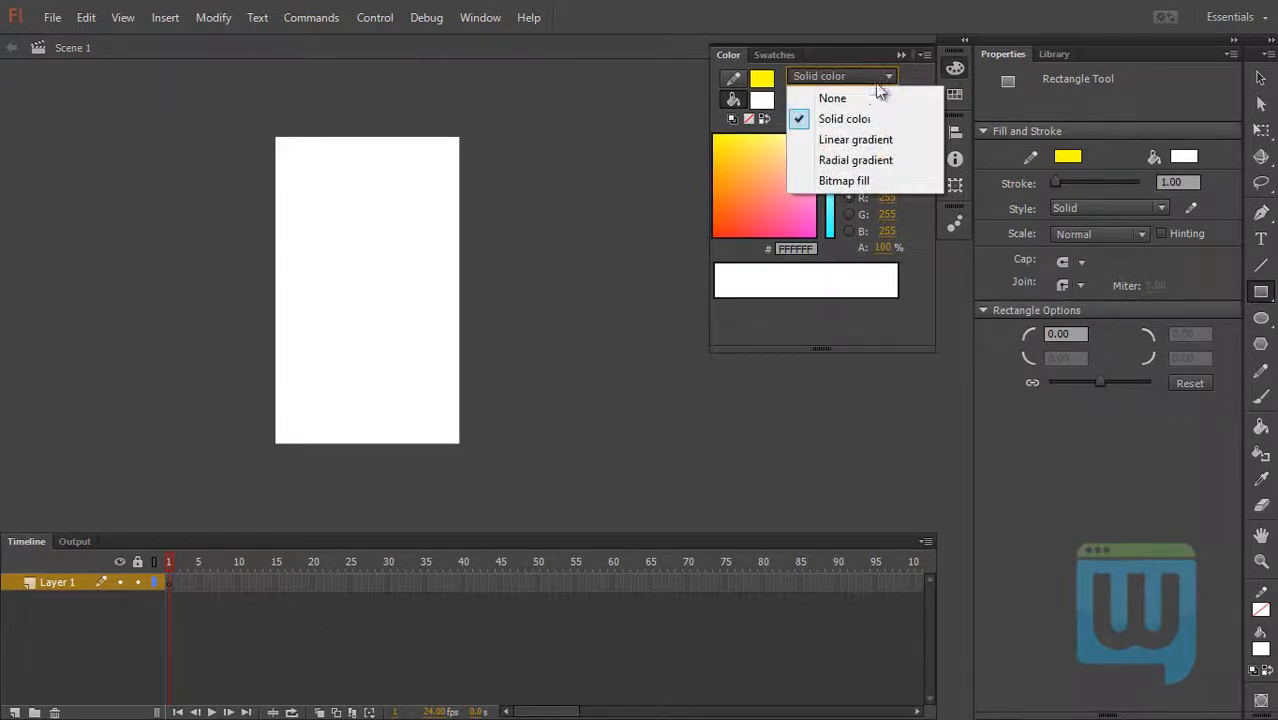
mouse_move(856, 140)
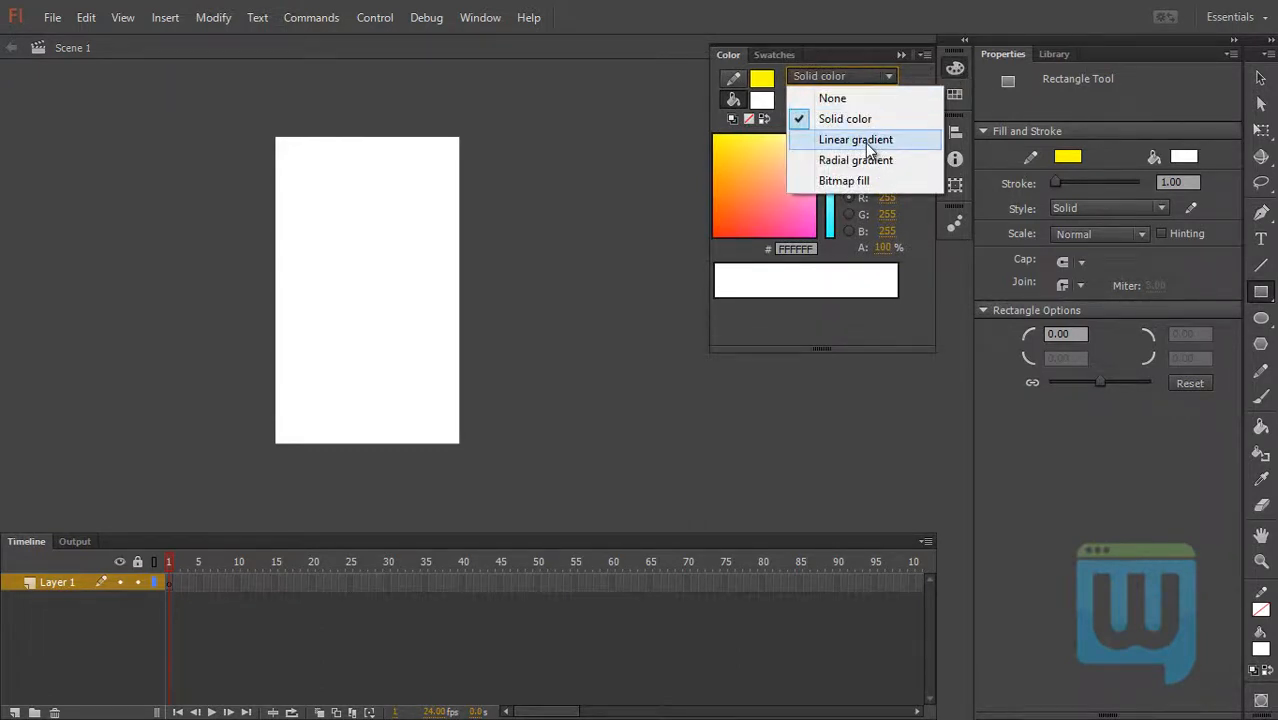
click(856, 140)
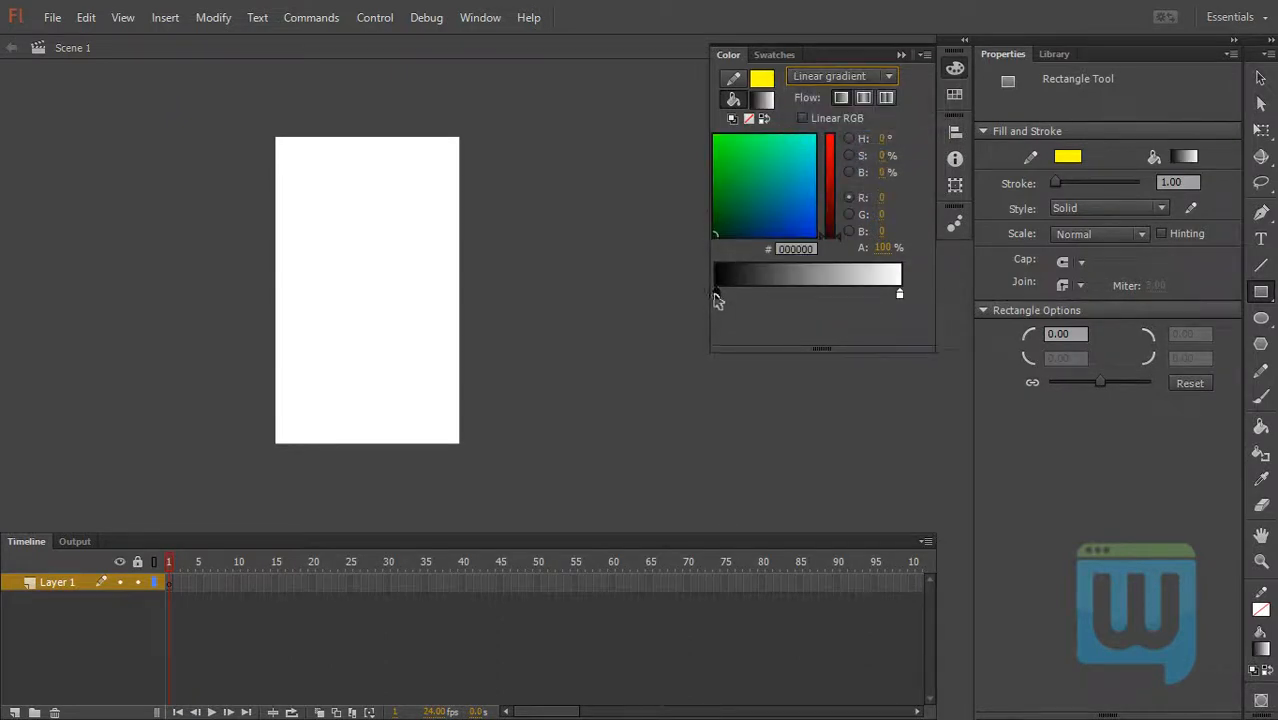
click(722, 148)
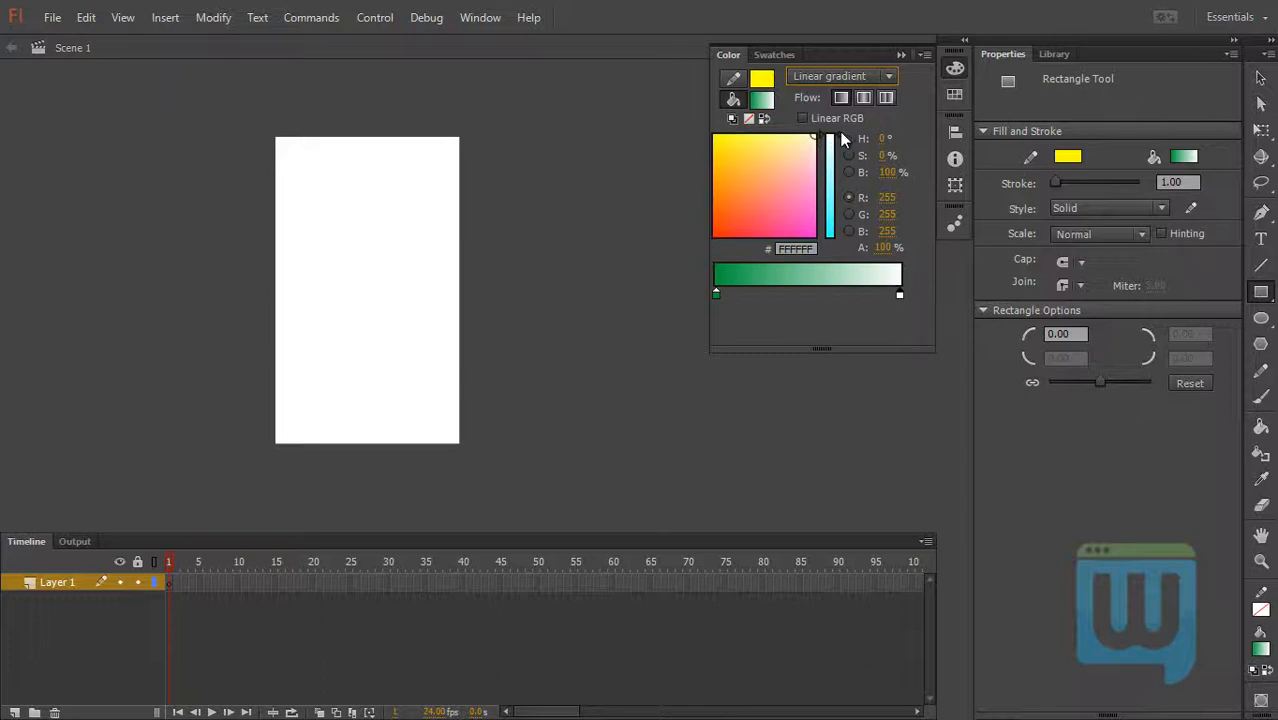
click(804, 142)
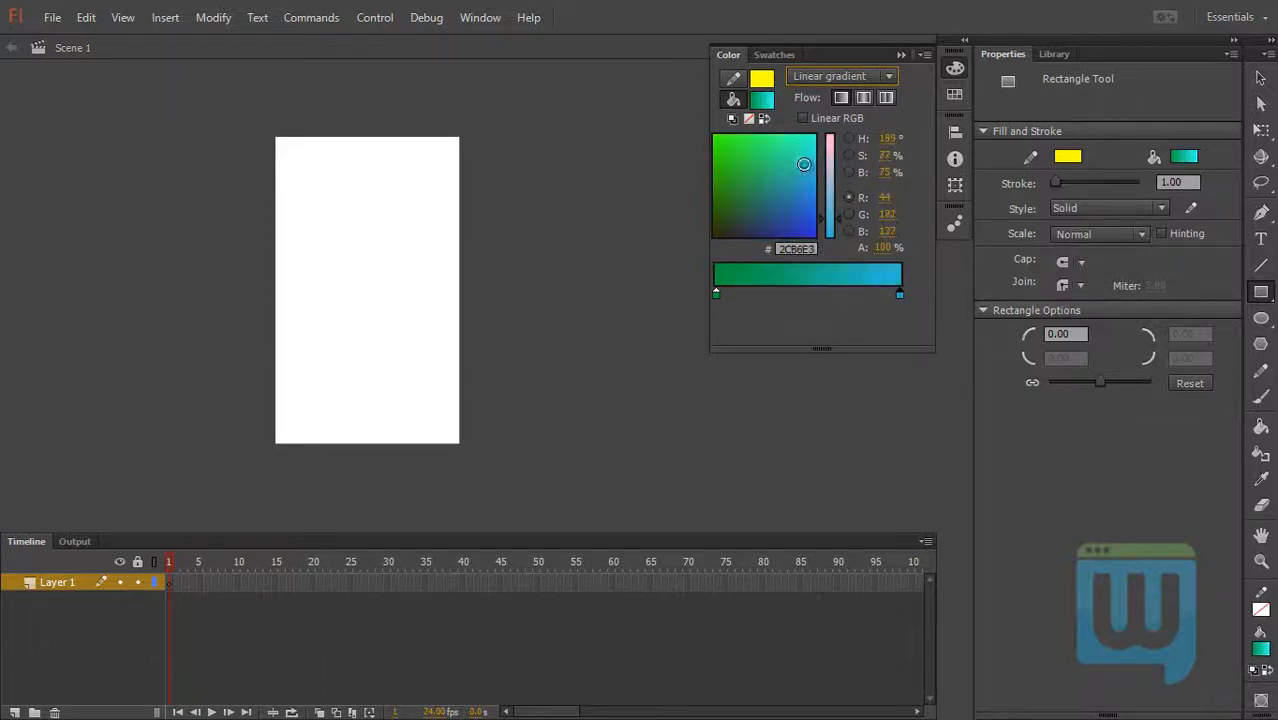
click(802, 162)
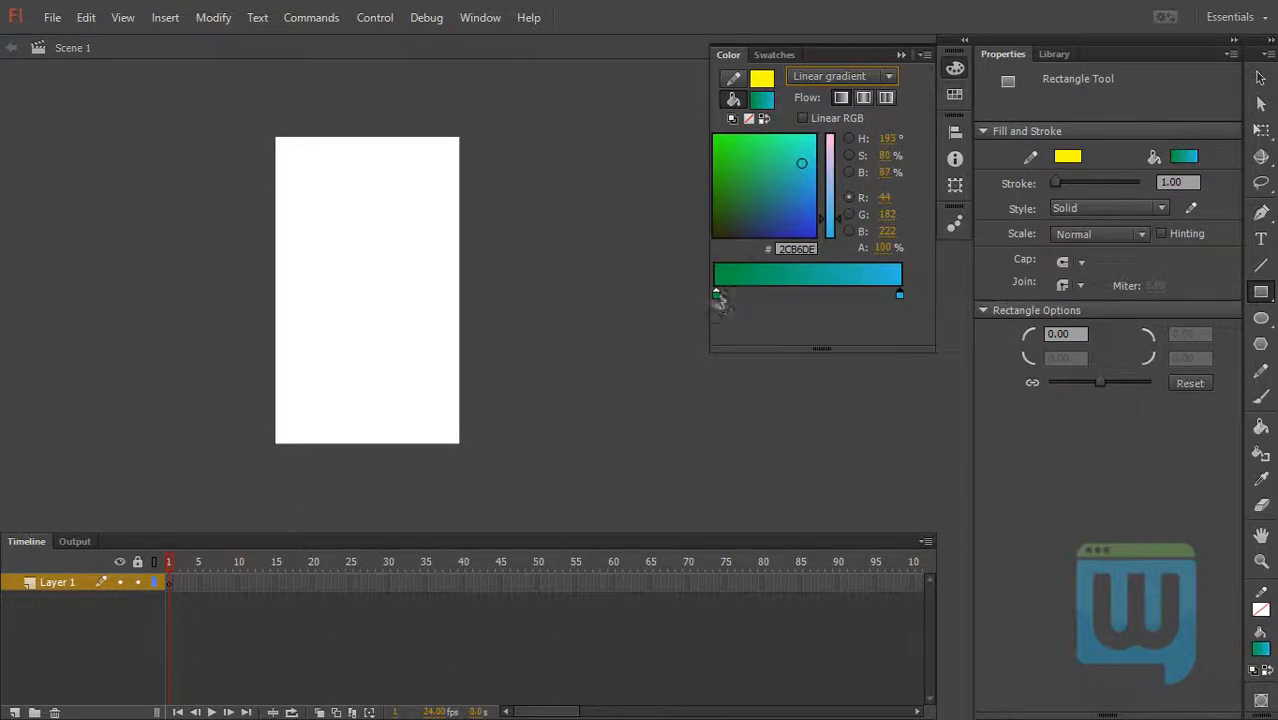
- Make the gradient's left stop green and fine-tune its shade
click(760, 158)
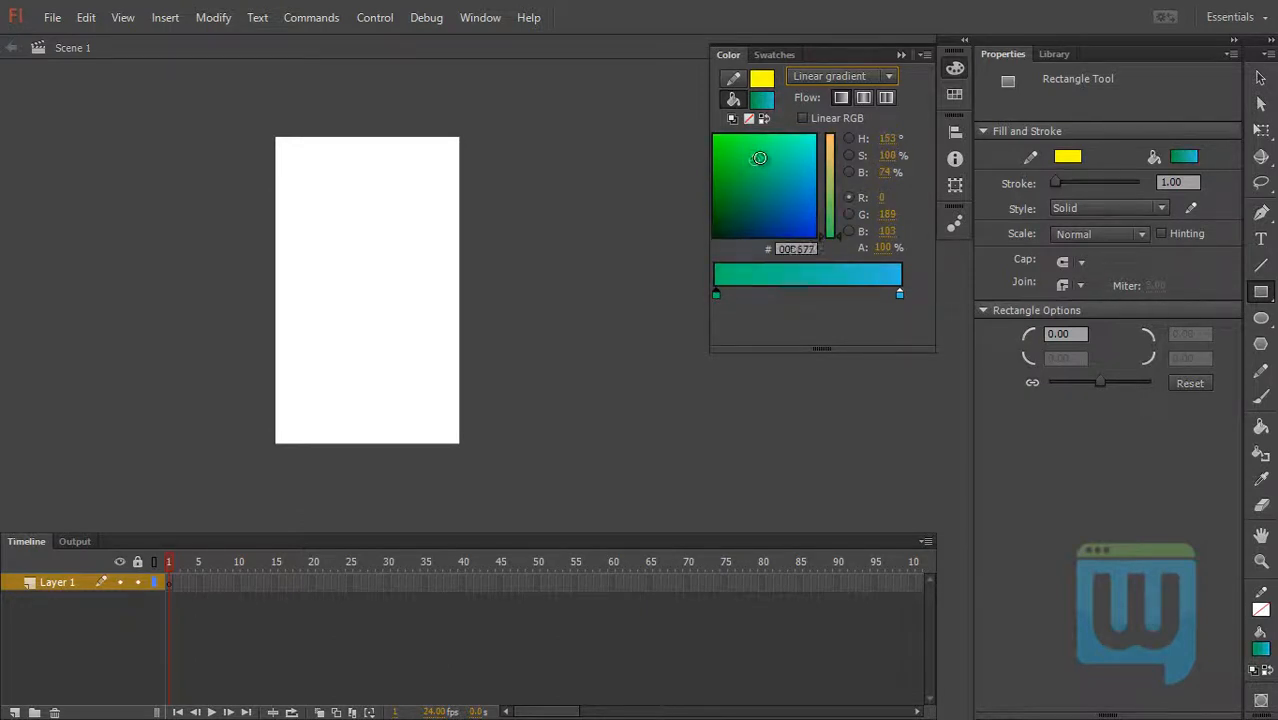
click(776, 144)
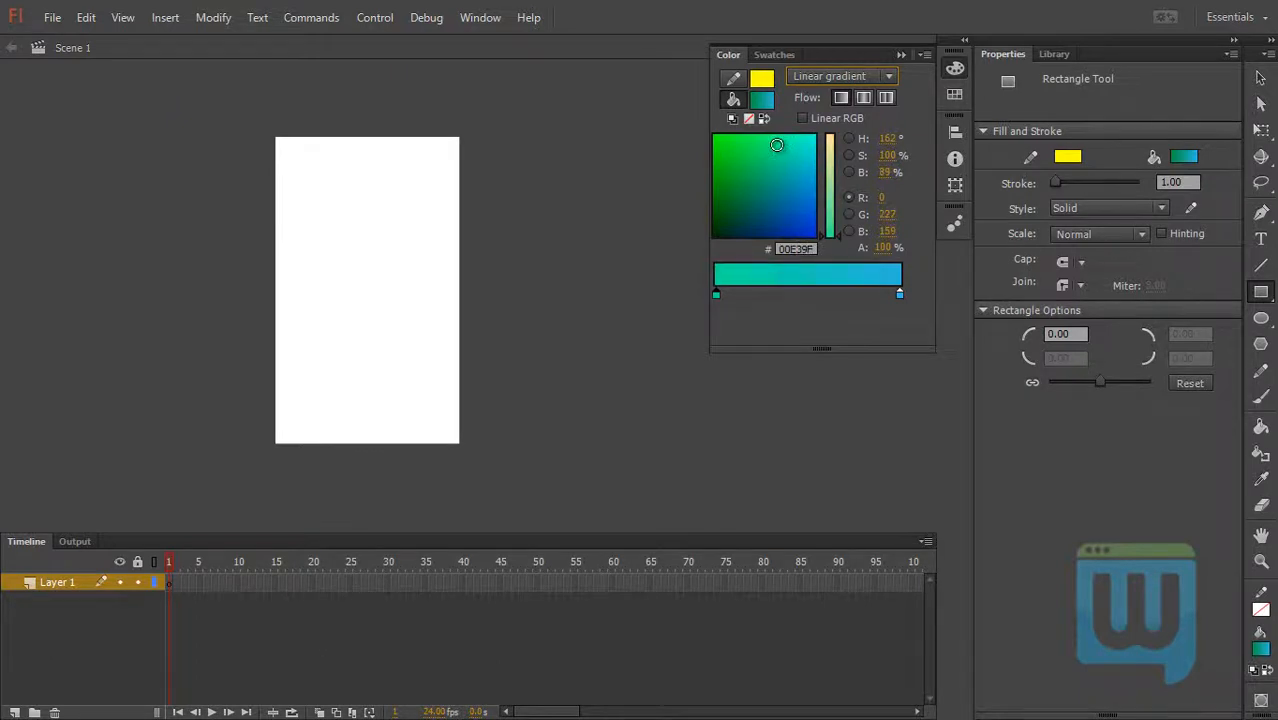
click(744, 146)
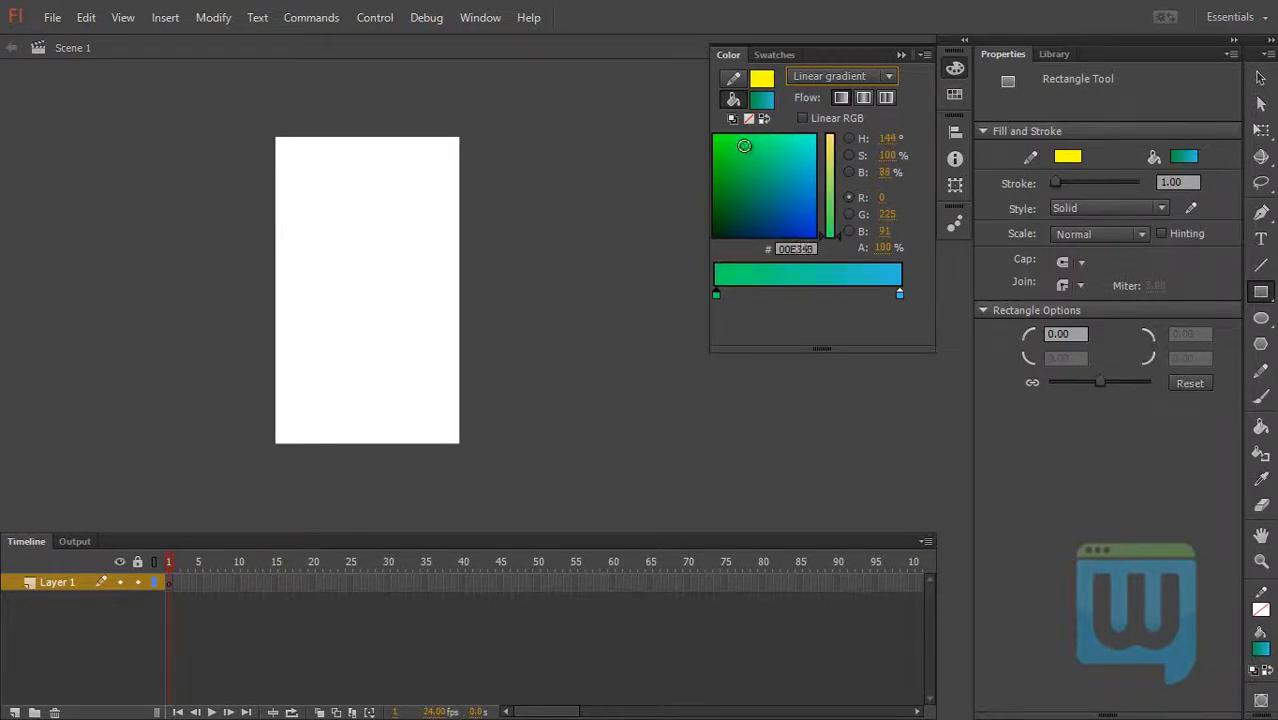
drag(832, 204, 832, 200)
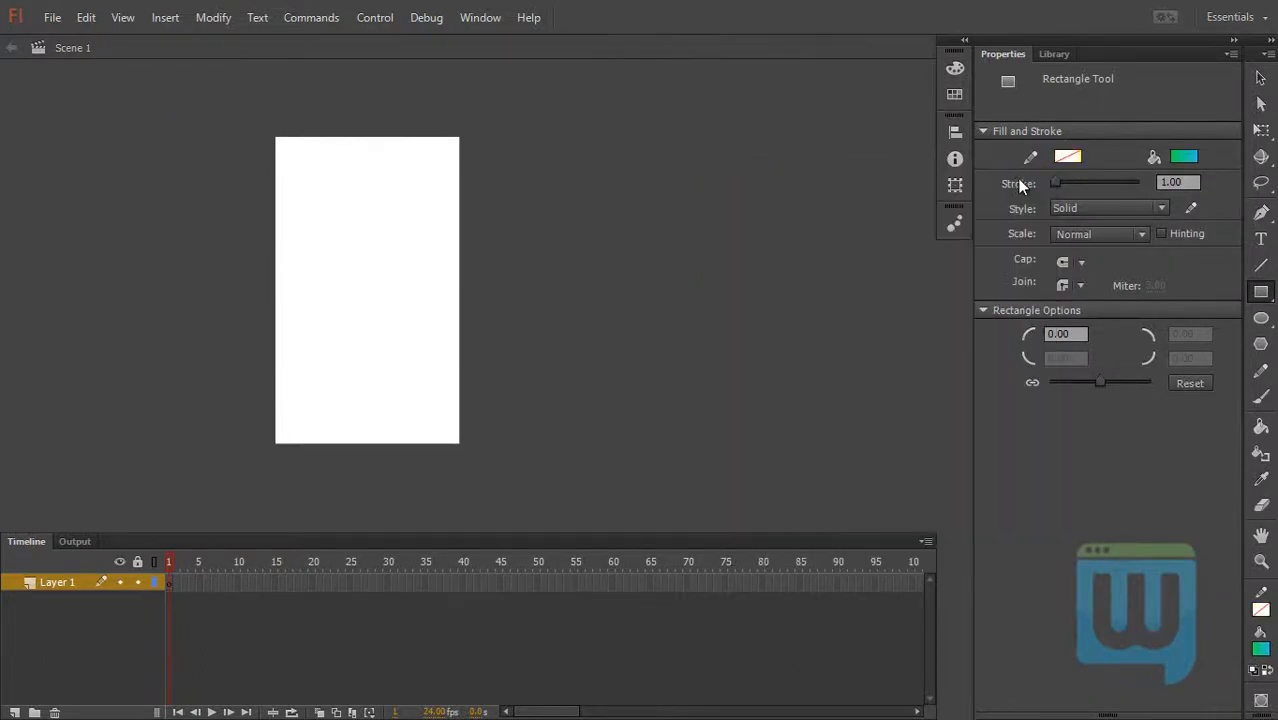
mouse_move(300, 136)
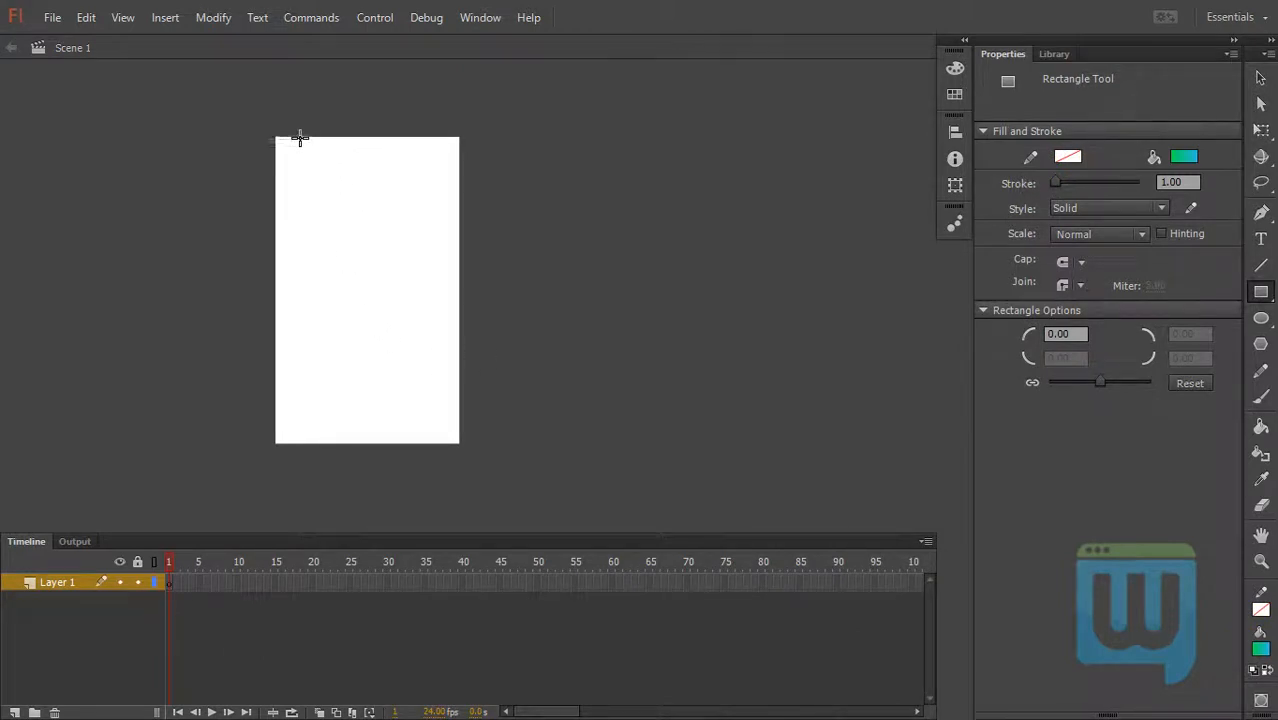
- Draw the gradient rectangle and size it to about 335×800 along the stage's left edge
drag(300, 136, 426, 434)
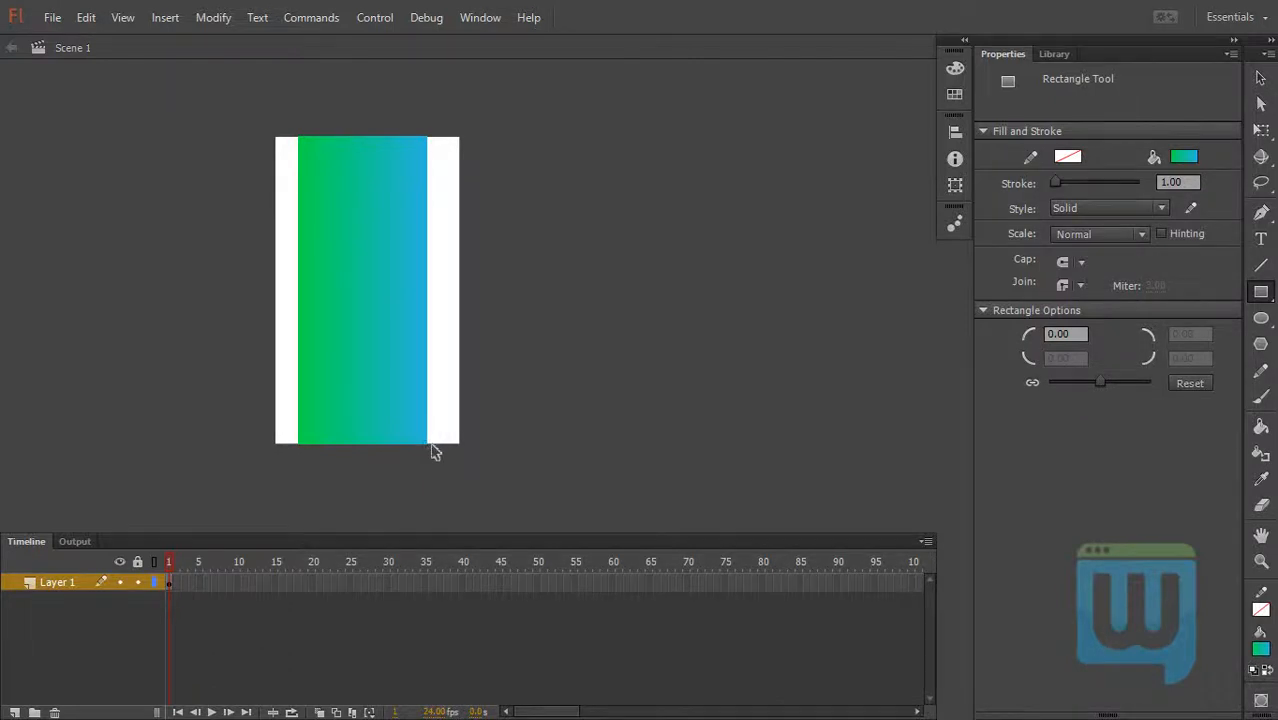
click(360, 290)
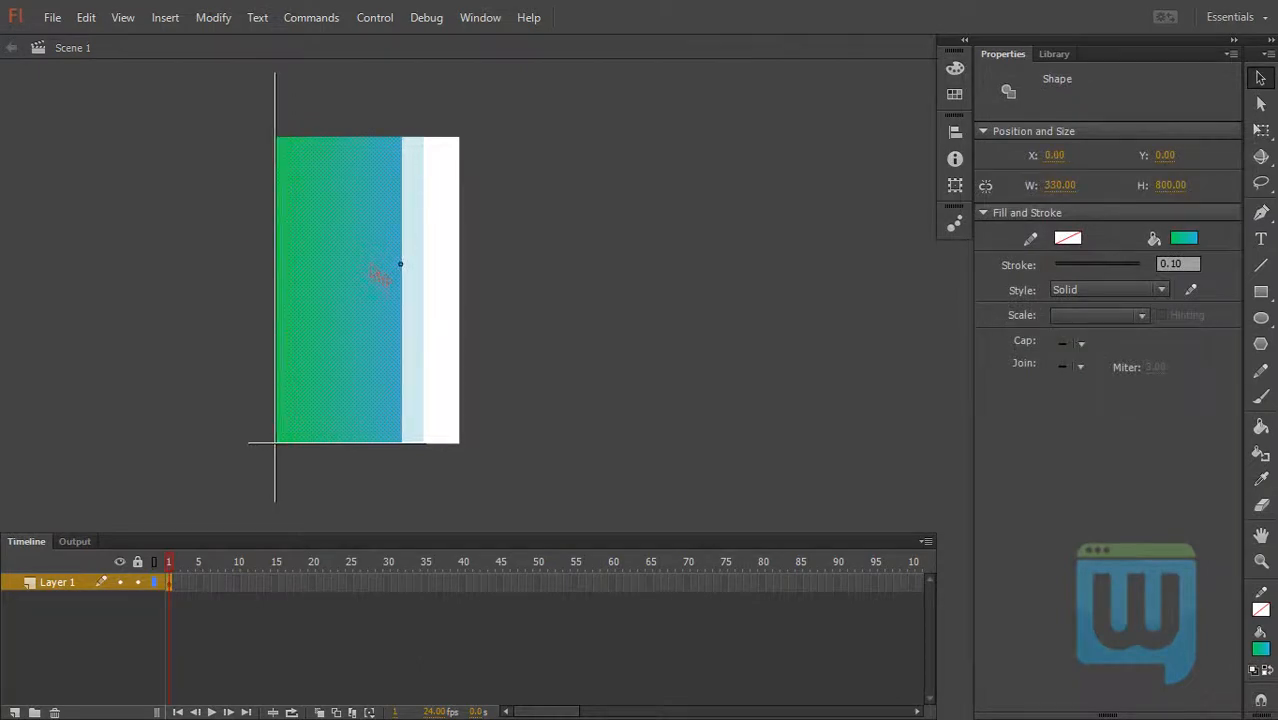
drag(380, 290, 270, 300)
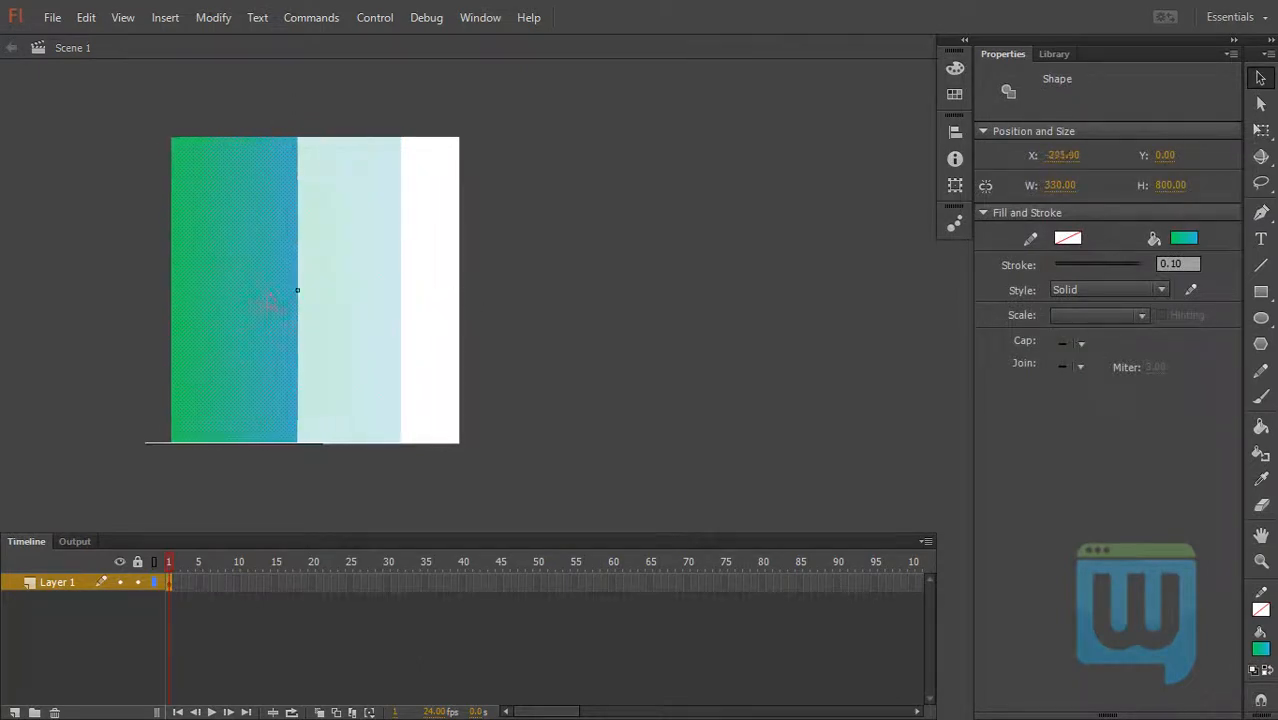
drag(296, 290, 270, 292)
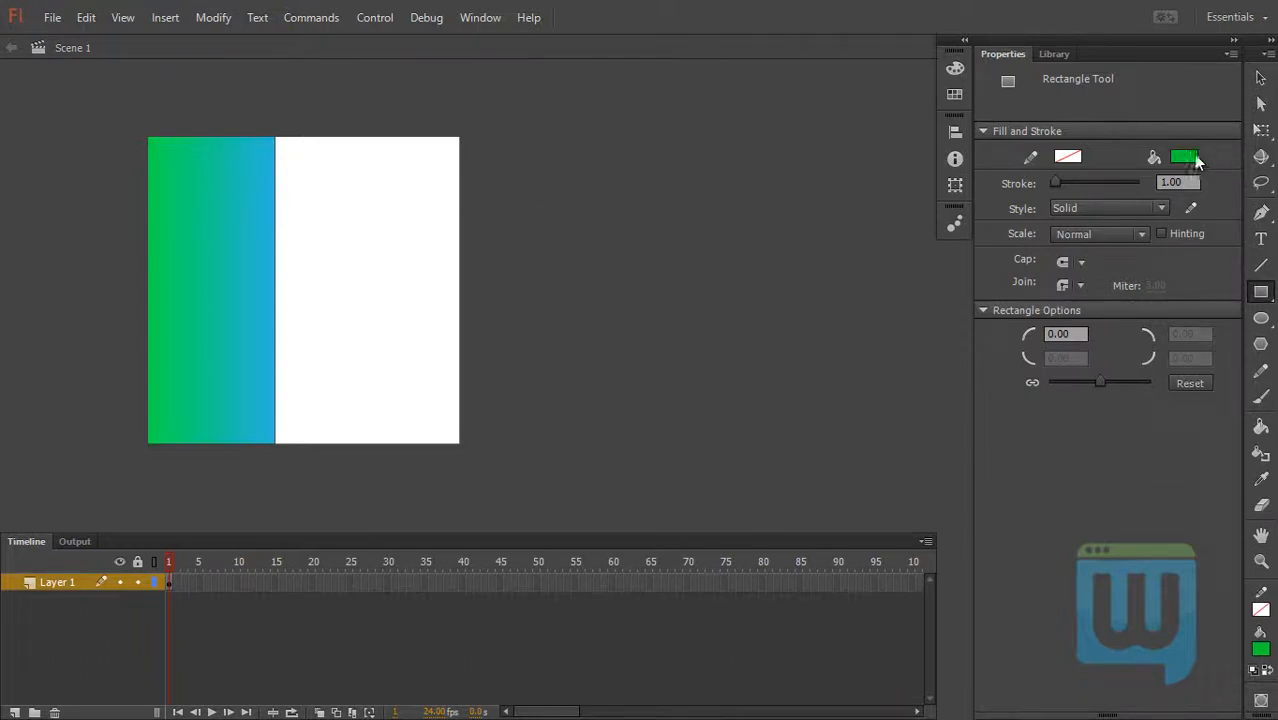
- Choose a teal fill swatch and draw the first button rectangle in the white area
click(1184, 156)
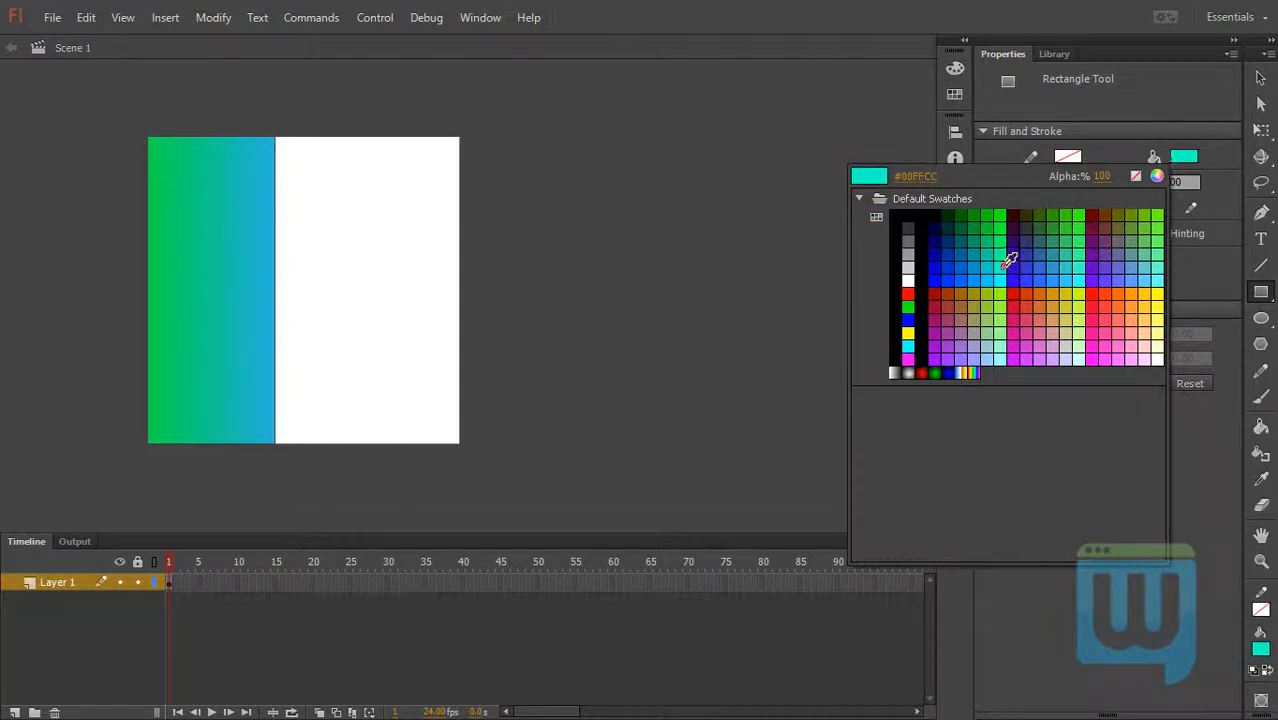
click(1004, 260)
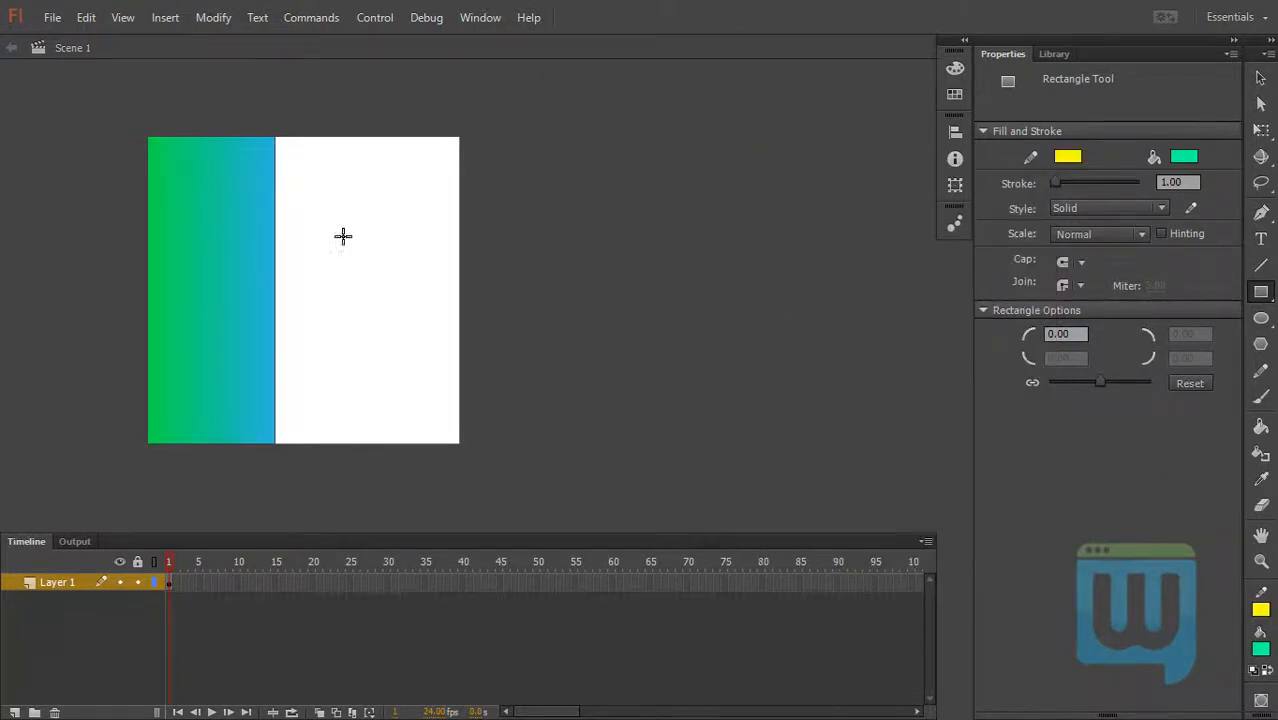
drag(284, 200, 368, 244)
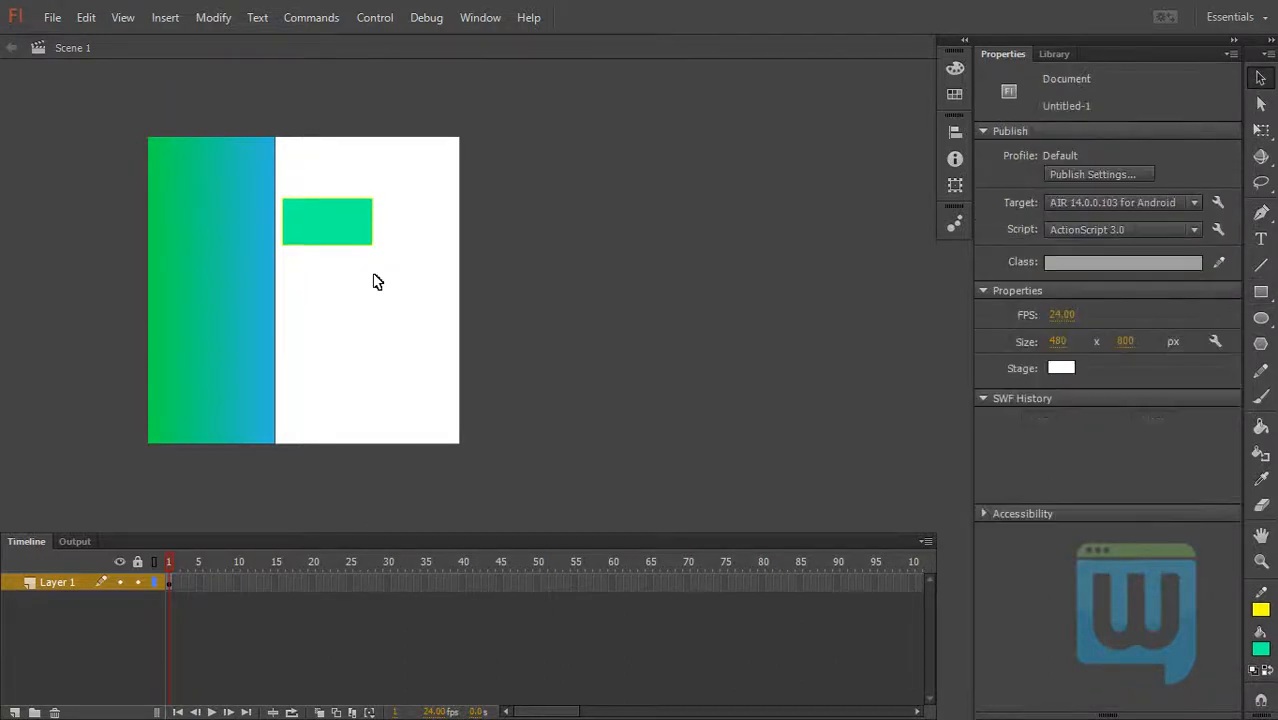
click(326, 220)
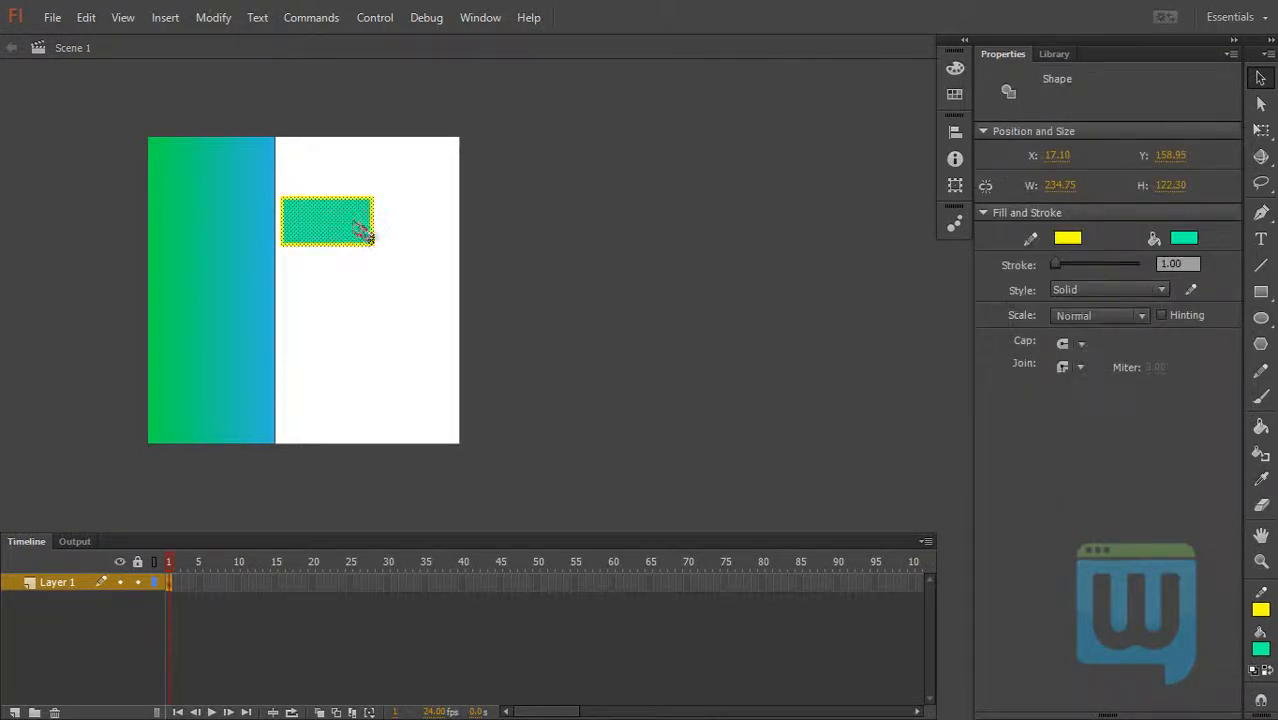
- Duplicate the teal rectangle to stack three buttons in a column
drag(326, 220, 640, 390)
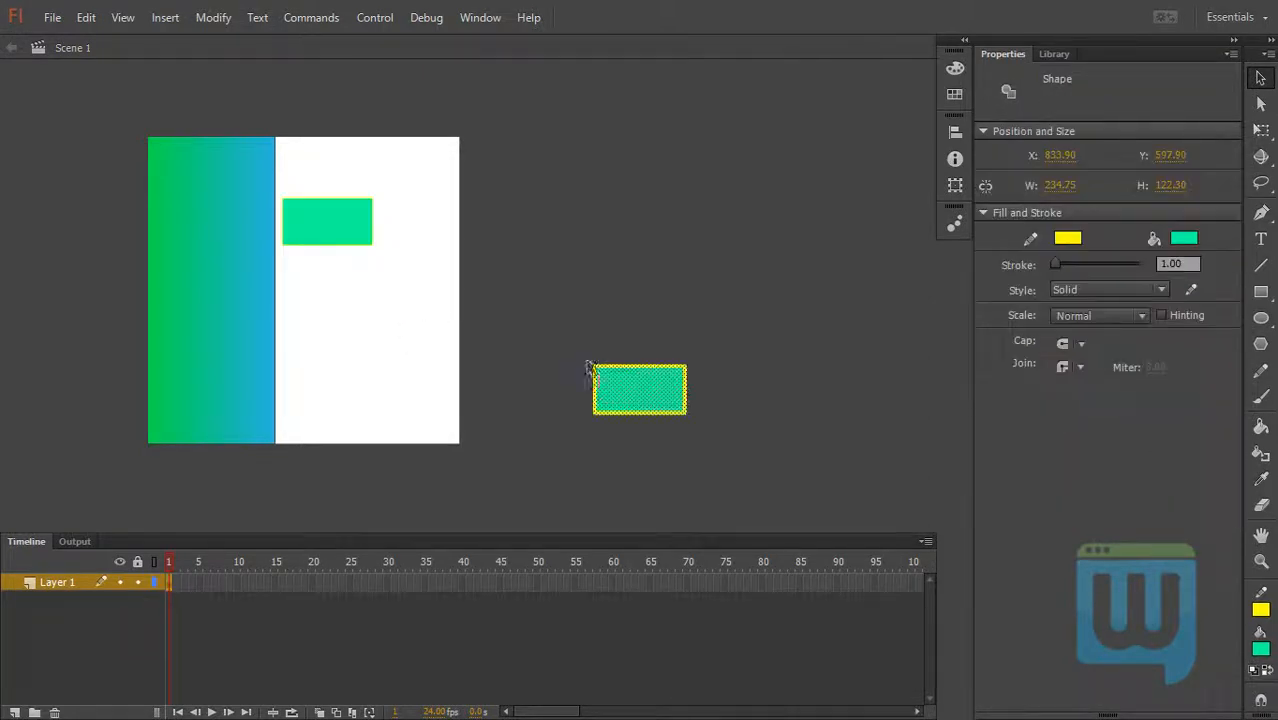
drag(640, 390, 358, 288)
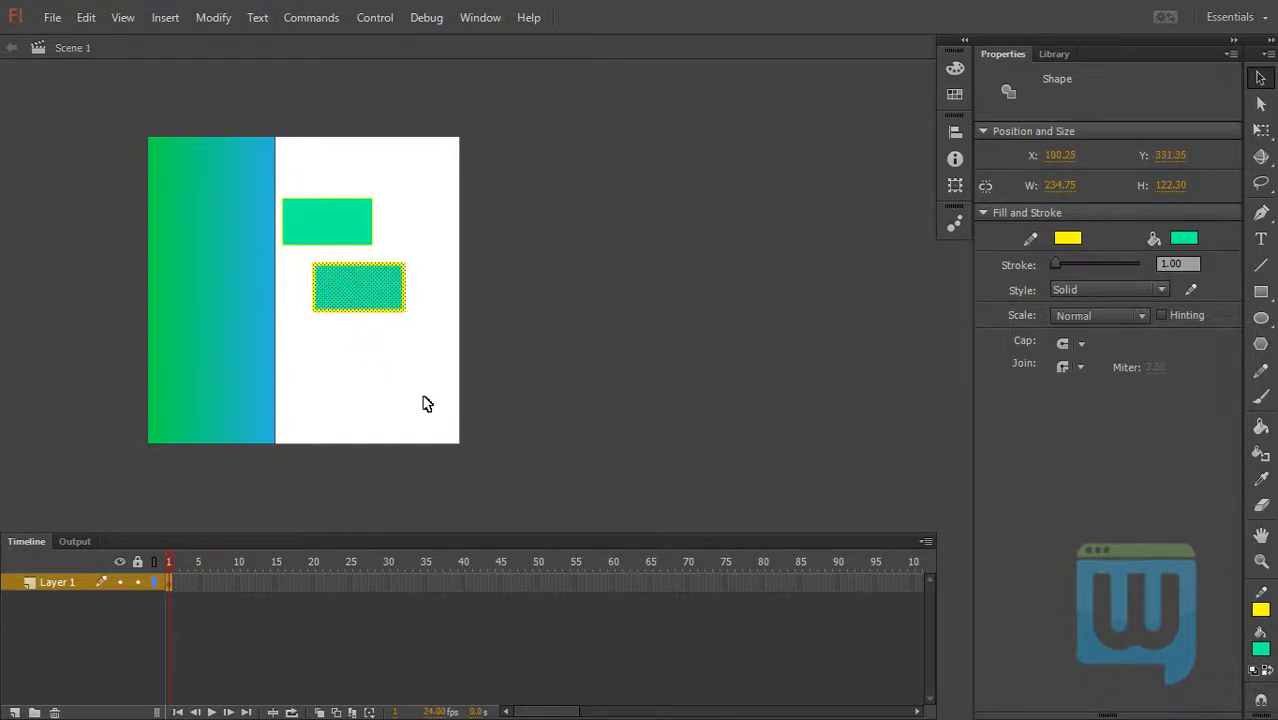
drag(358, 288, 358, 348)
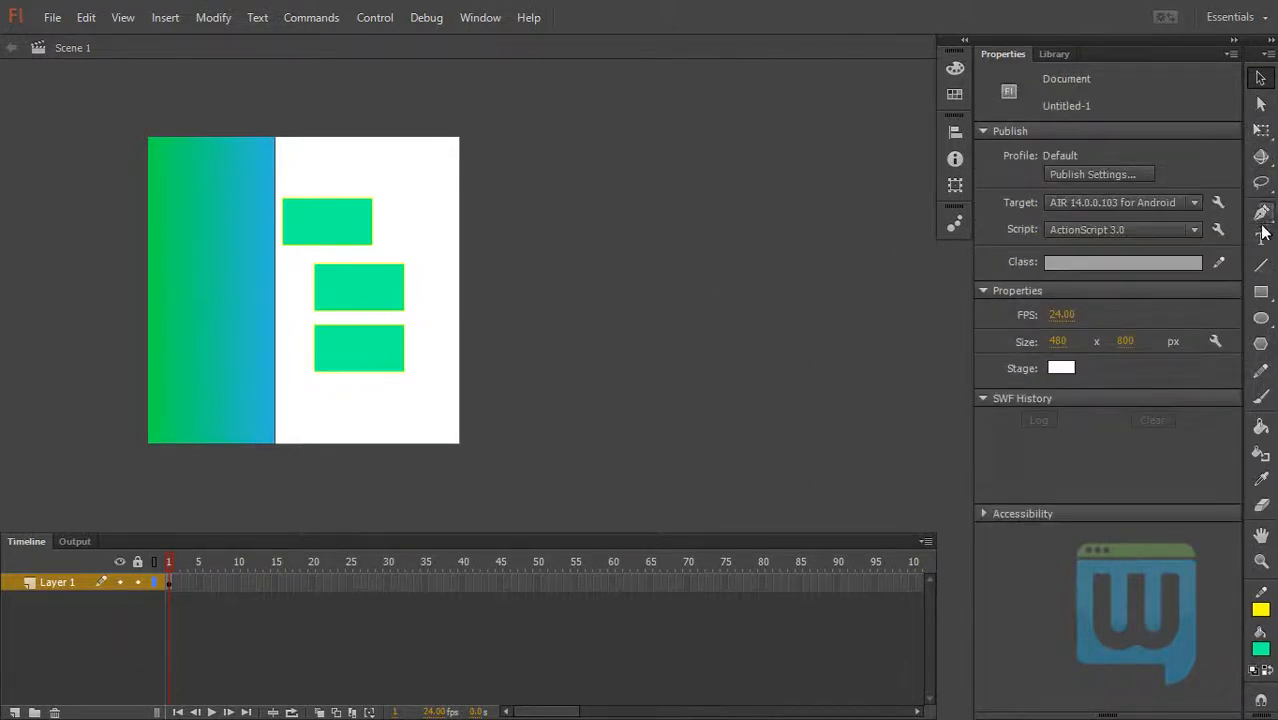
- Add the 'Home' label on the first button and set its font to bold Arial
click(1260, 238)
text(3)
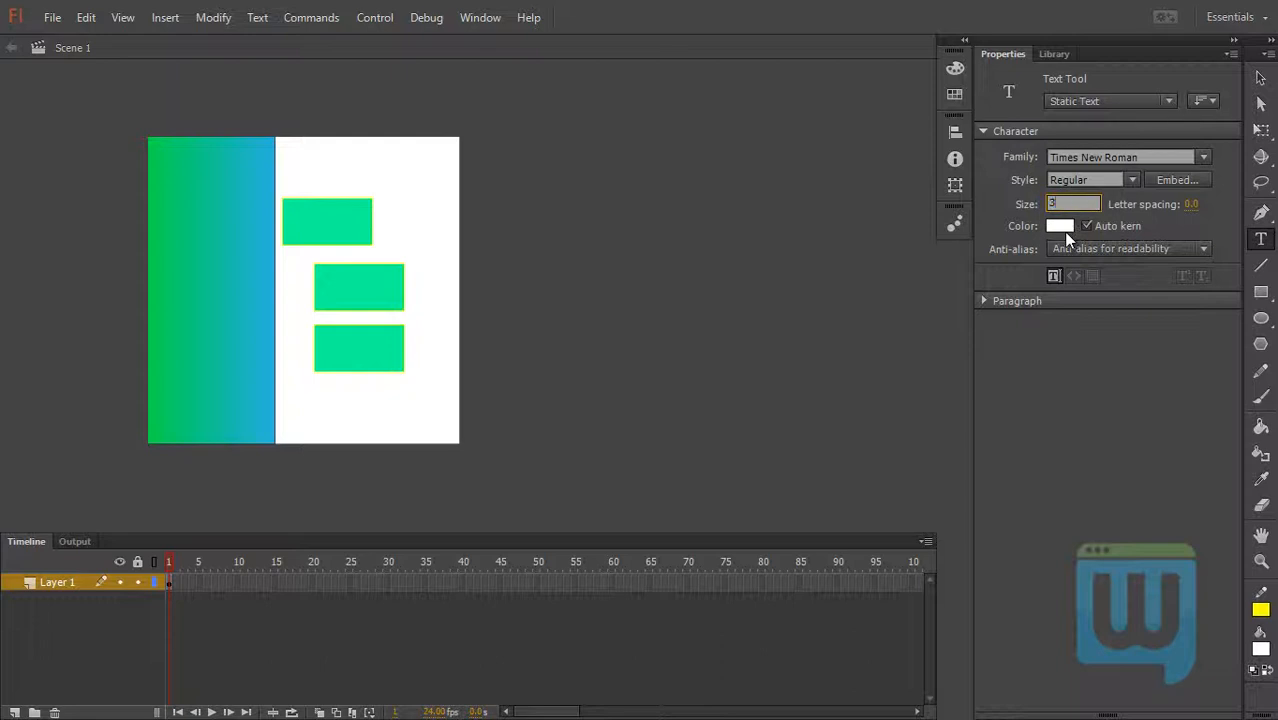
triple_click(1072, 204)
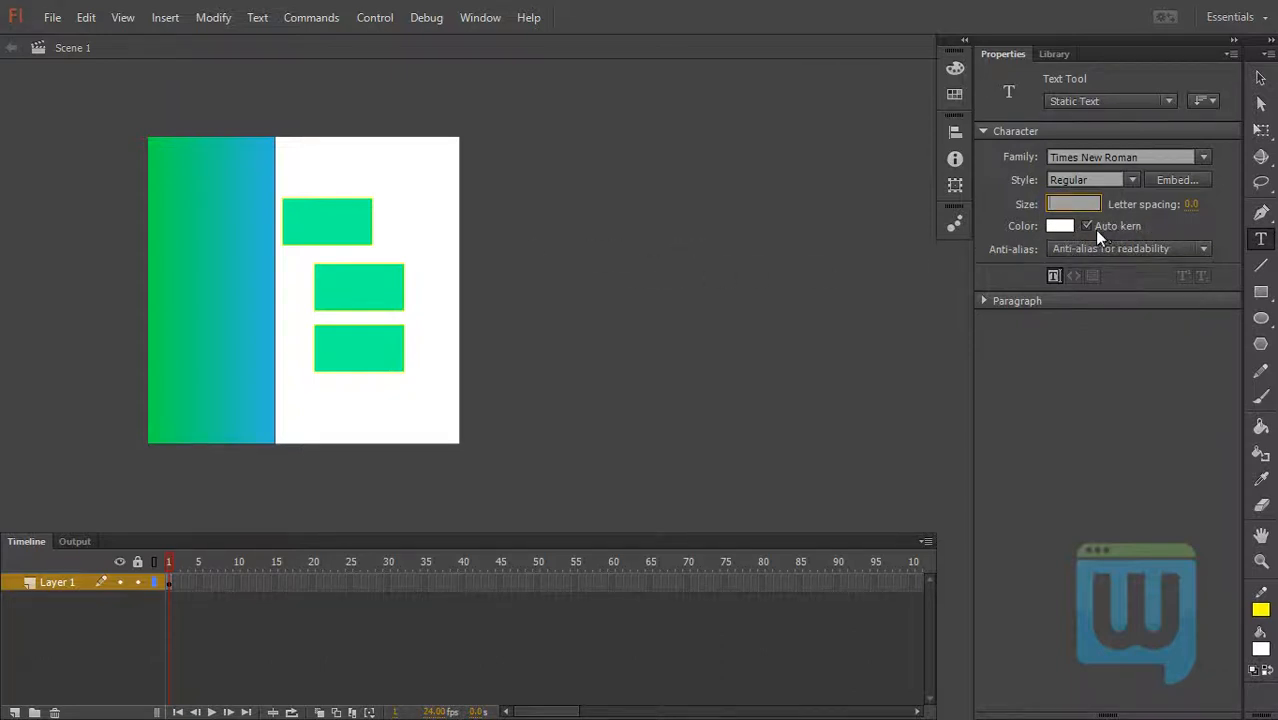
click(352, 224)
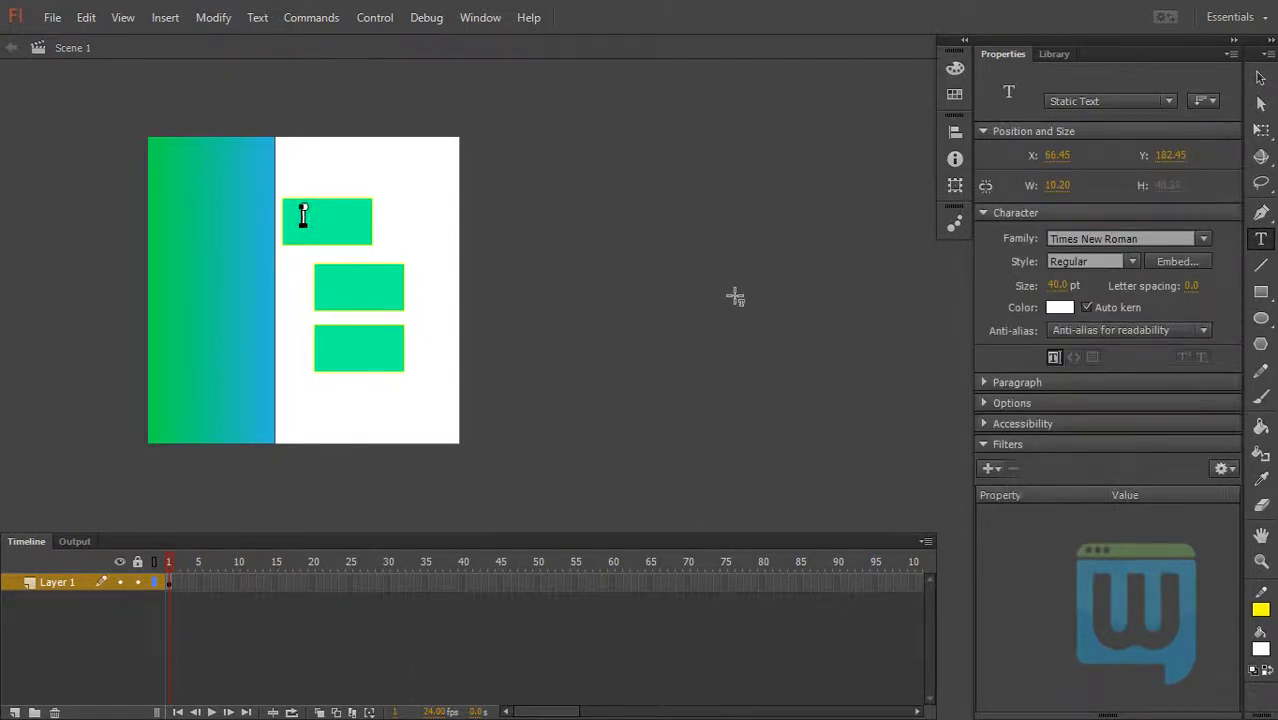
text(Home)
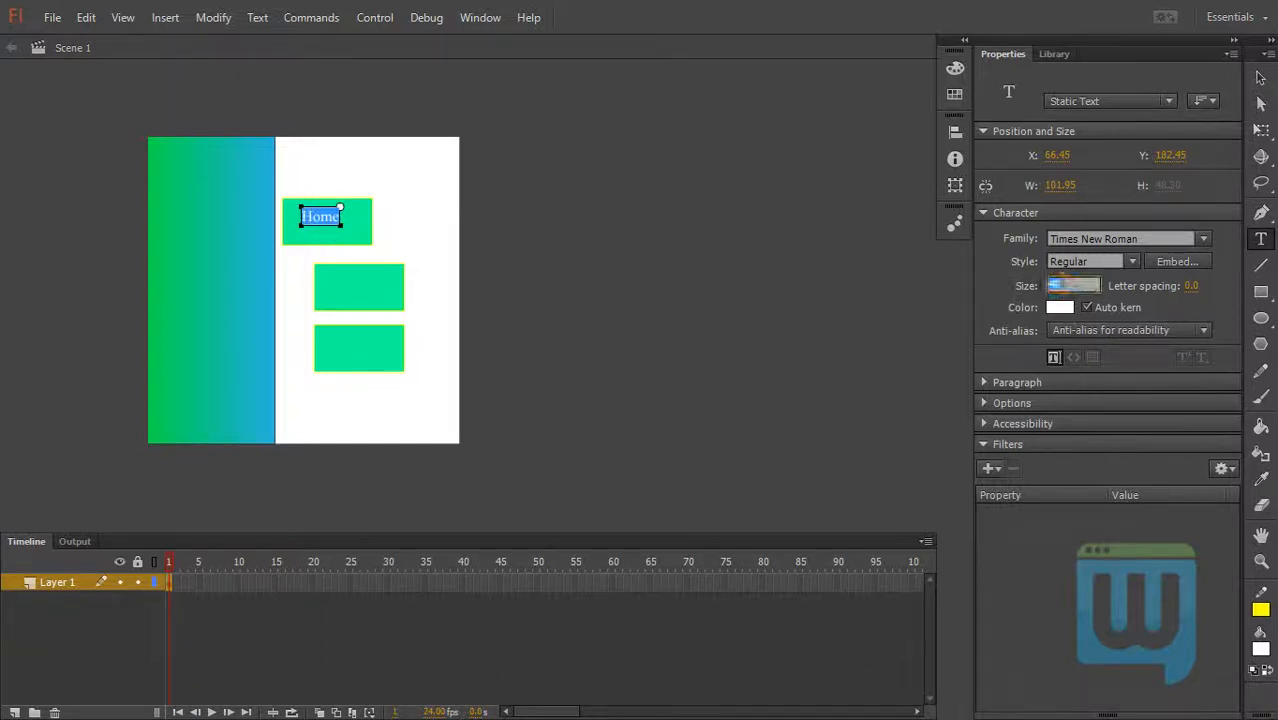
click(1072, 284)
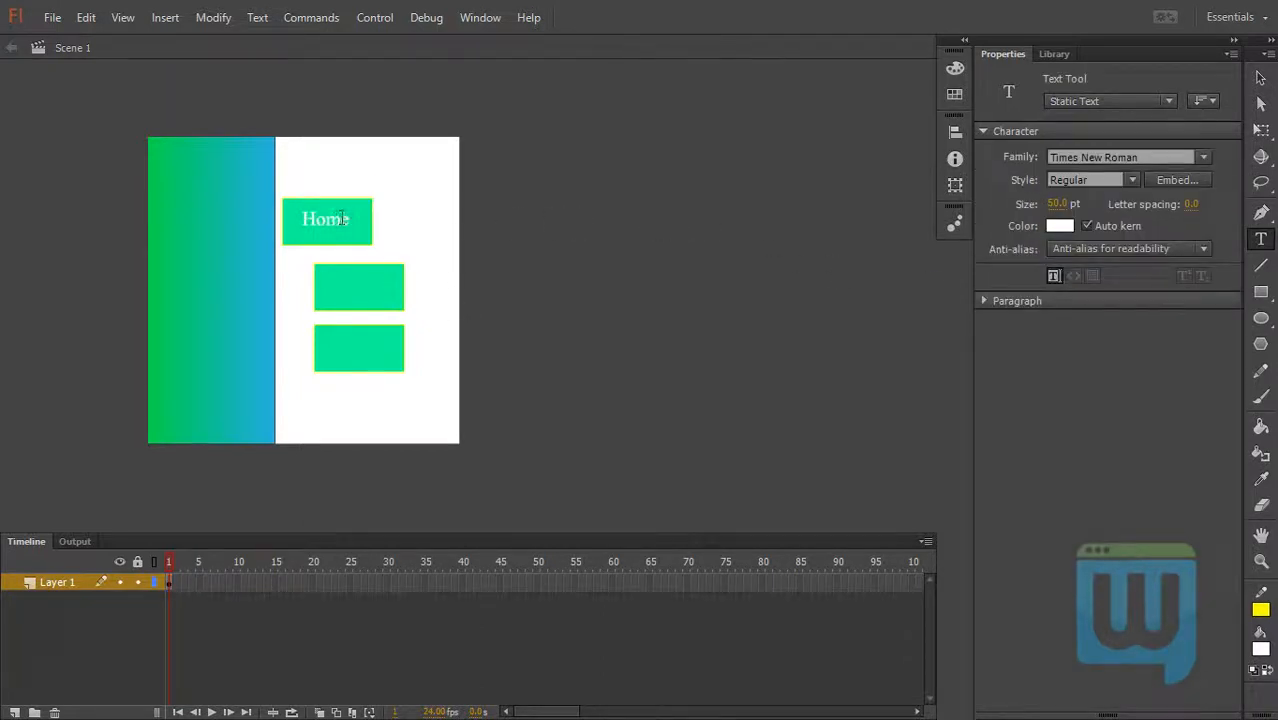
click(324, 218)
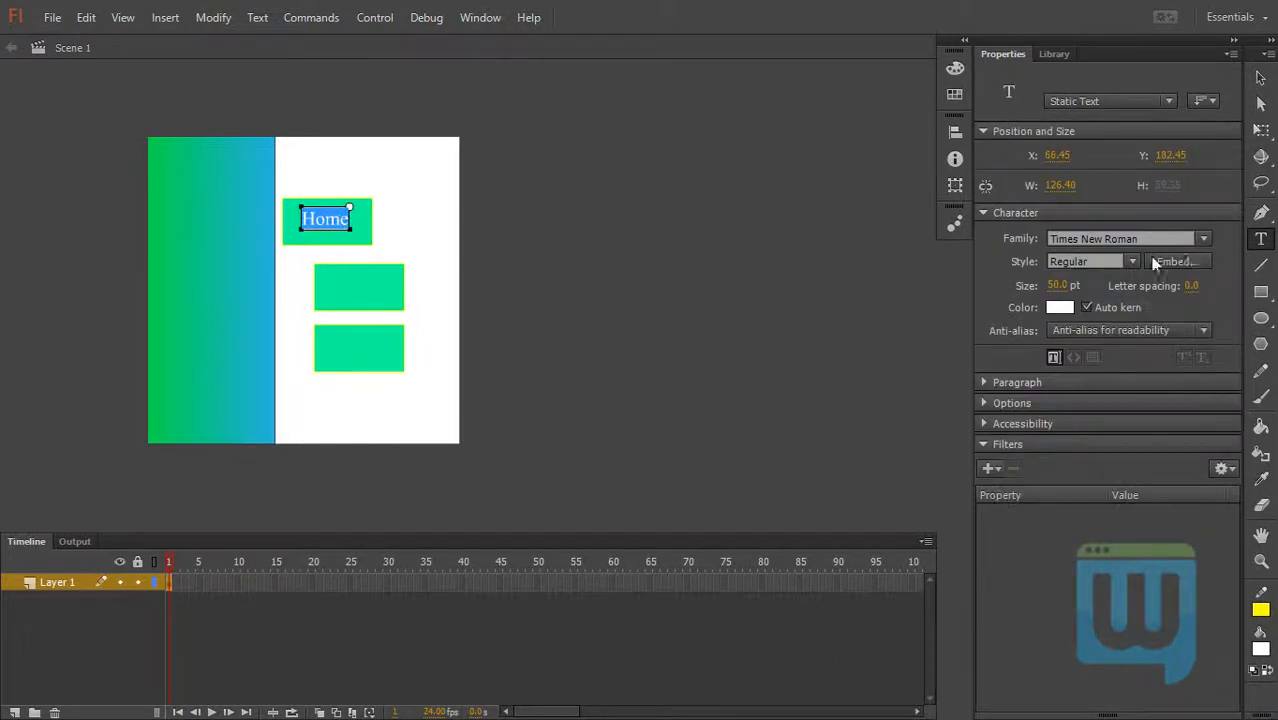
click(1090, 260)
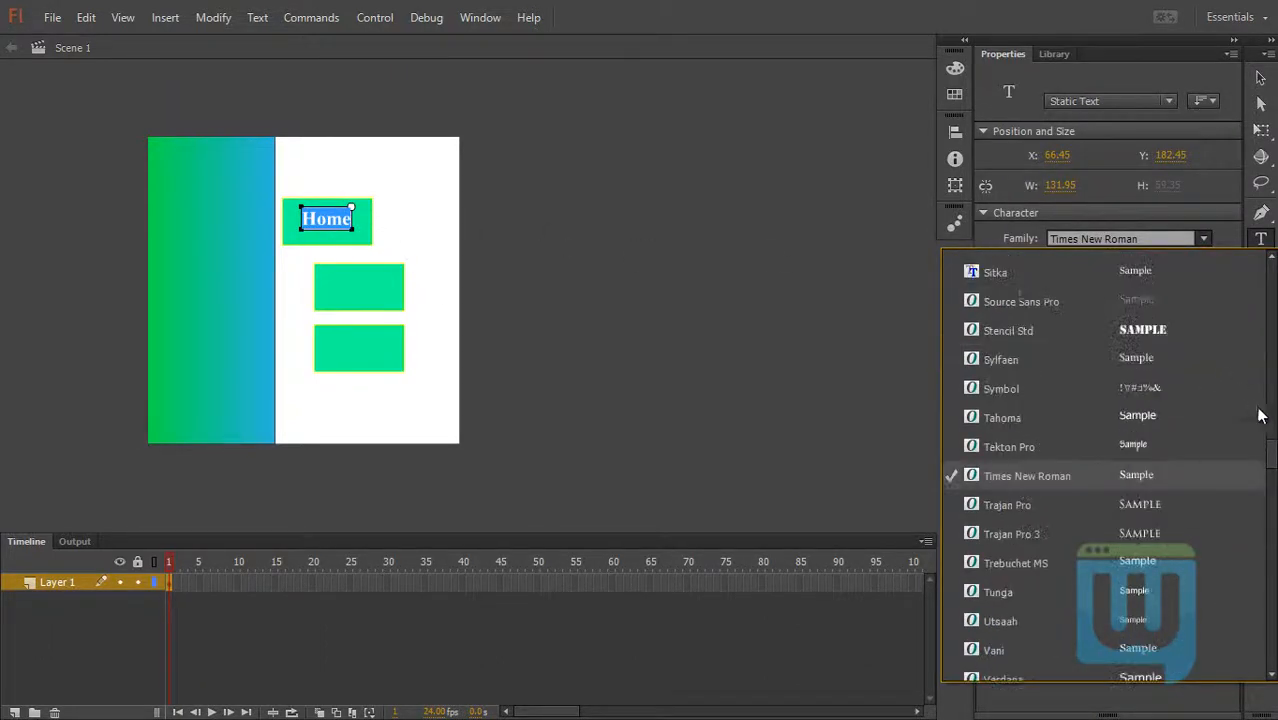
scroll(up, 3)
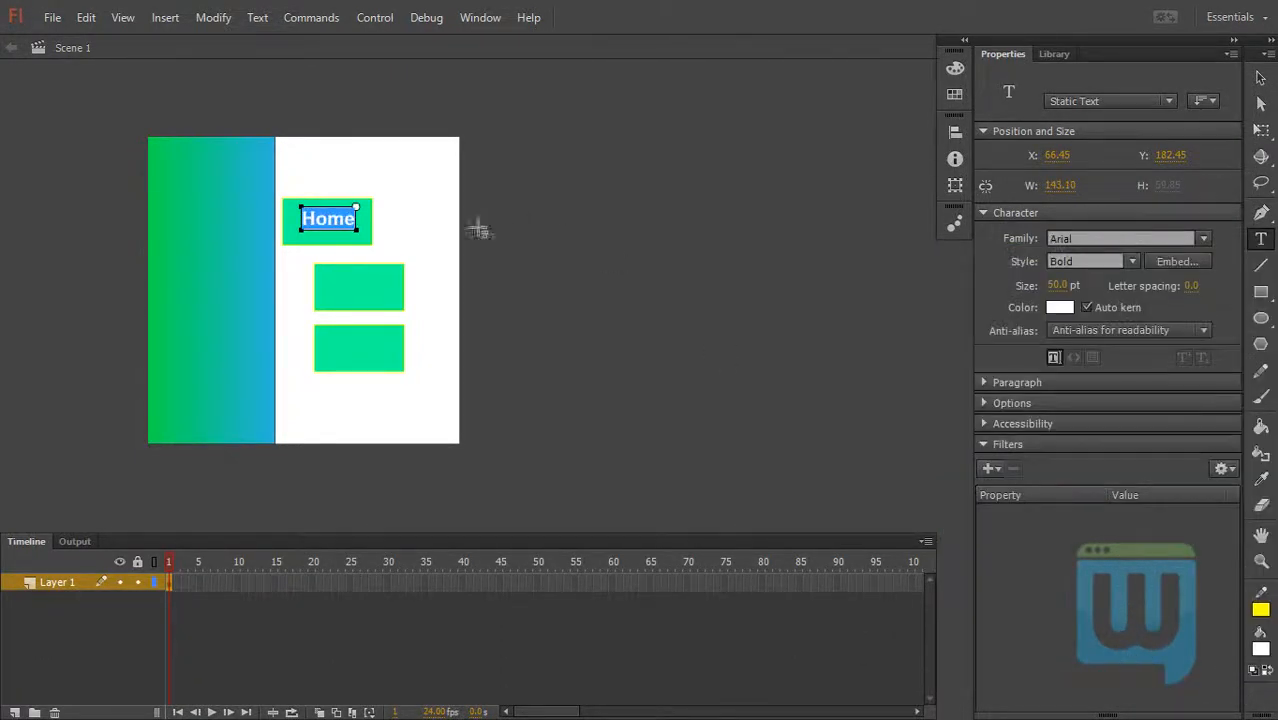
- Add the 'SWV' and 'YouTube' labels on the second and third buttons
click(500, 224)
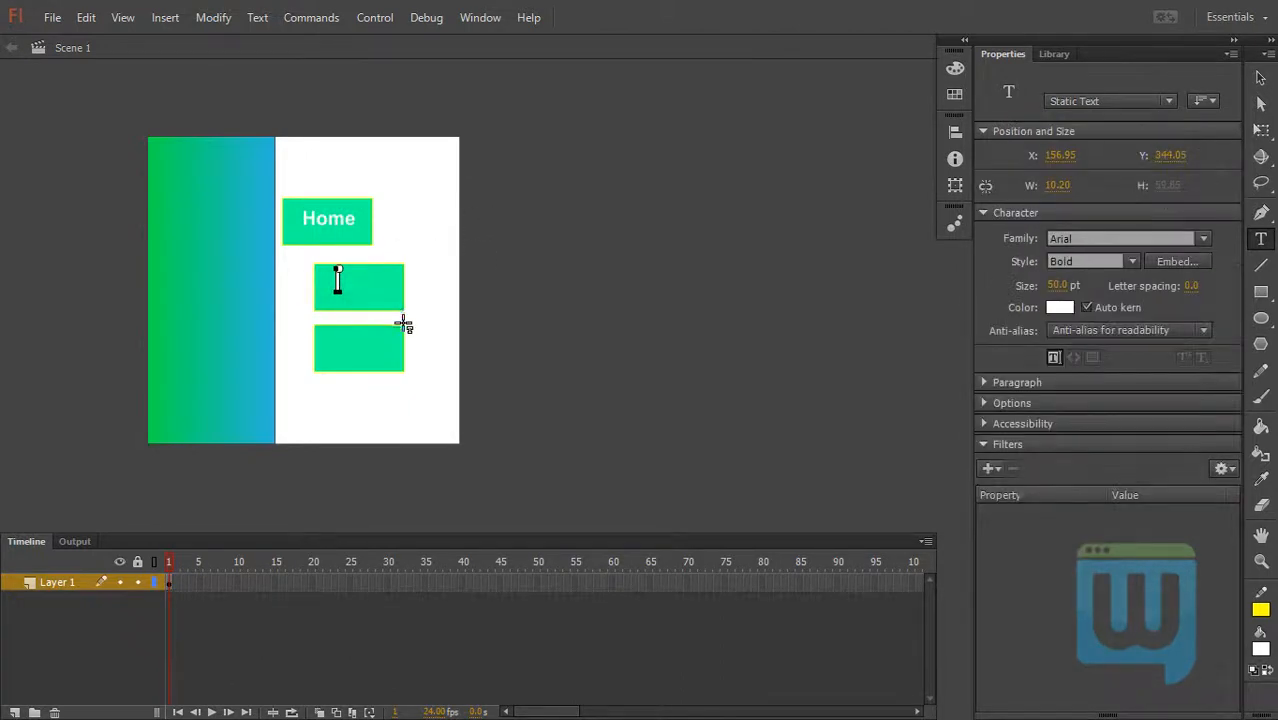
text(SW)
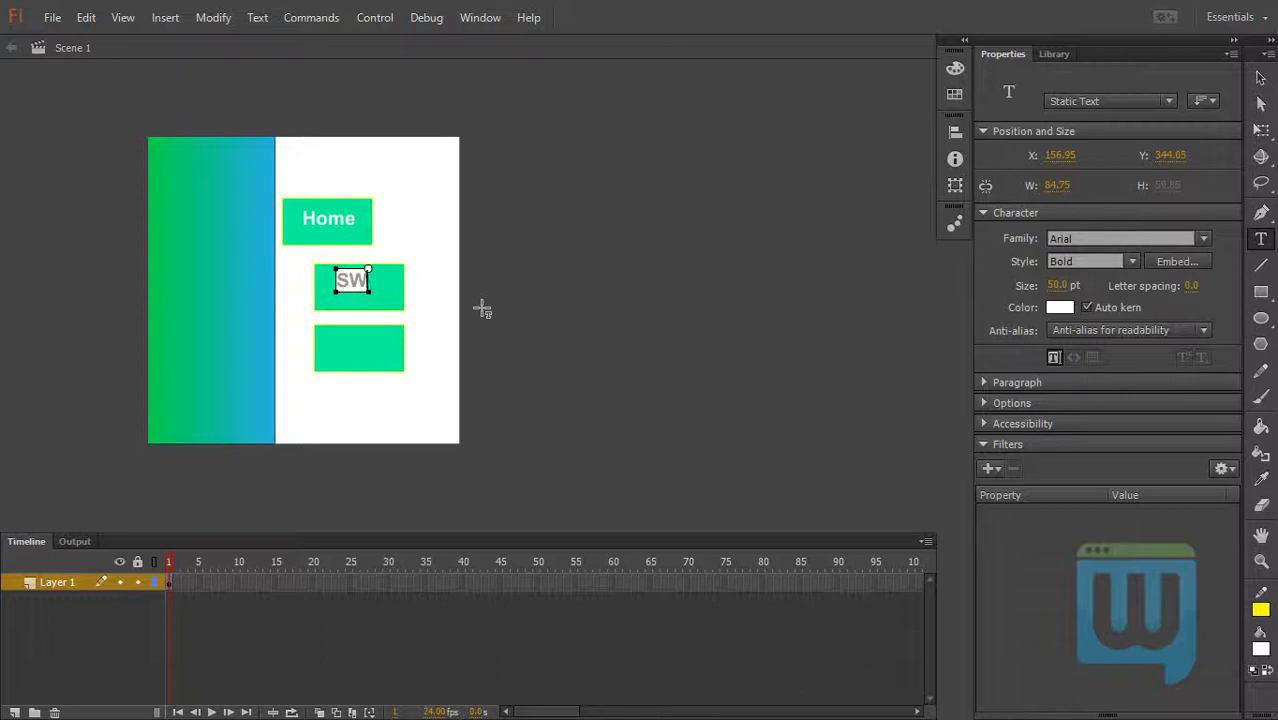
text(V)
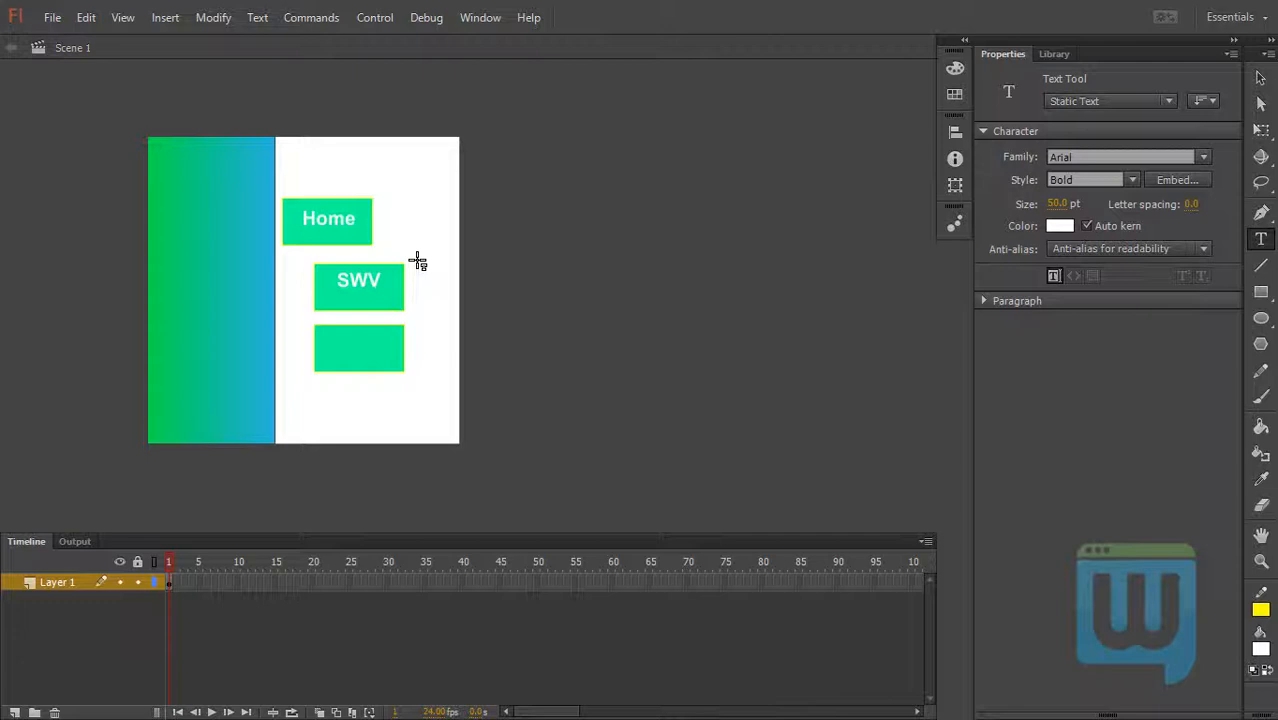
mouse_move(888, 288)
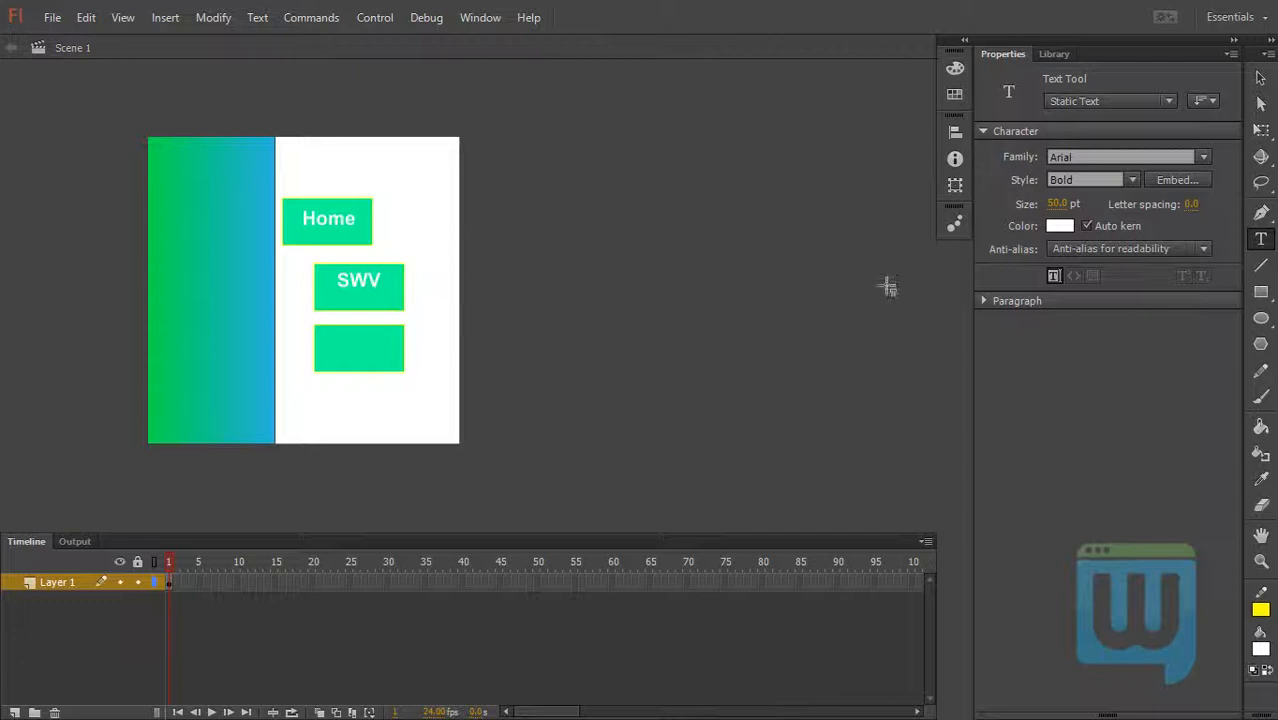
click(340, 348)
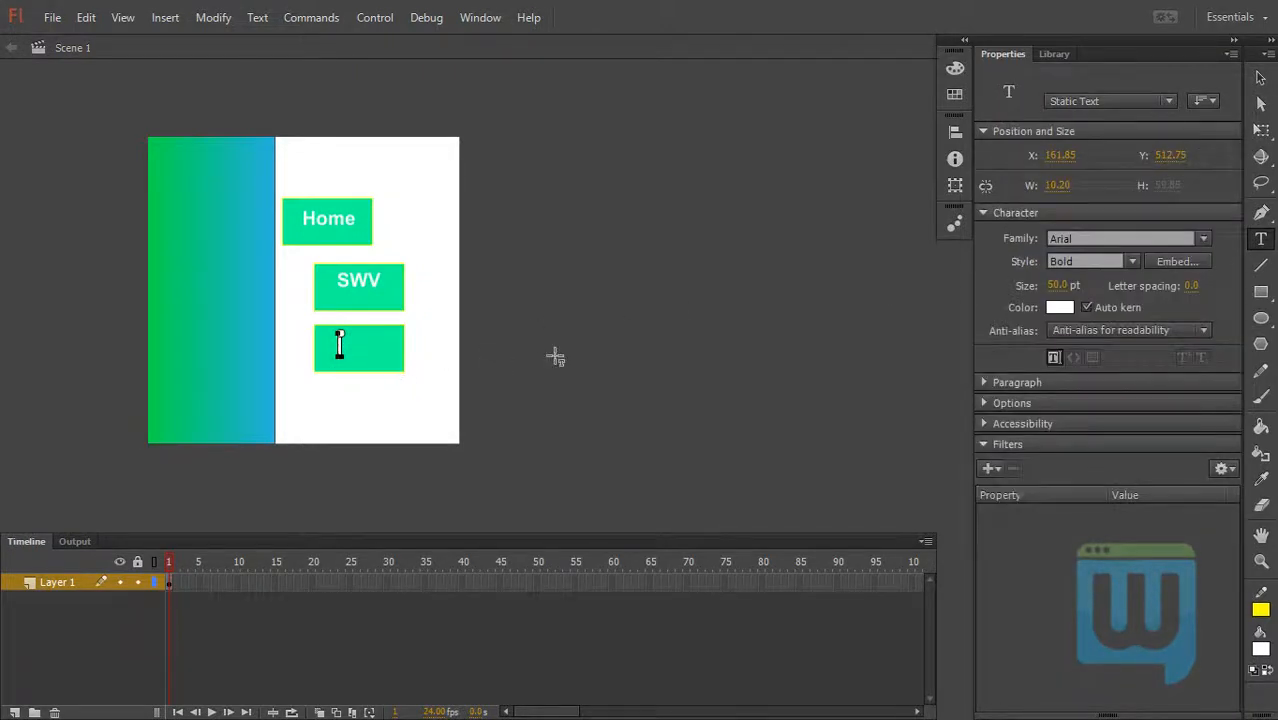
text(You)
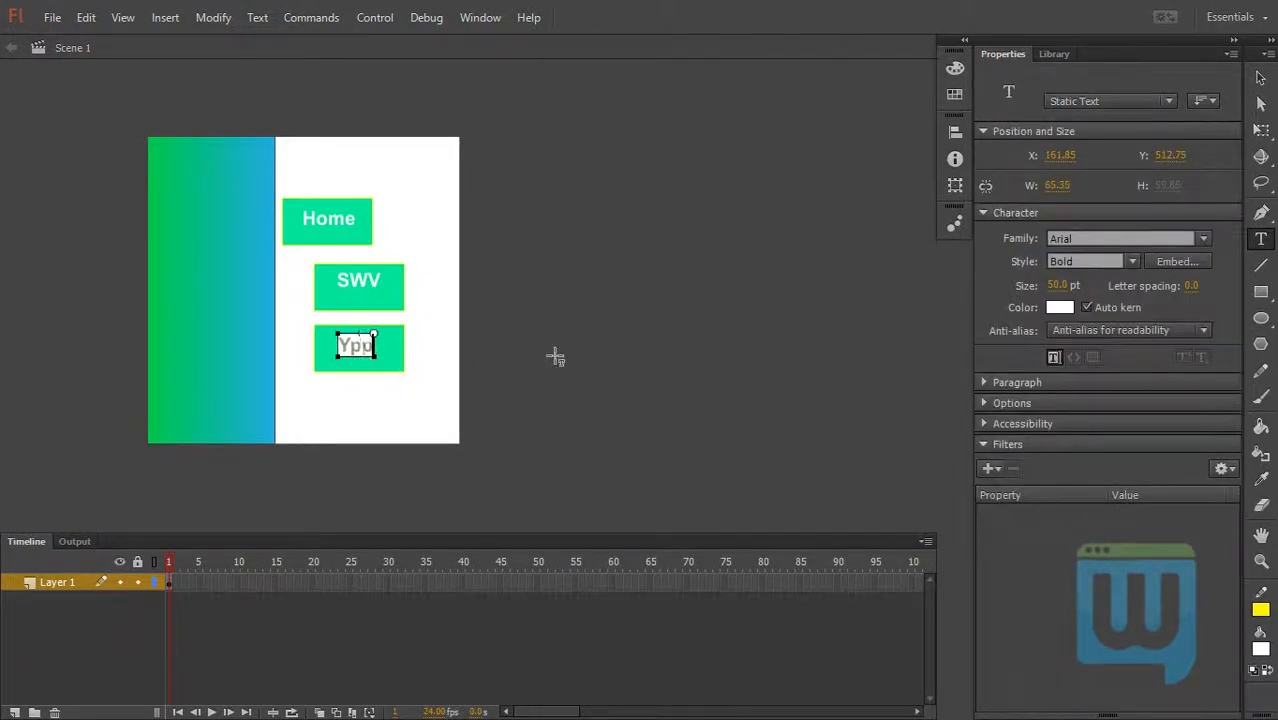
text(Tube)
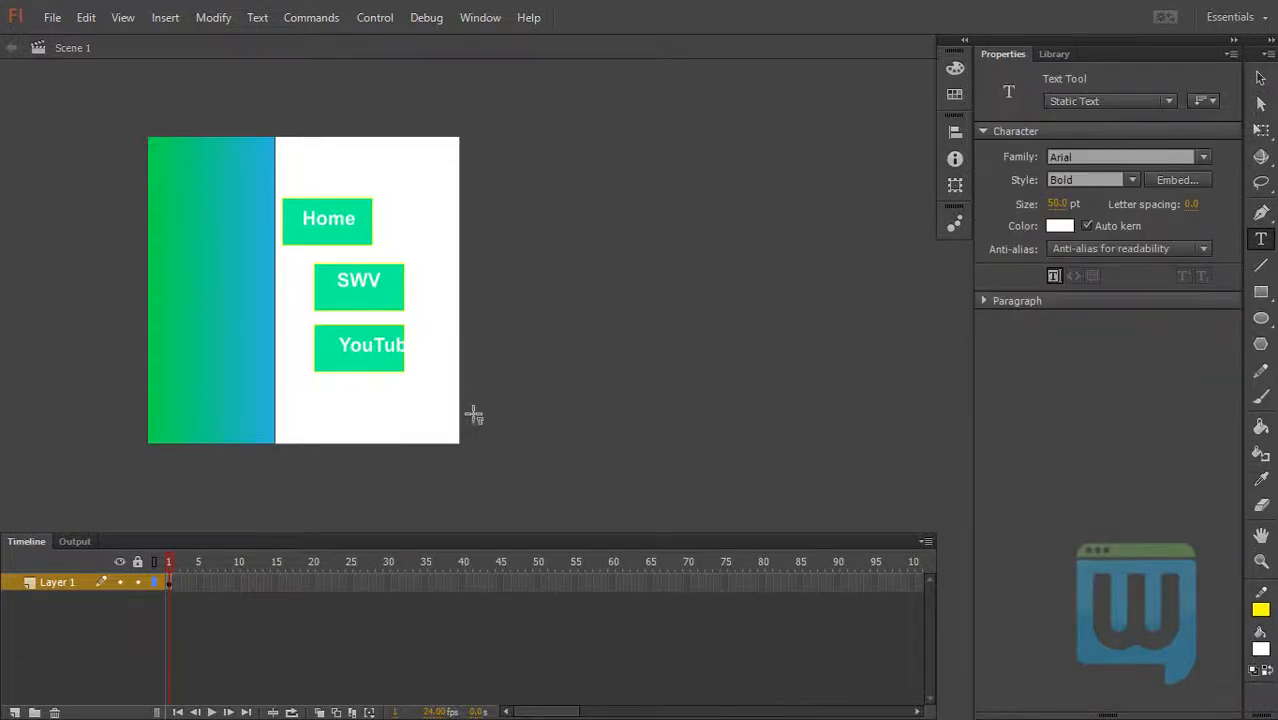
click(360, 344)
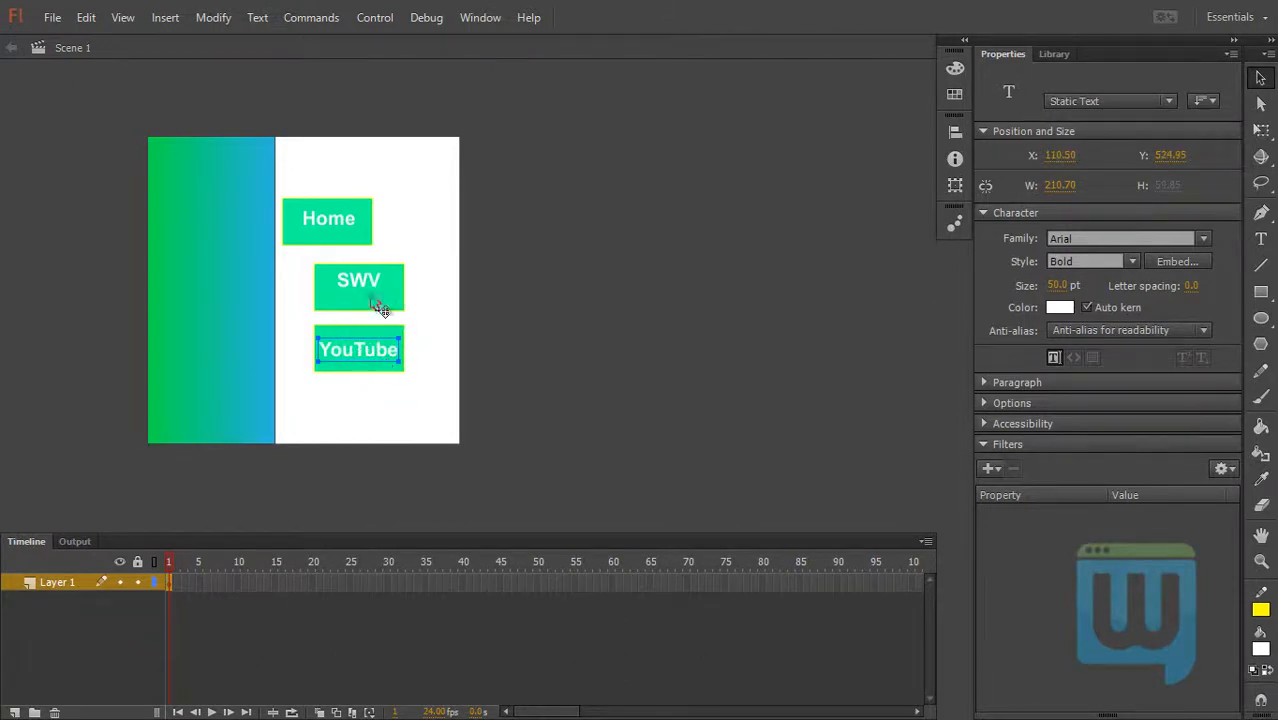
- Nudge the Home and SWV text fields to centre them on their buttons
click(358, 288)
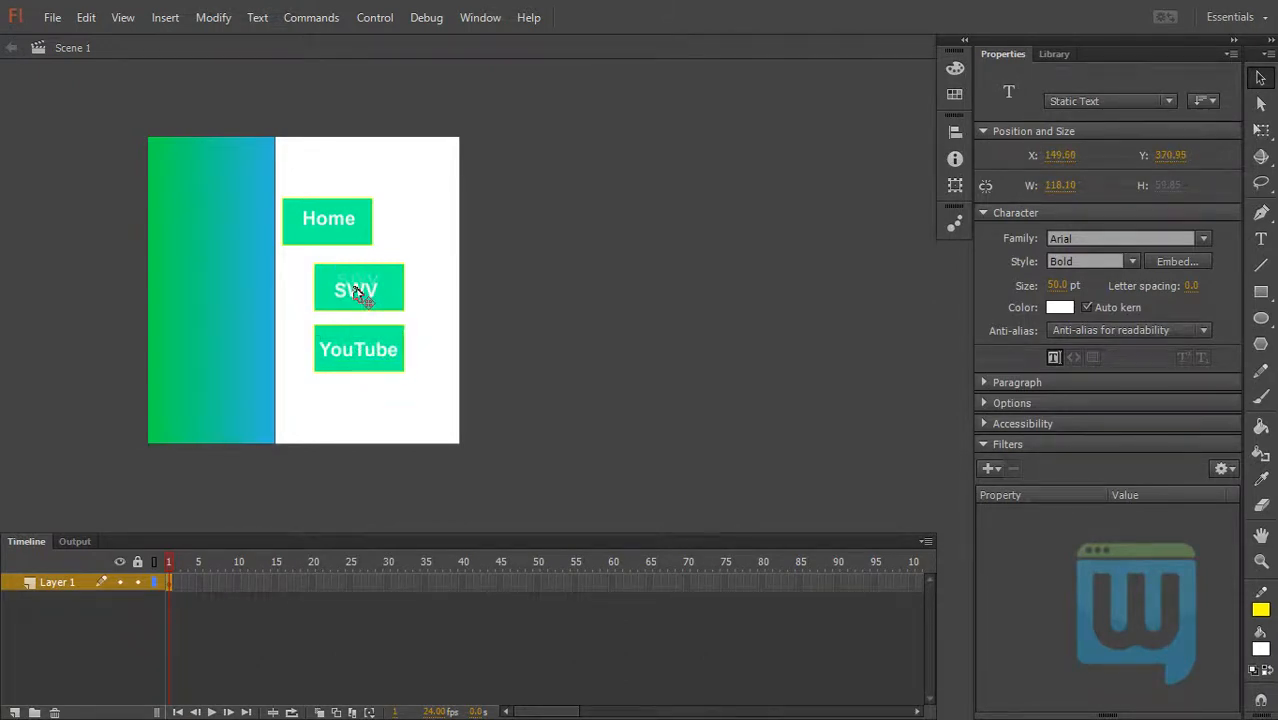
click(328, 218)
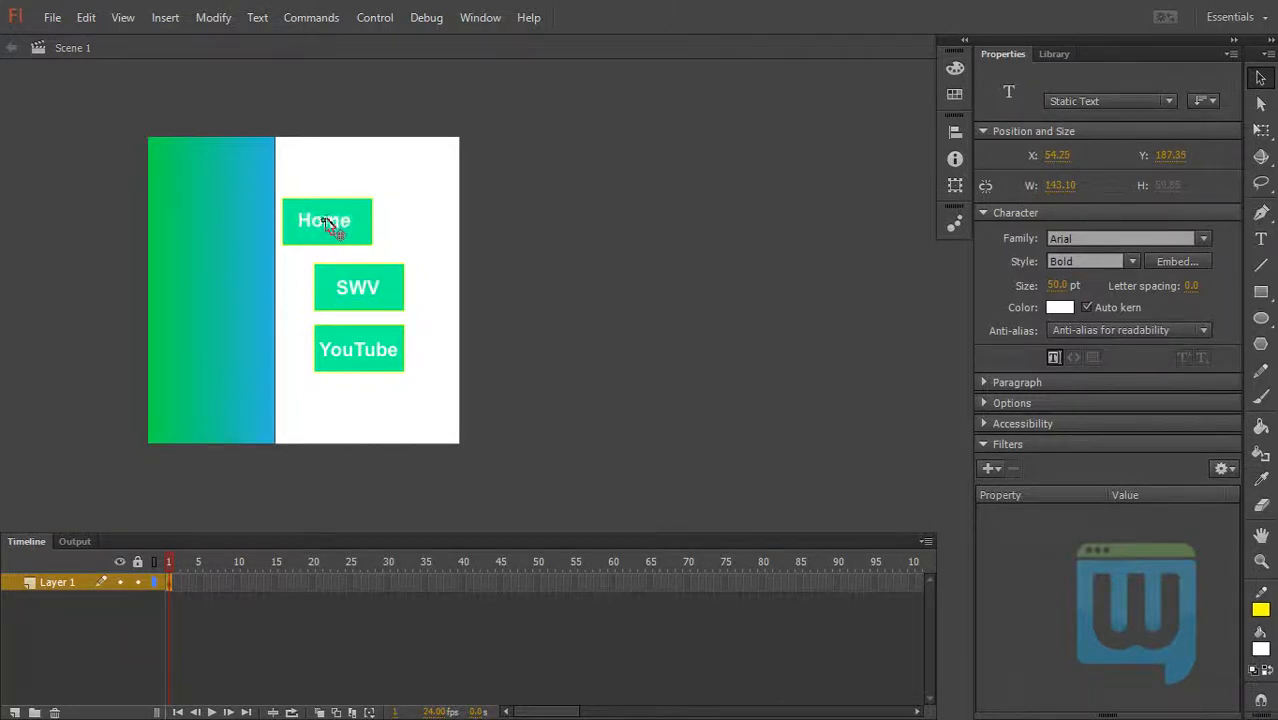
click(416, 252)
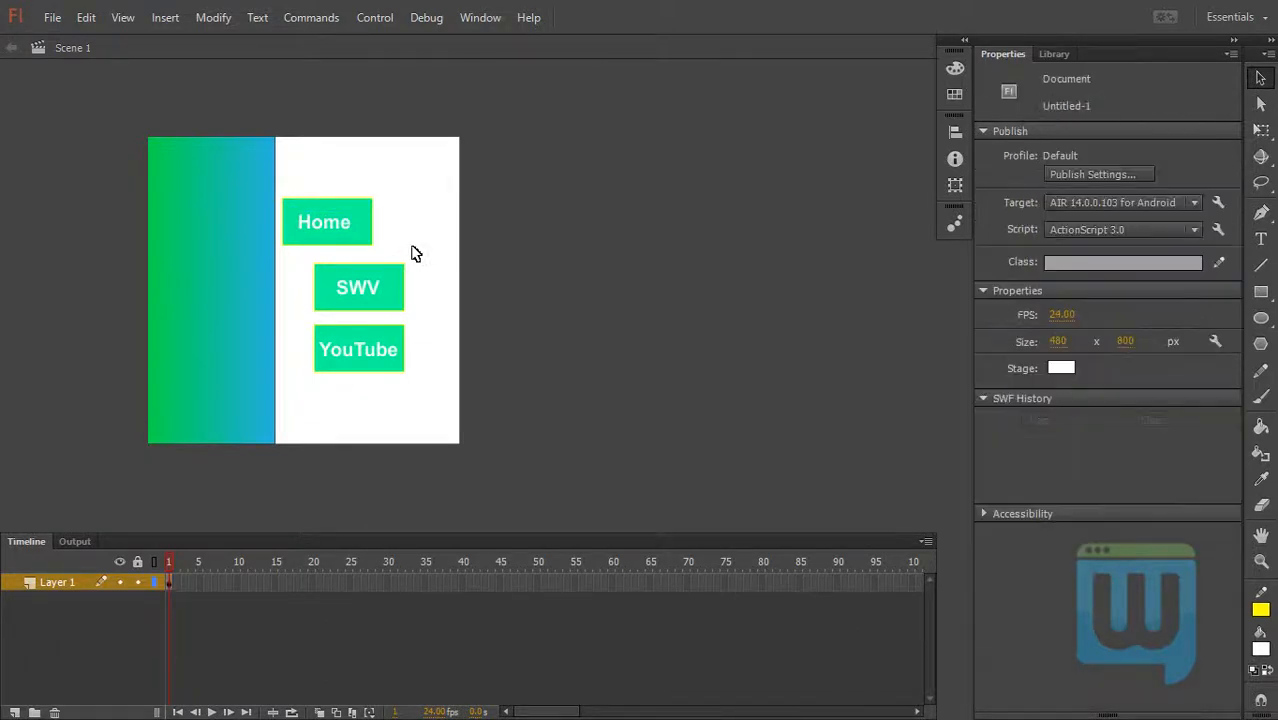
mouse_move(352, 236)
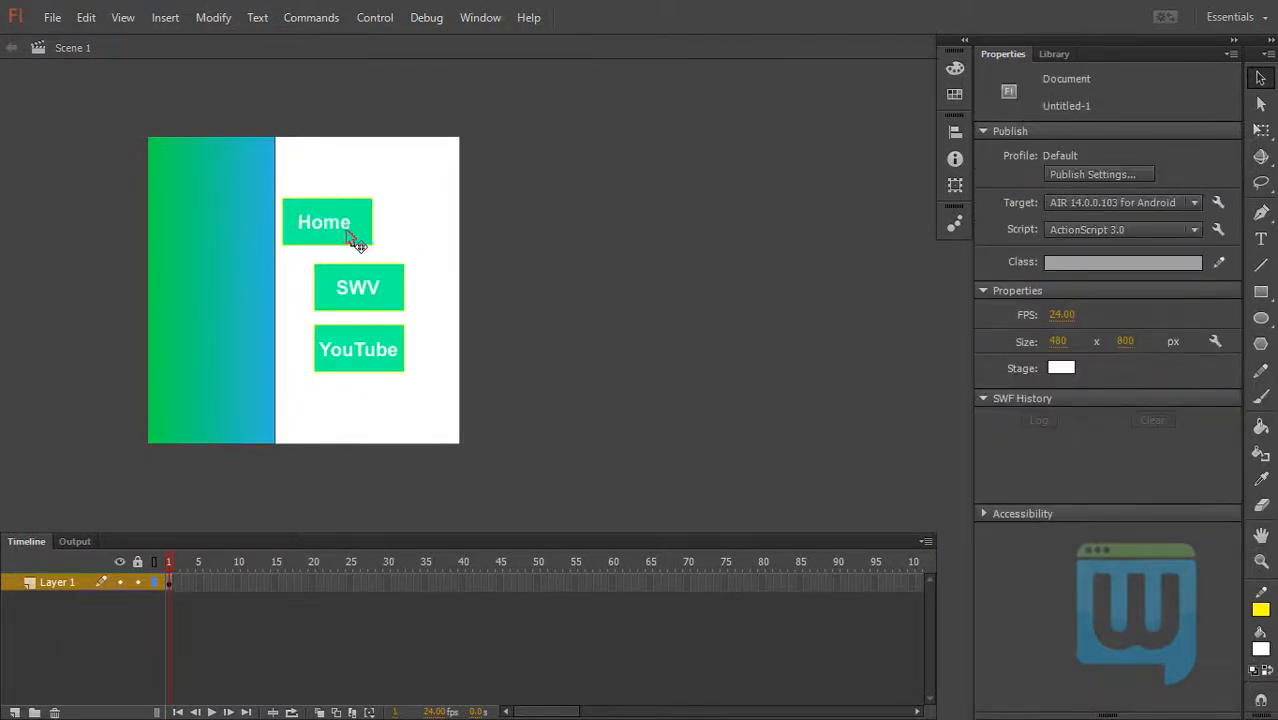
click(324, 220)
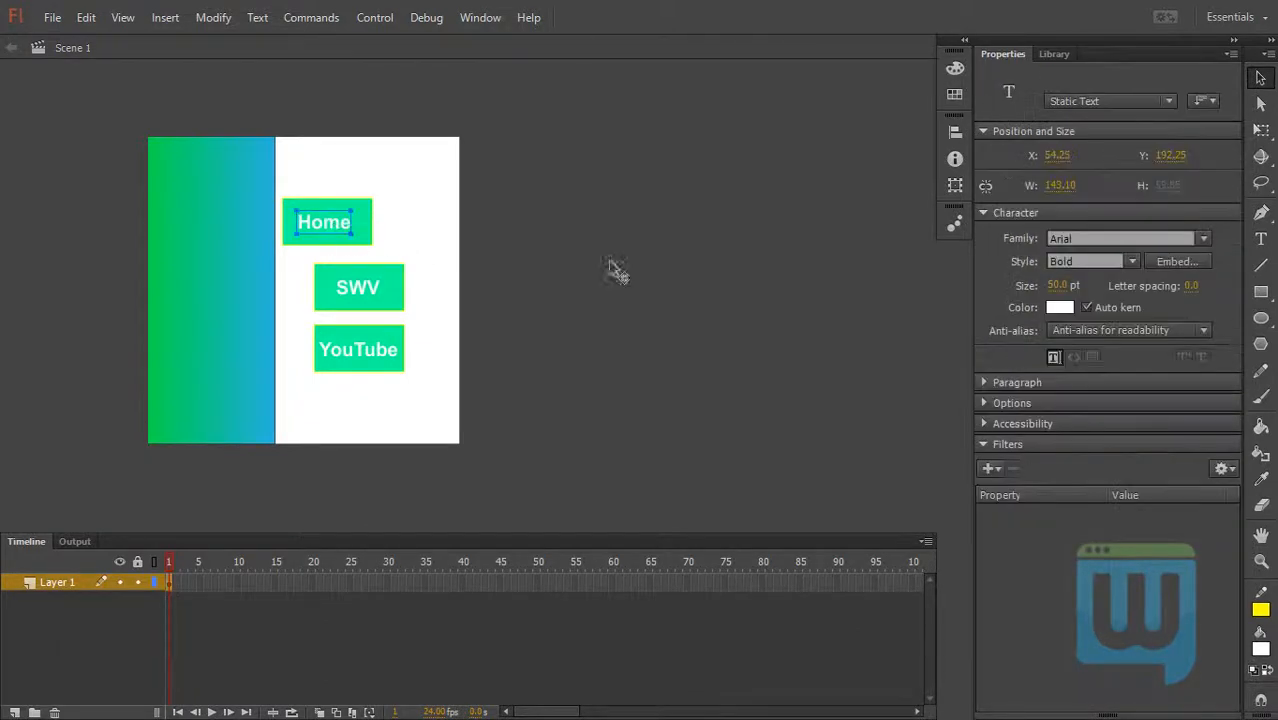
mouse_move(864, 374)
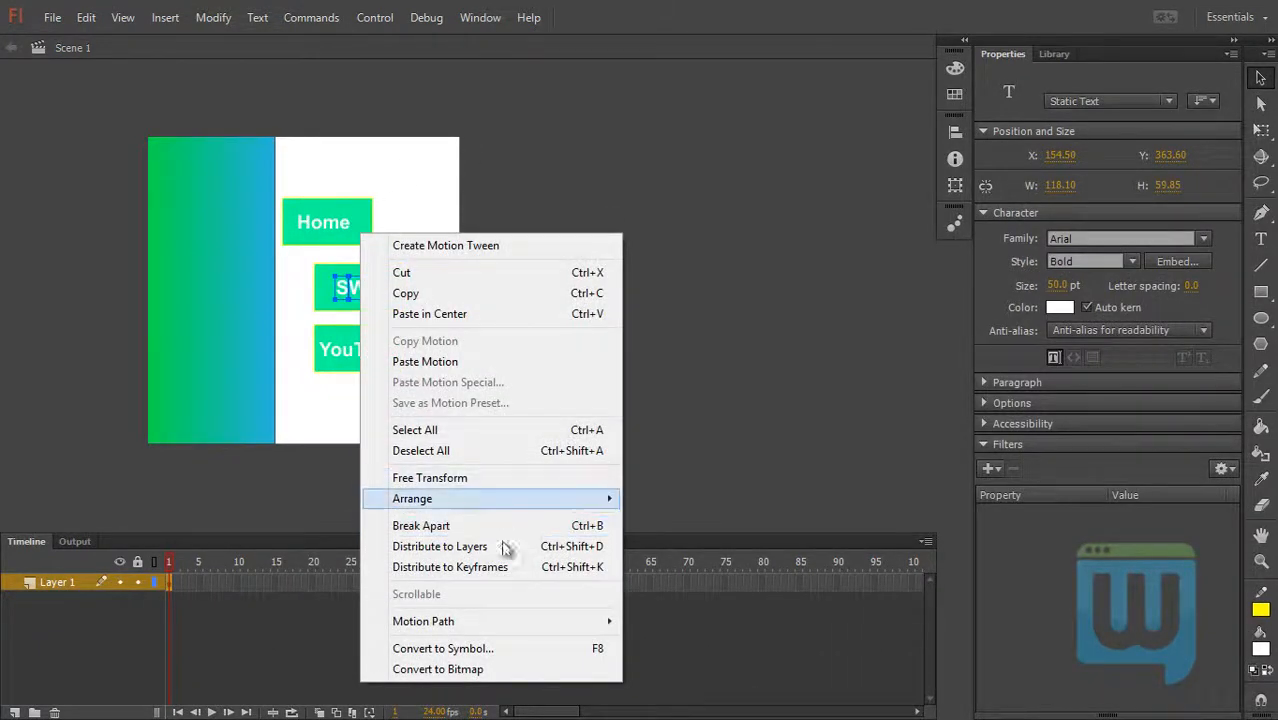
mouse_move(478, 556)
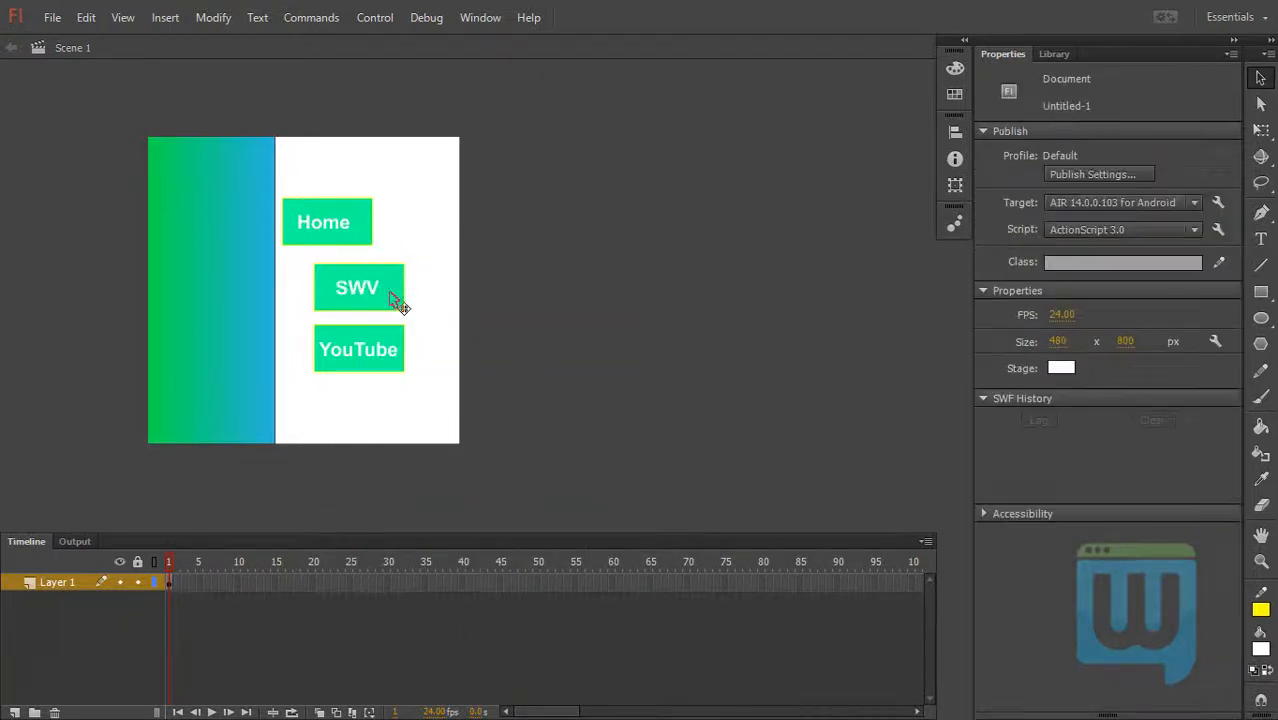
mouse_move(368, 296)
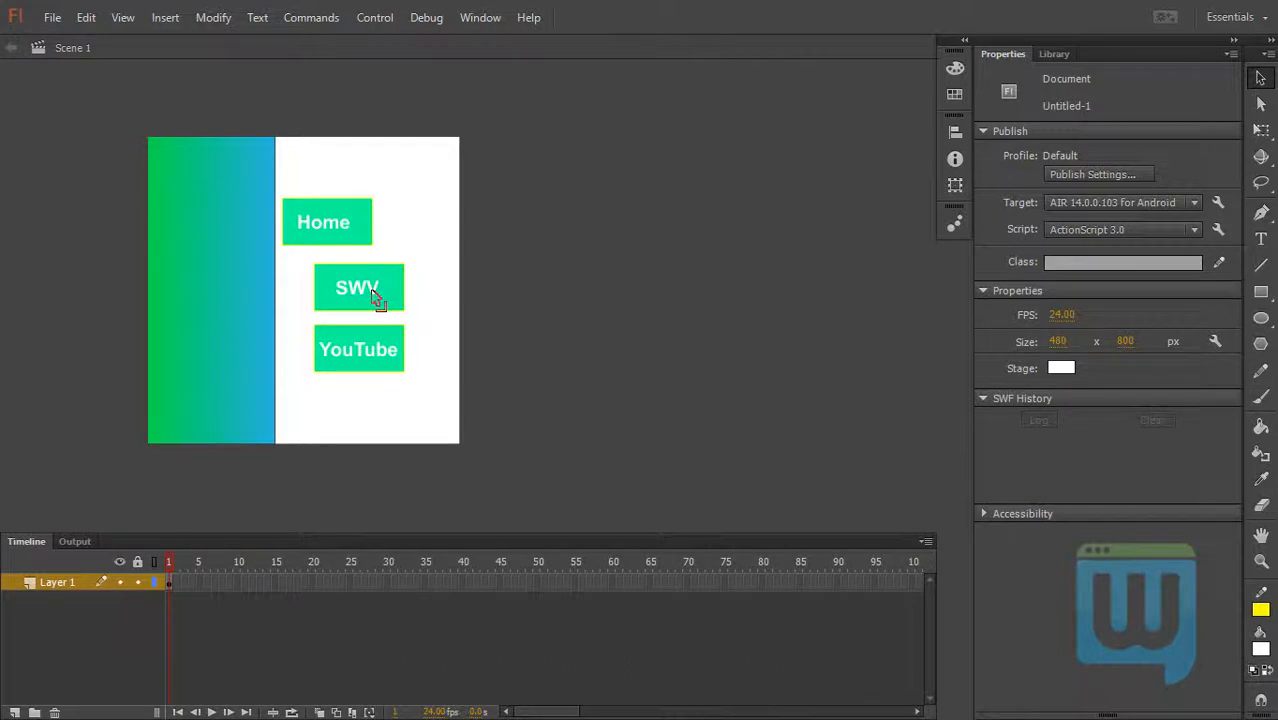
mouse_move(410, 288)
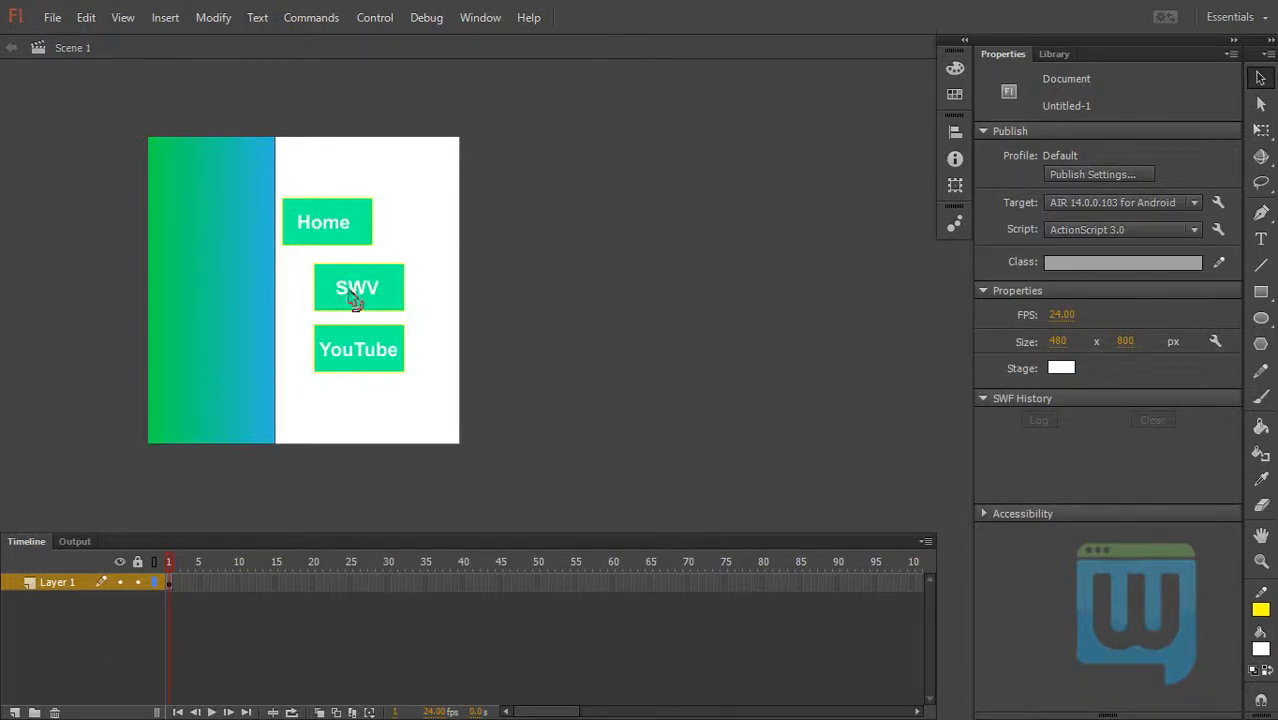
mouse_move(376, 310)
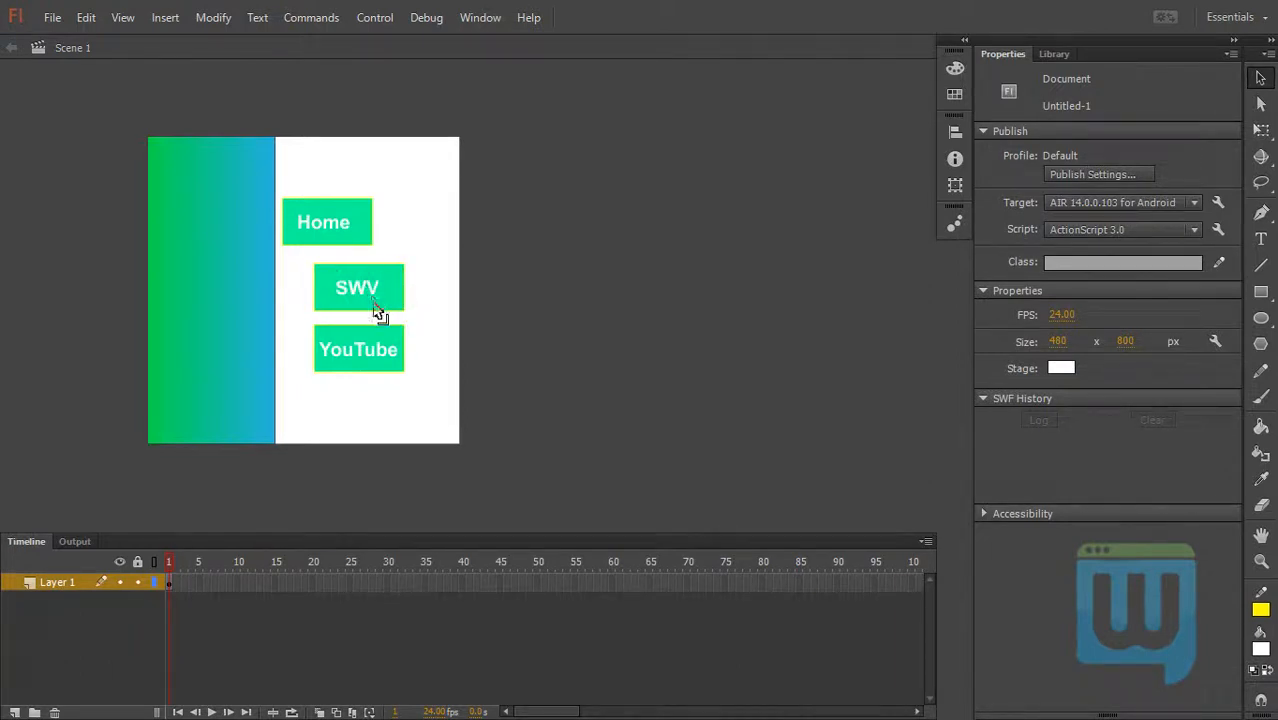
click(358, 348)
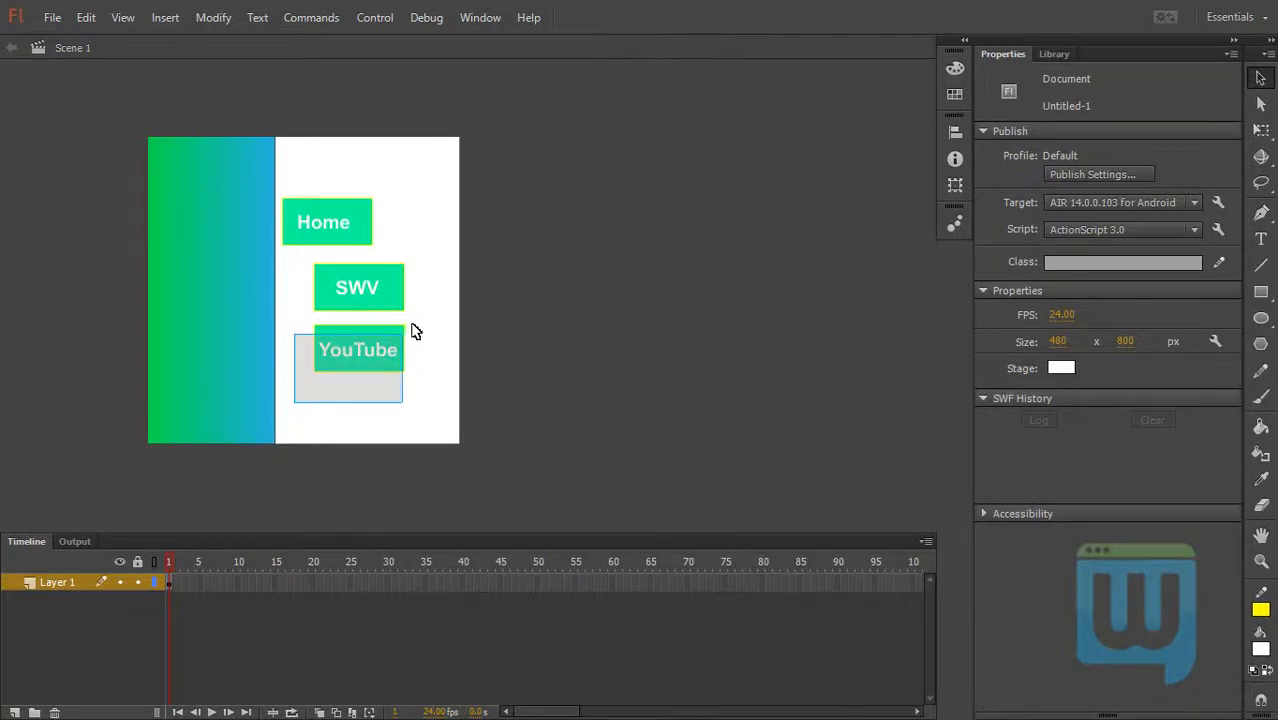
- Convert the YouTube and SWV buttons to movie clip symbols named Youtube_btn and SWV_btn
click(356, 348)
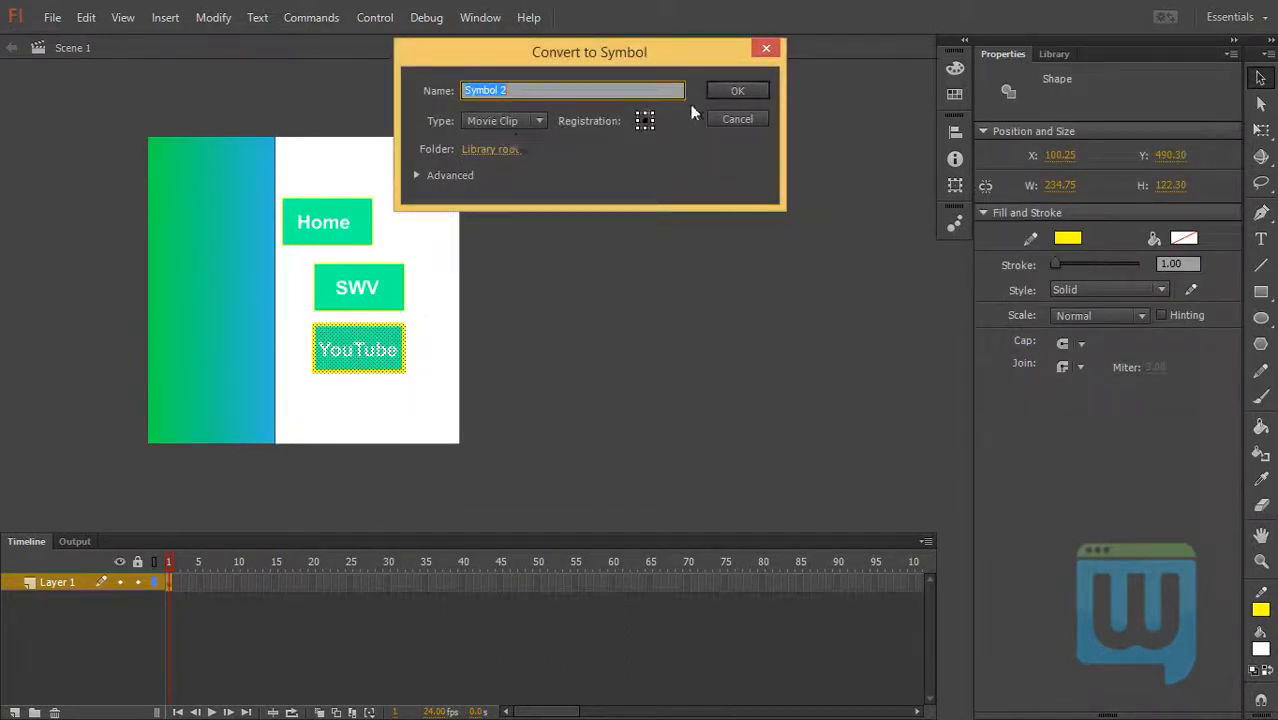
click(736, 90)
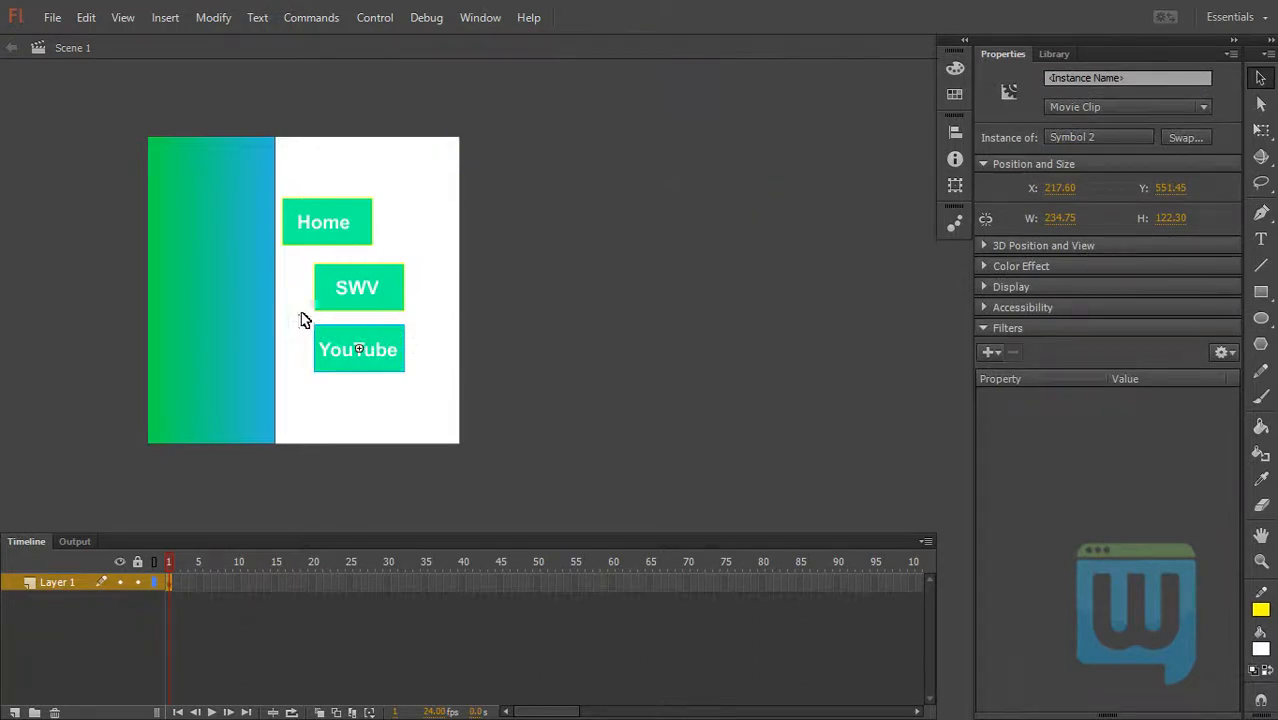
click(358, 288)
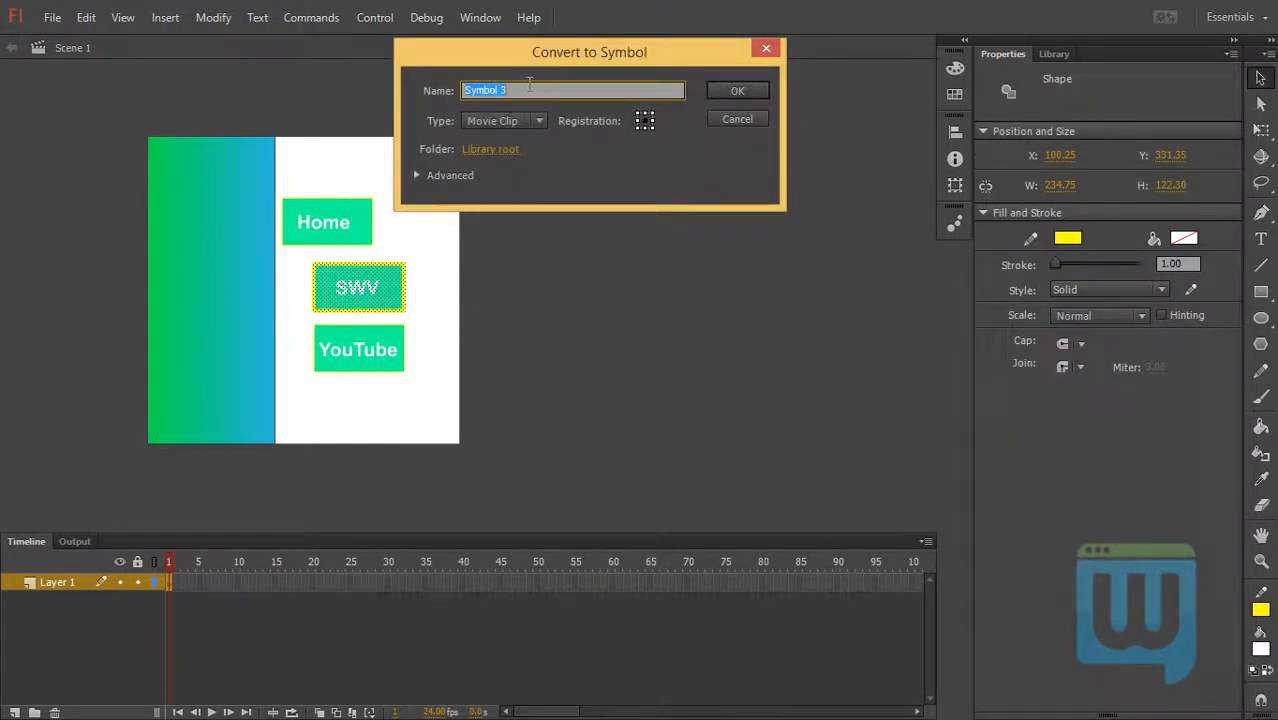
text(S)
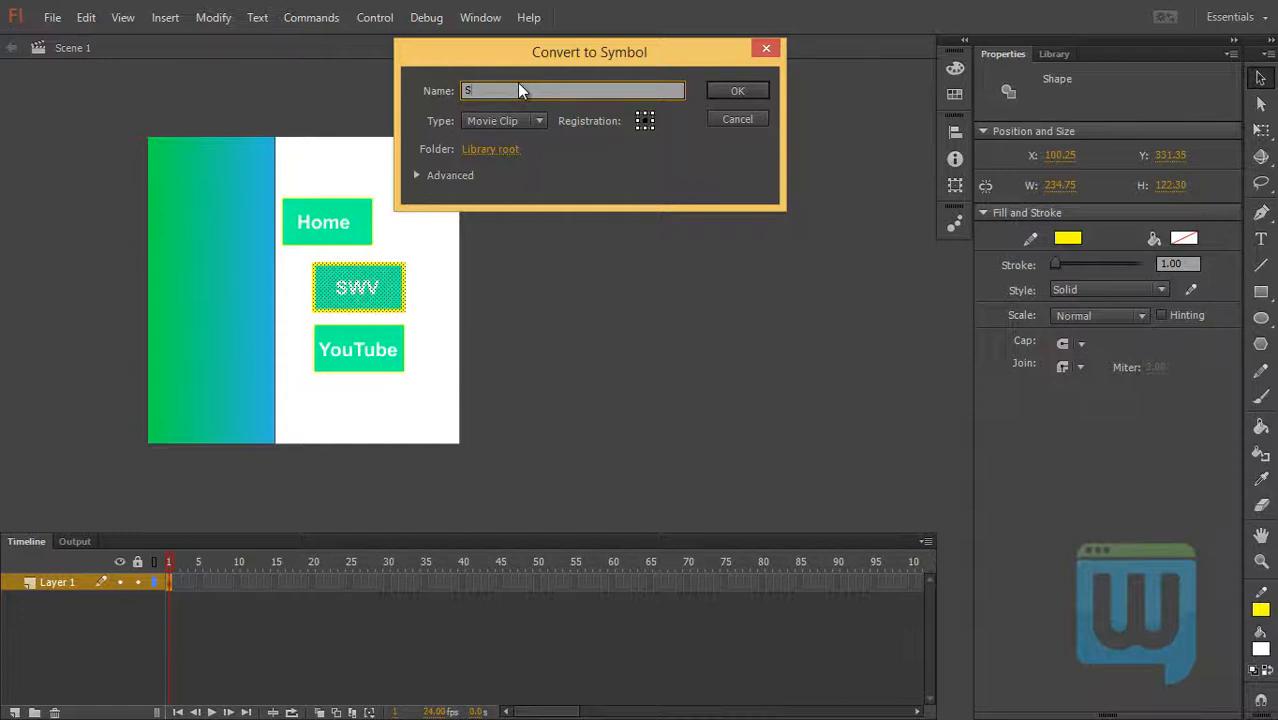
text(WV_)
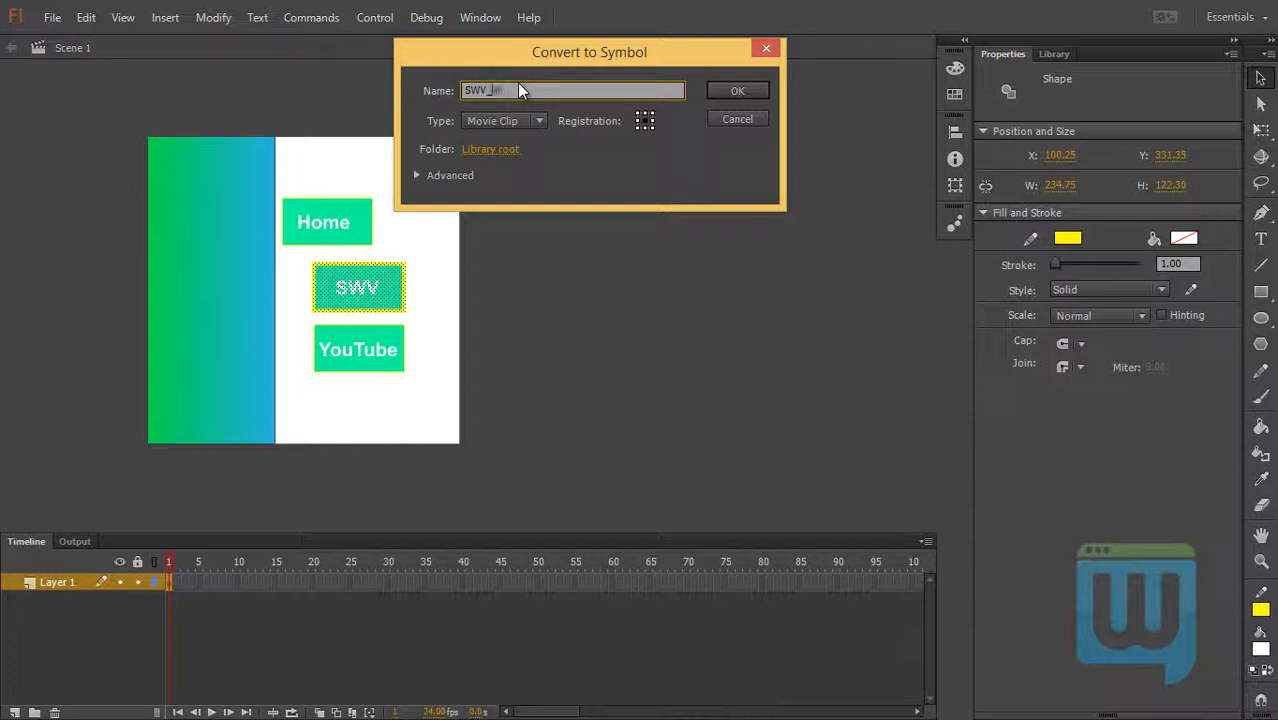
text(btn)
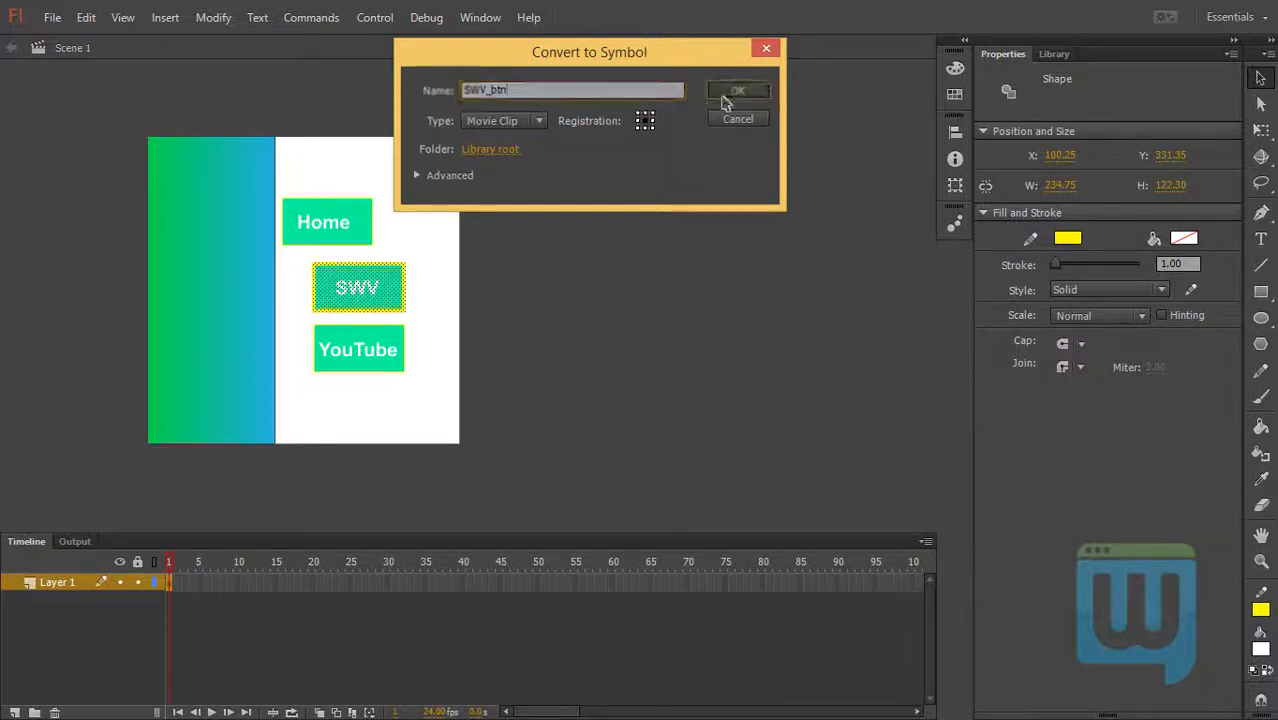
click(738, 92)
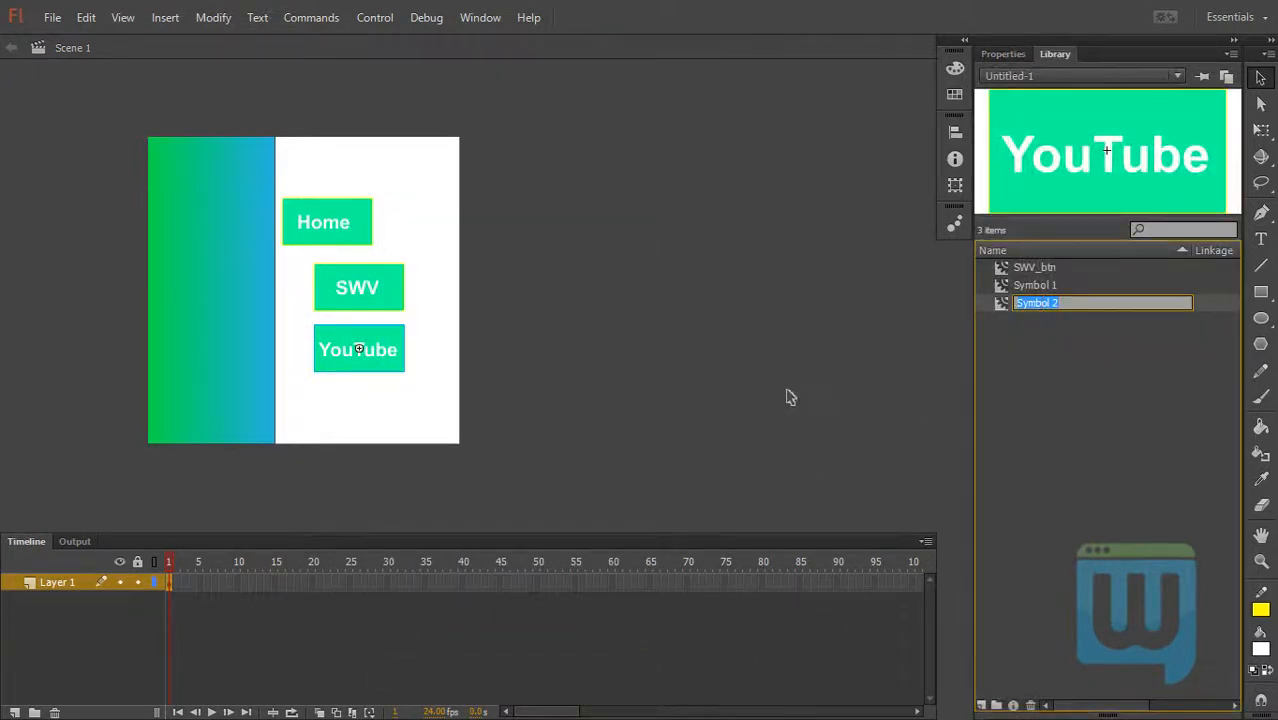
text(Youtube_btn)
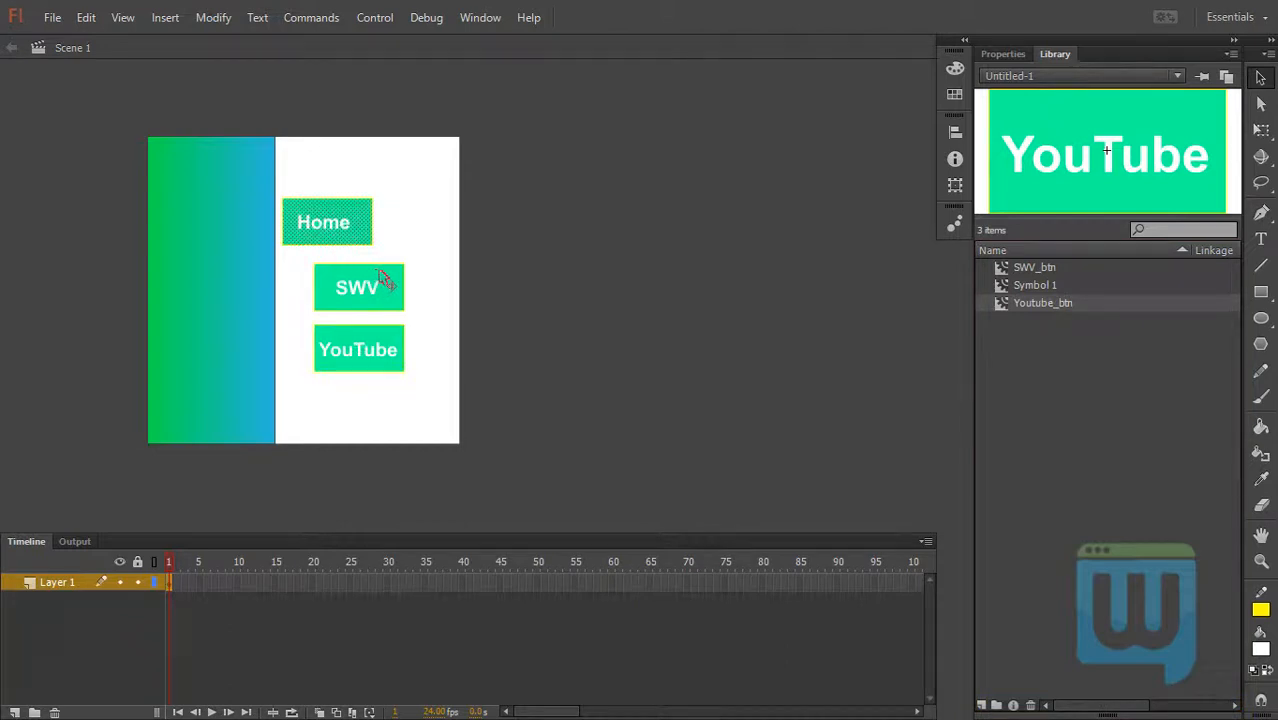
- Convert the Home button into a movie clip symbol named Home_btn
click(326, 220)
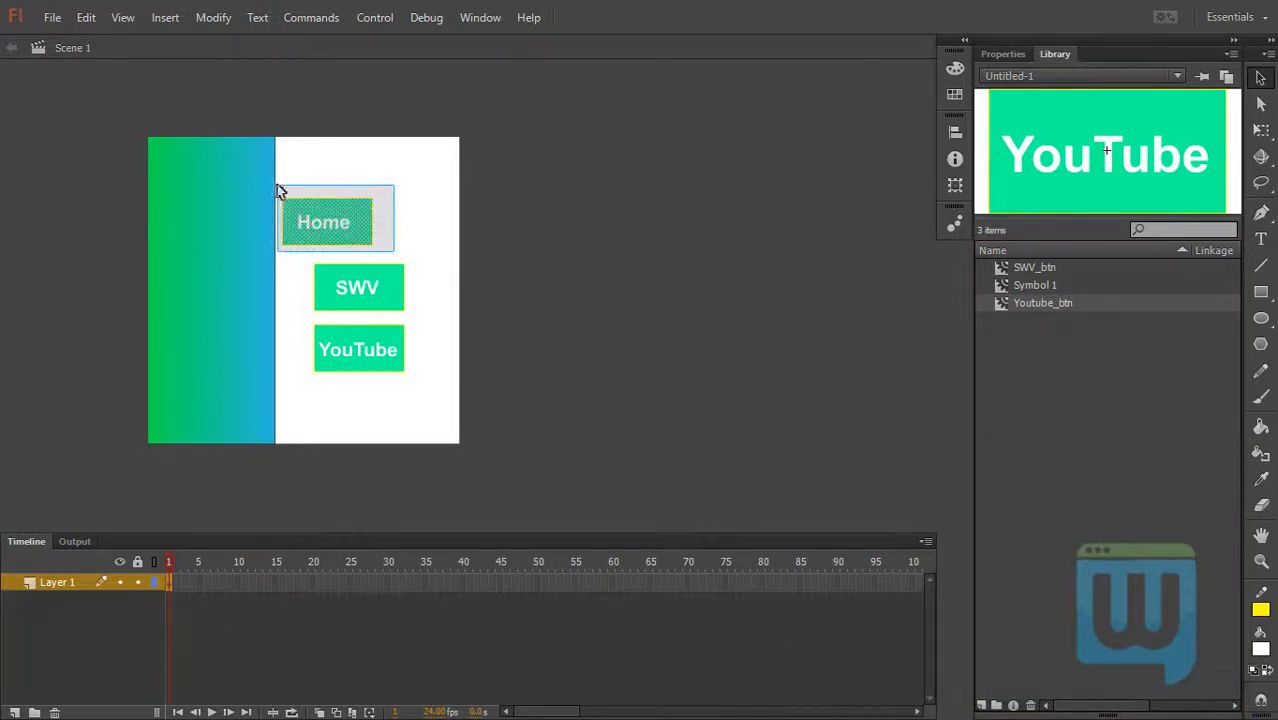
right_click(324, 220)
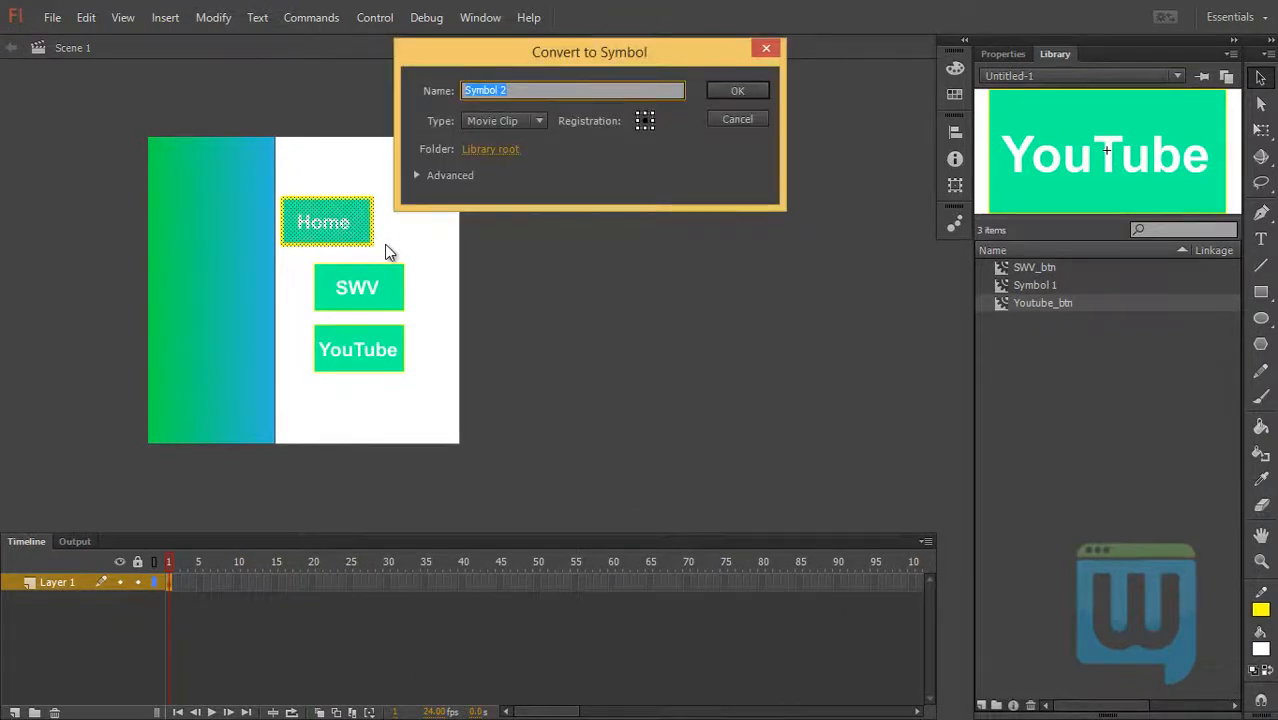
text(Hi)
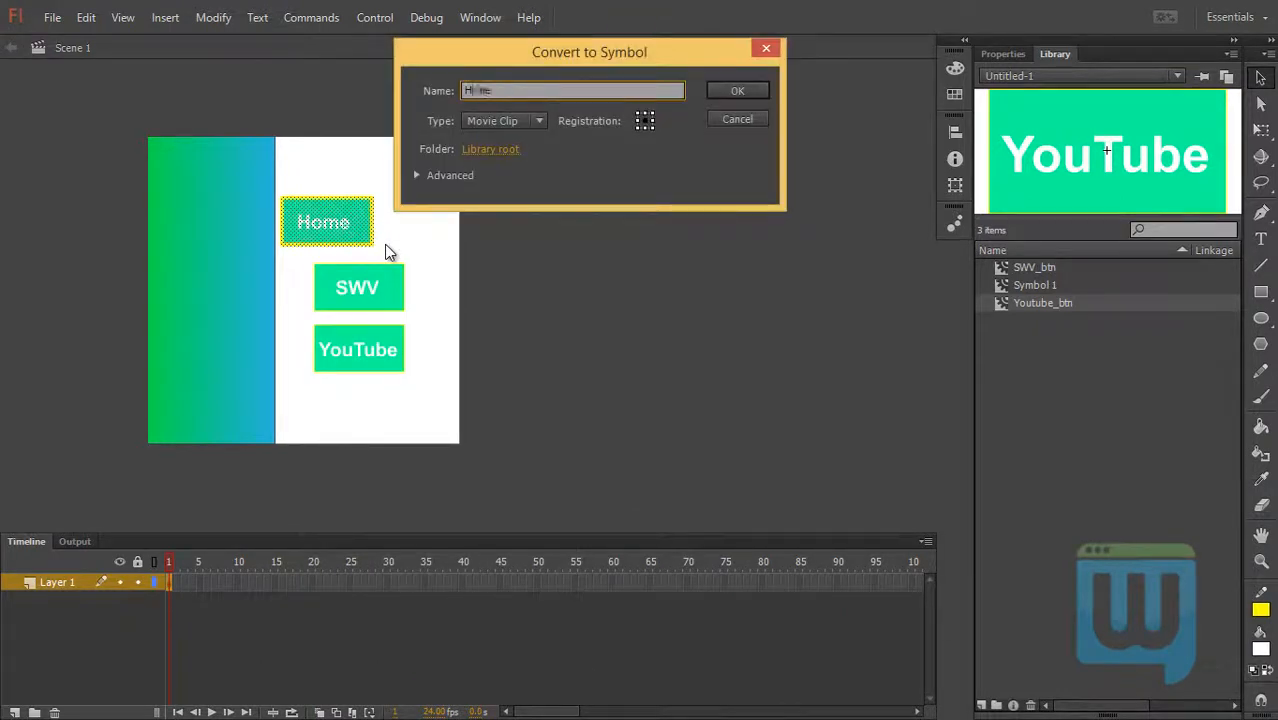
text(Home_btn)
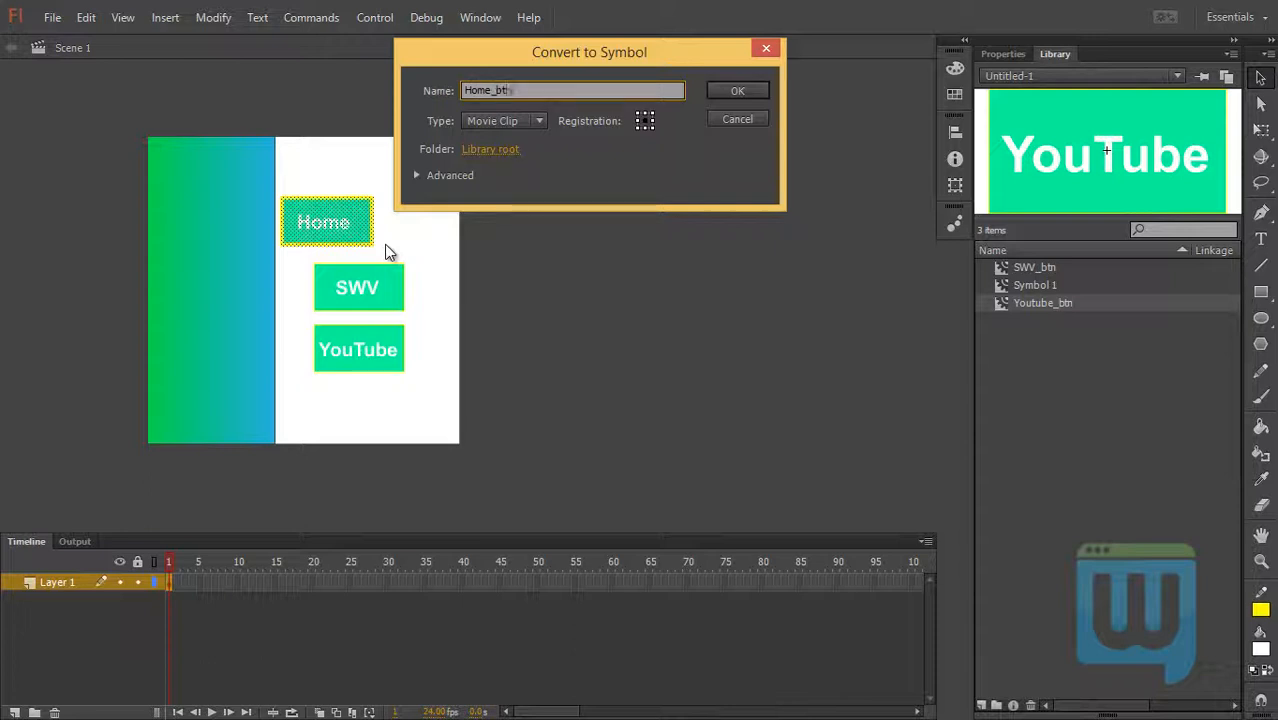
click(736, 90)
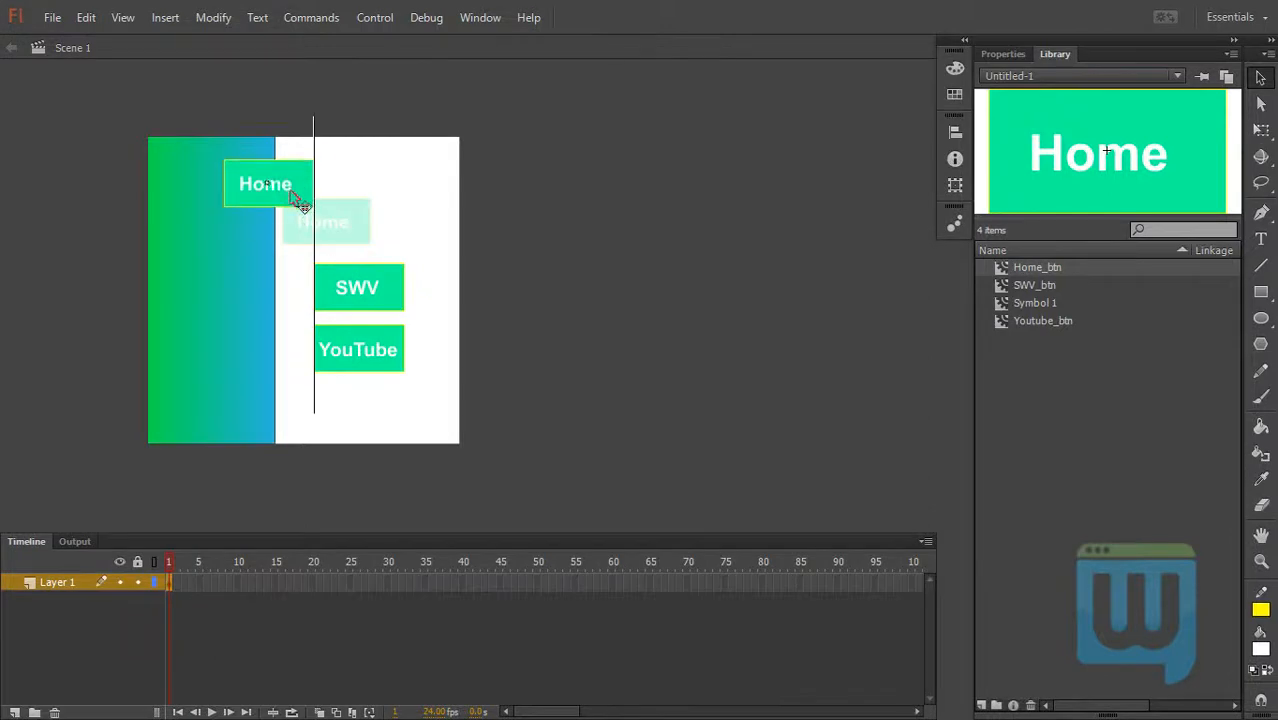
- Stack the Home, SWV and YouTube buttons at the top of the Symbol 1 panel and return to Scene 1
drag(264, 184, 224, 160)
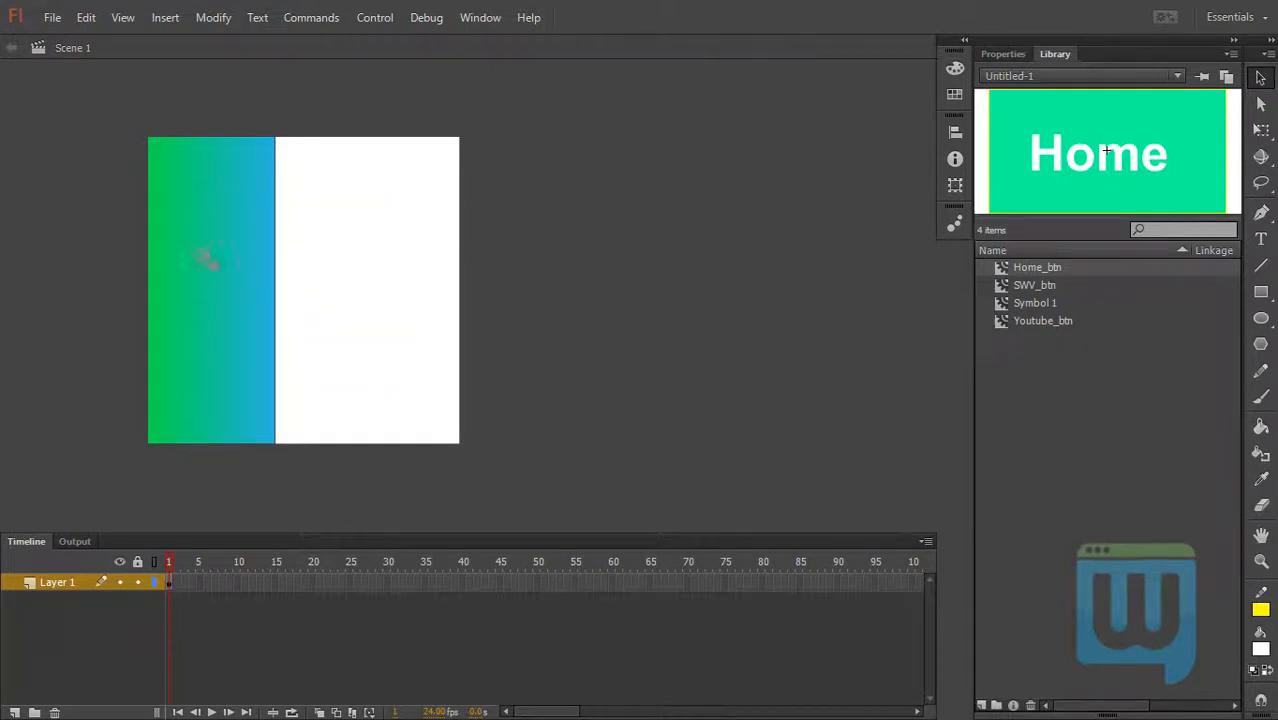
double_click(210, 260)
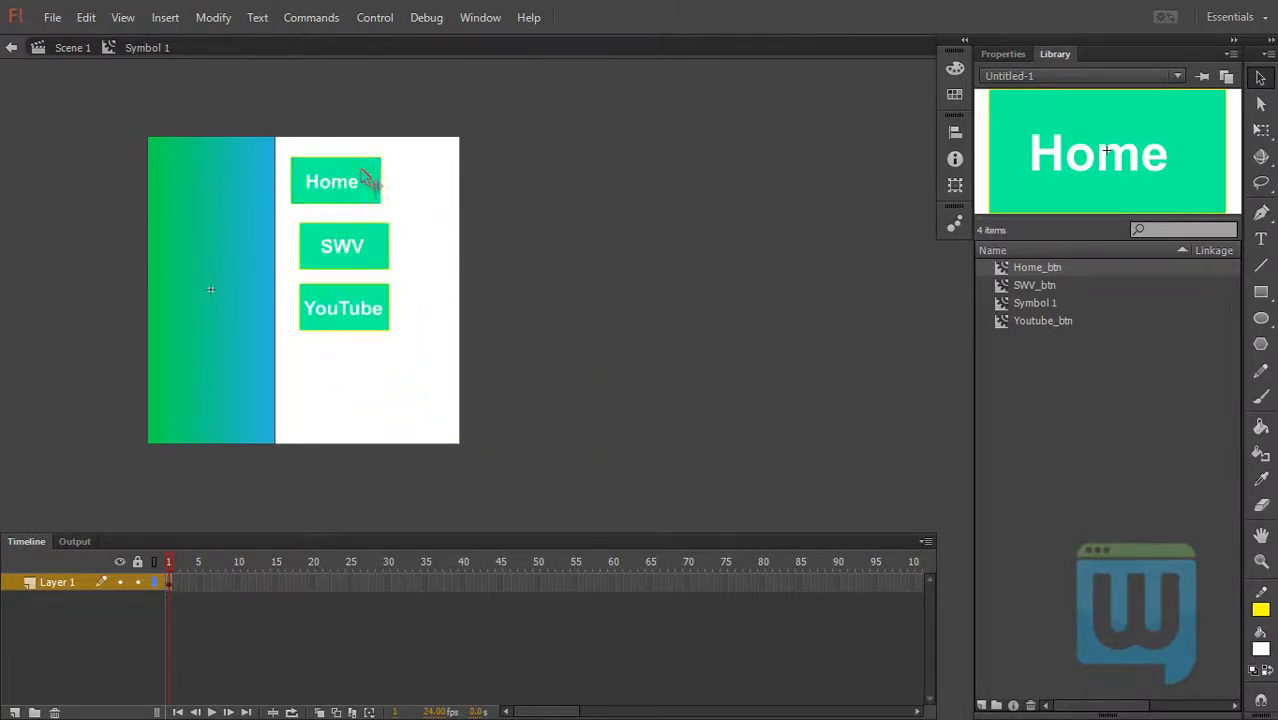
drag(336, 180, 228, 160)
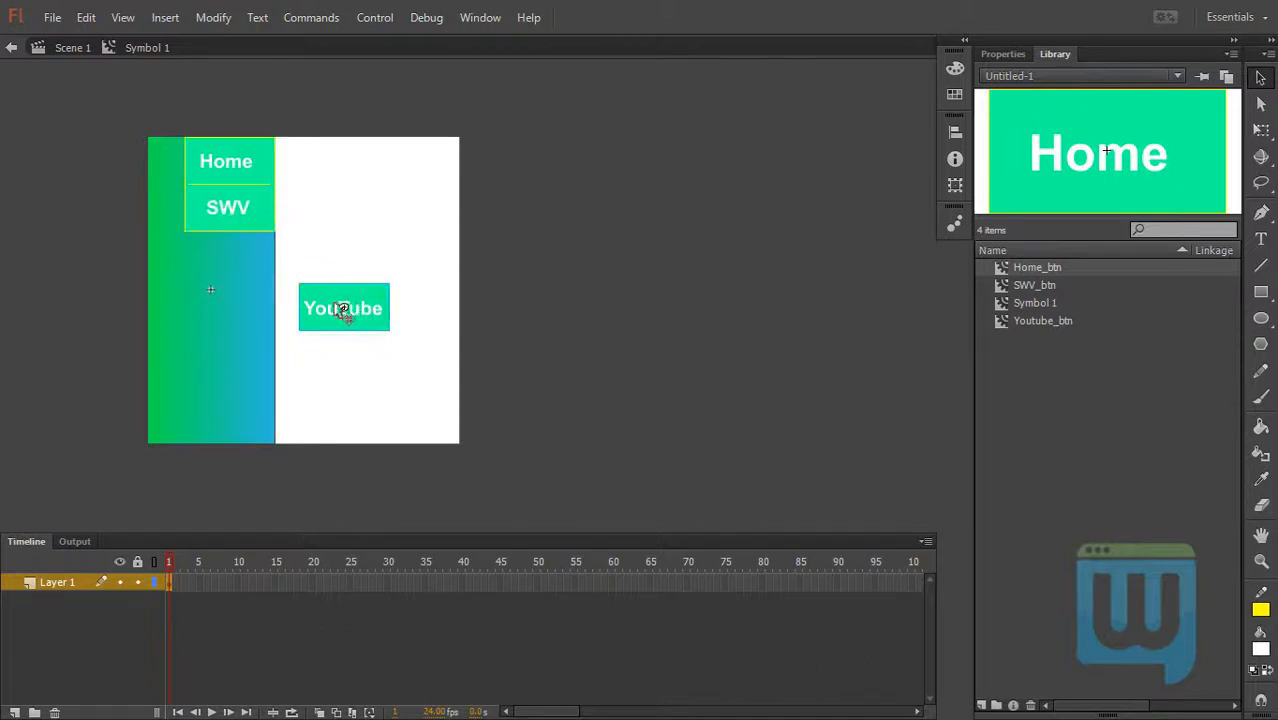
drag(344, 308, 228, 256)
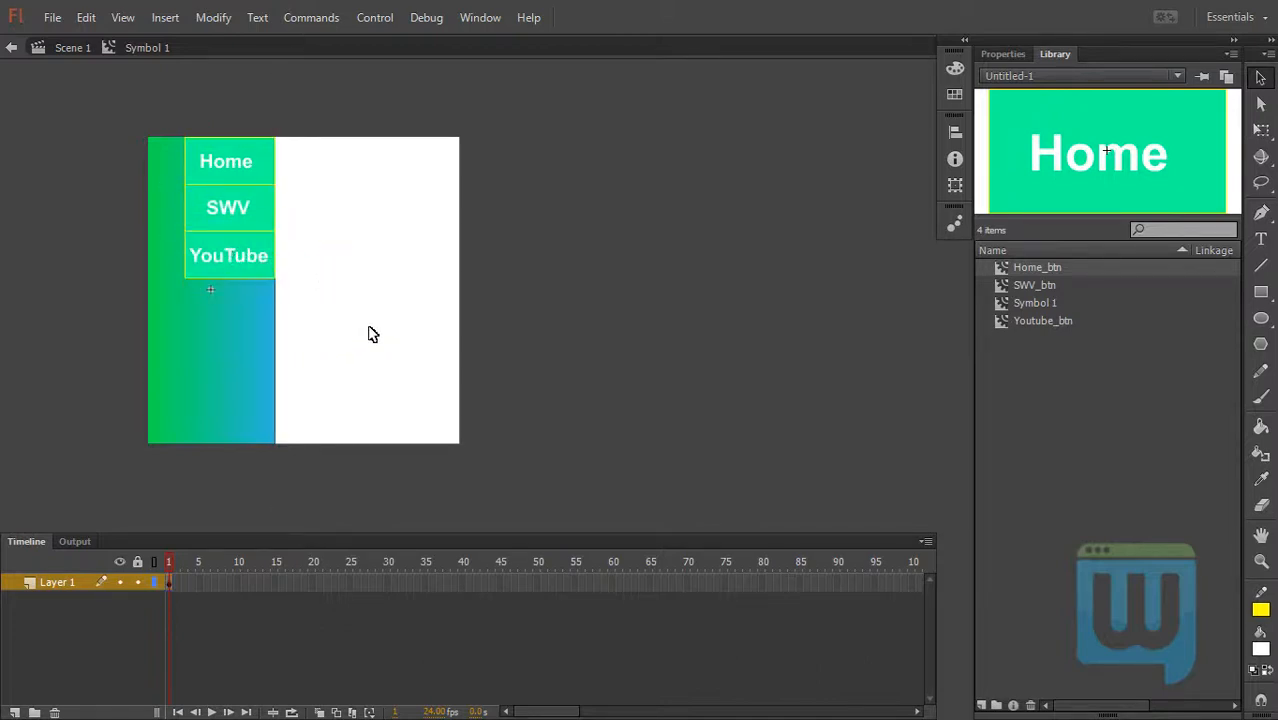
click(72, 48)
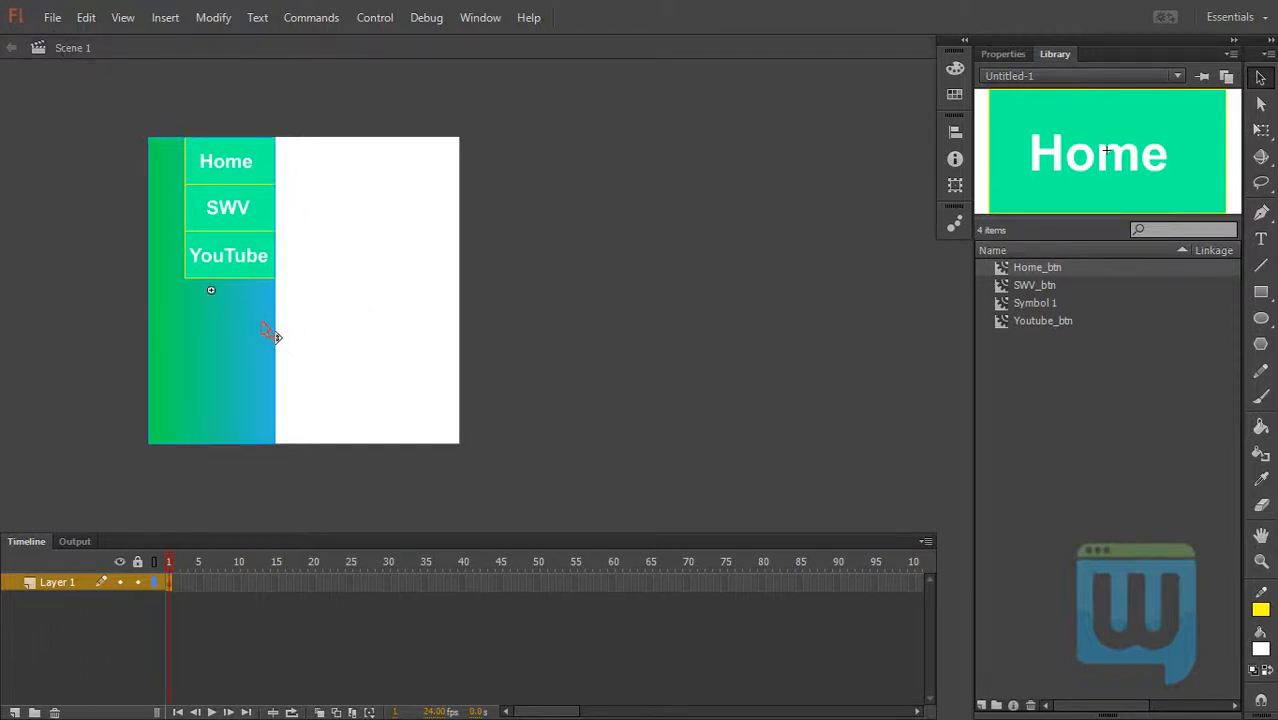
mouse_move(236, 312)
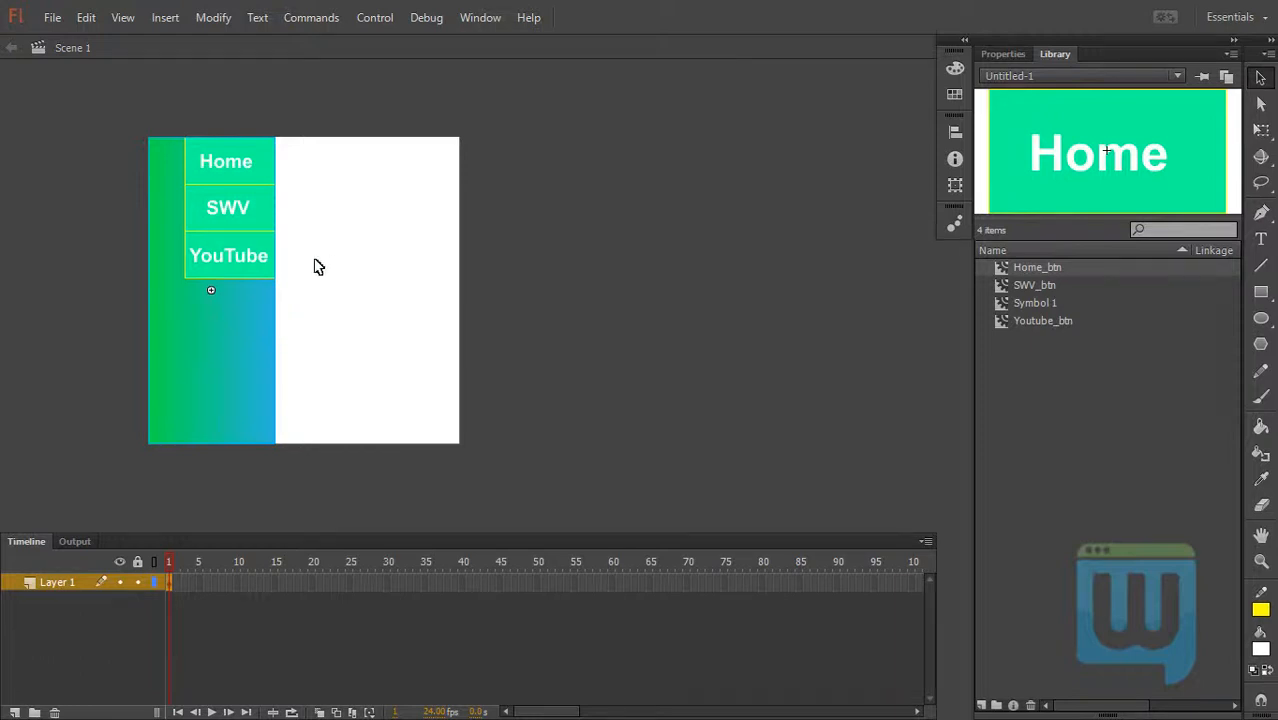
click(52, 16)
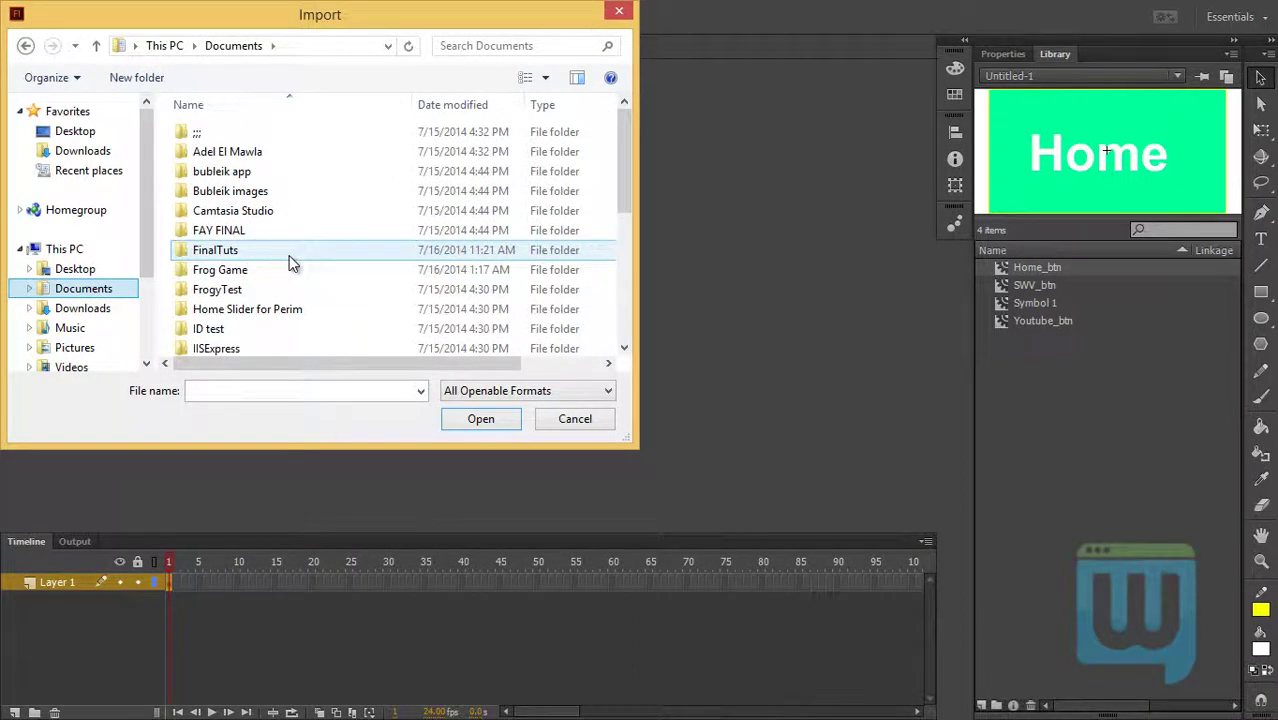
- Import the face, g+ icon and twitter images from FinalTuts > Project files onto the stage
double_click(216, 248)
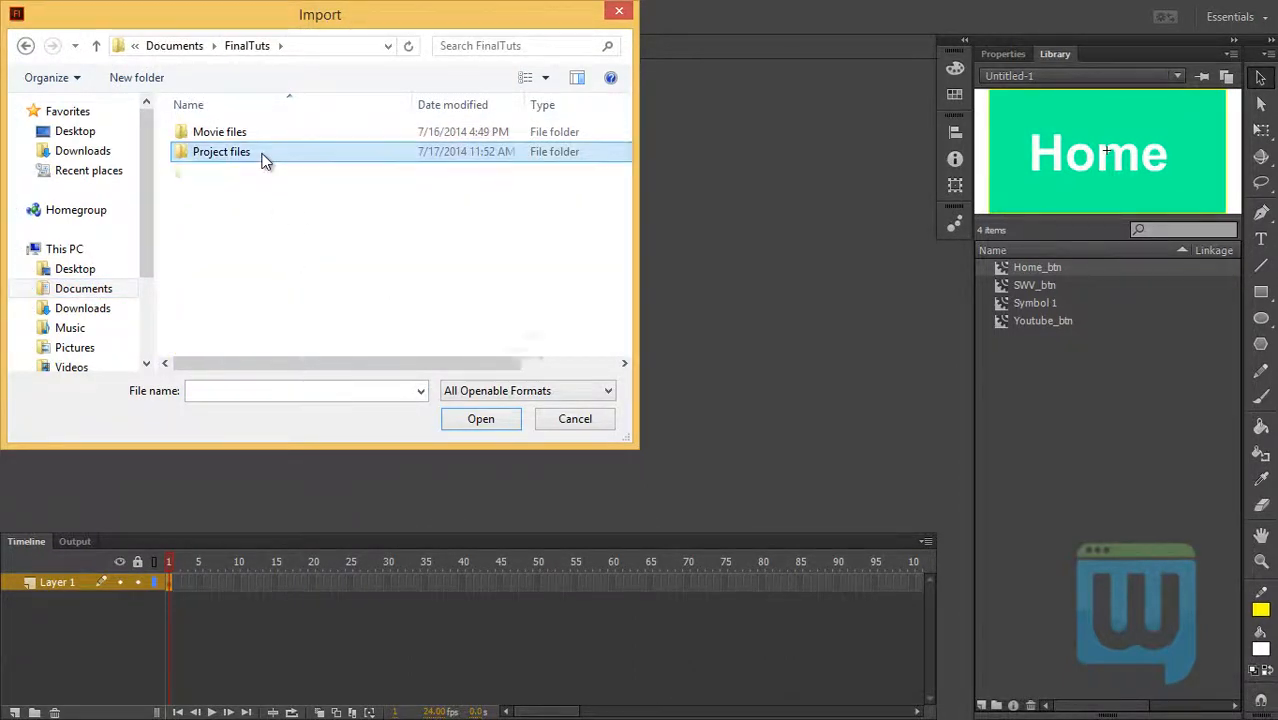
double_click(220, 152)
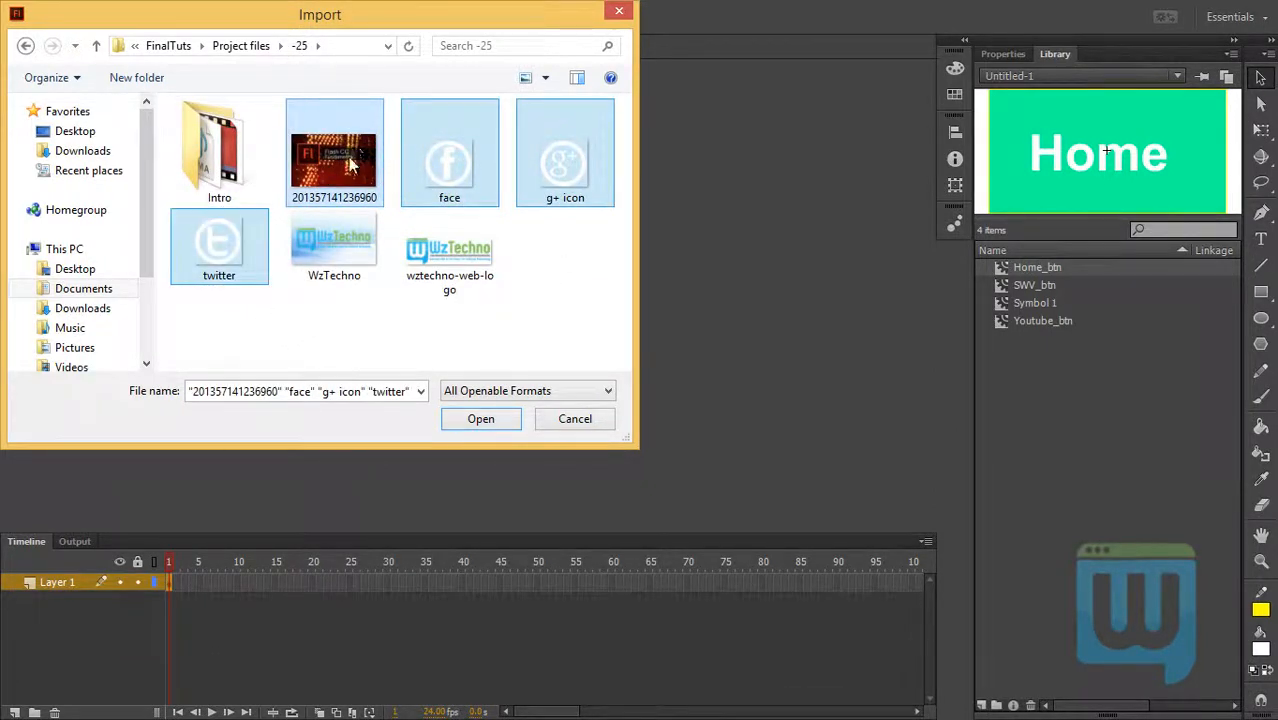
click(480, 418)
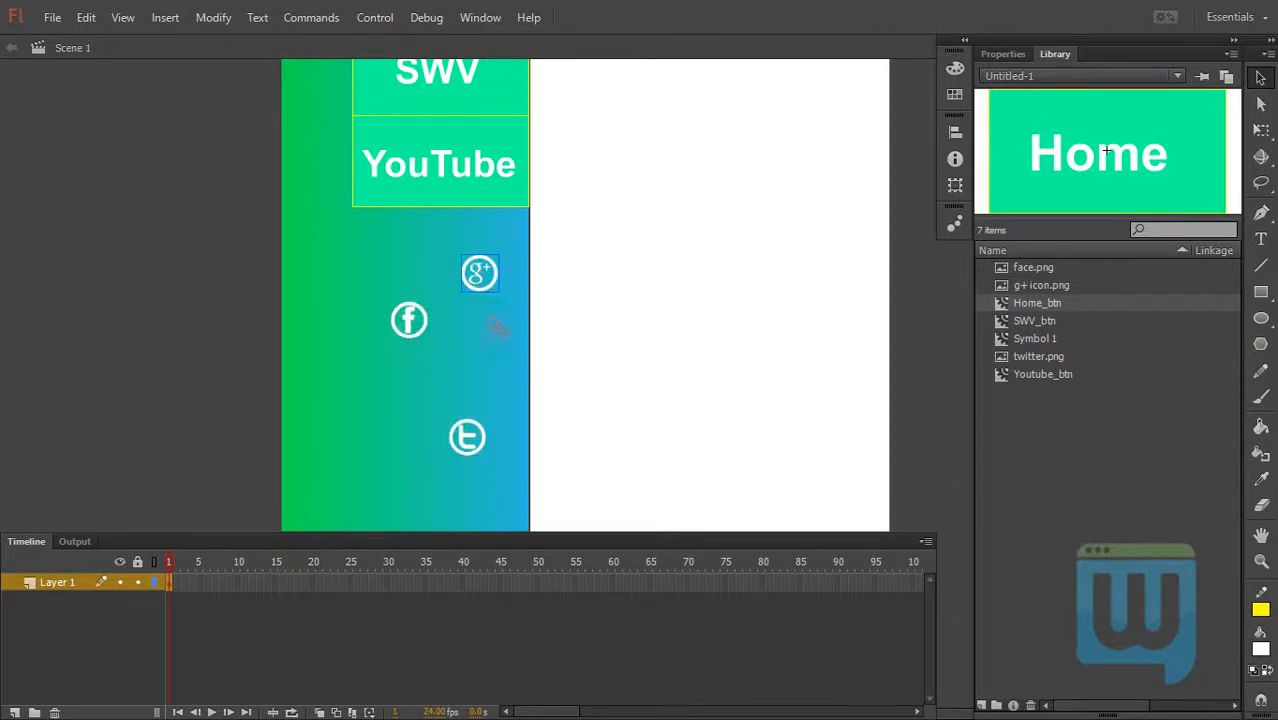
- Enlarge the Facebook and Twitter icons with the Free Transform tool to matching size
click(480, 272)
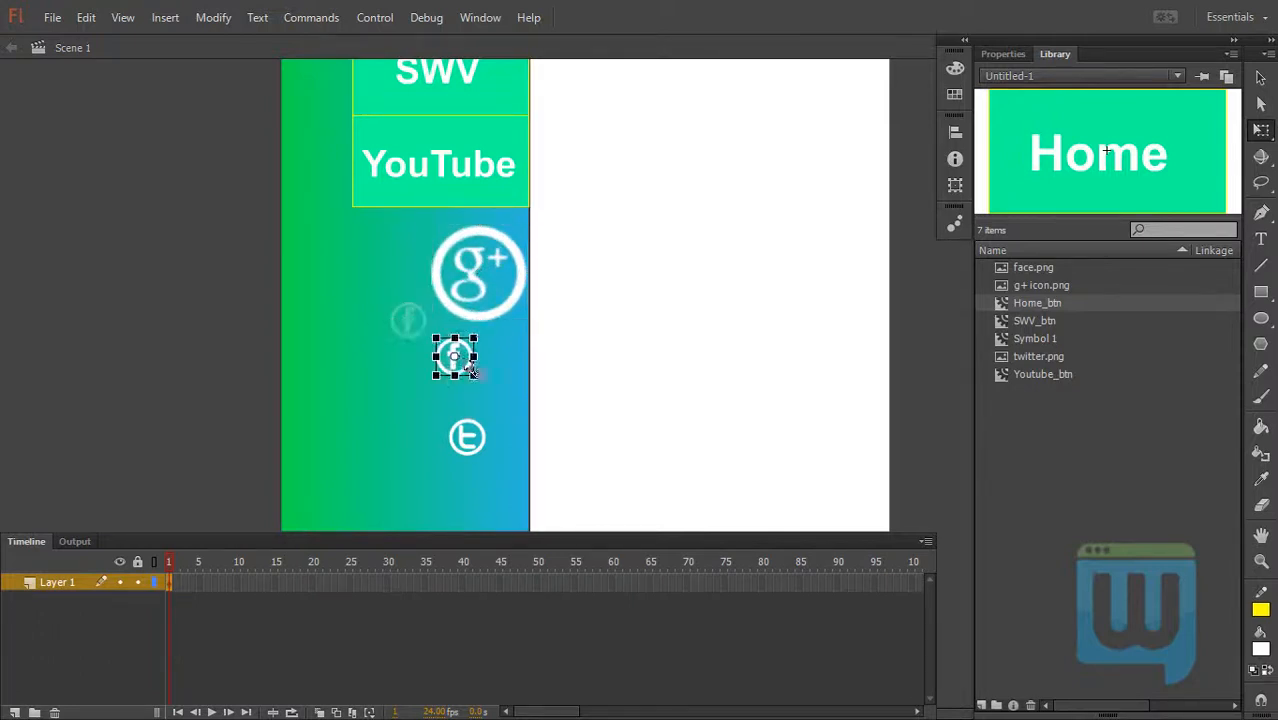
drag(454, 356, 482, 364)
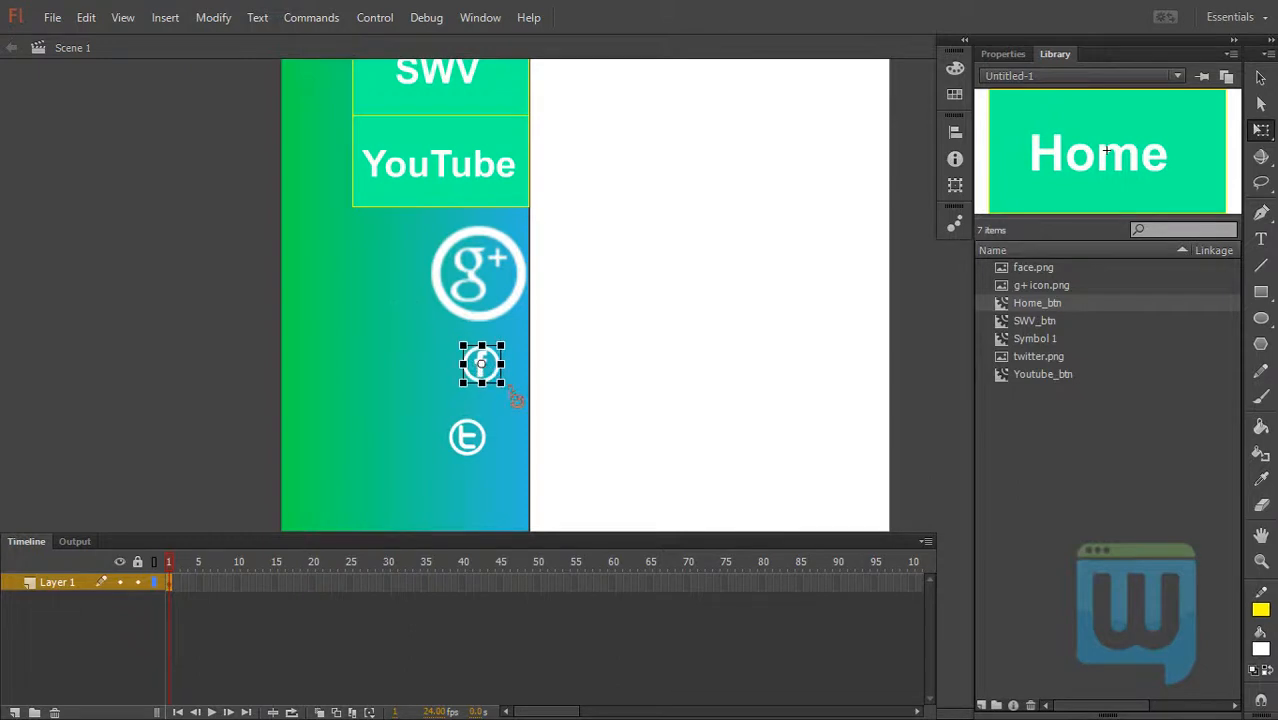
click(482, 364)
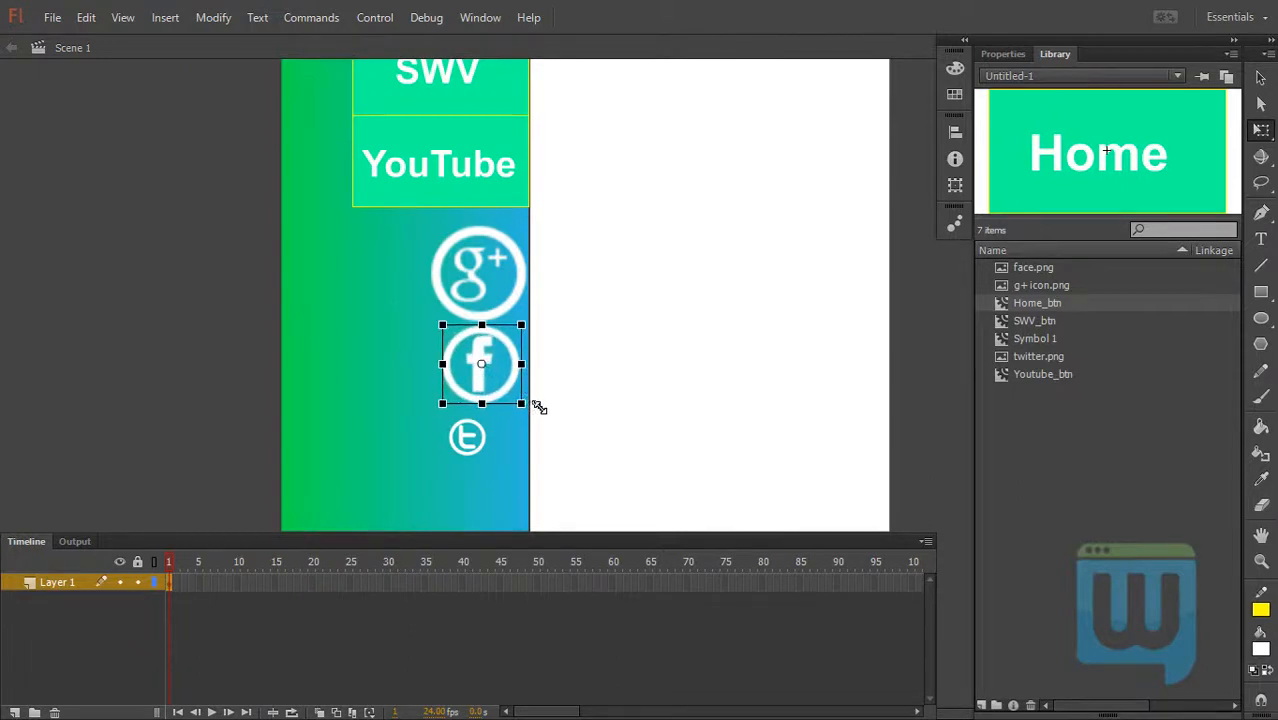
scroll(down, 3)
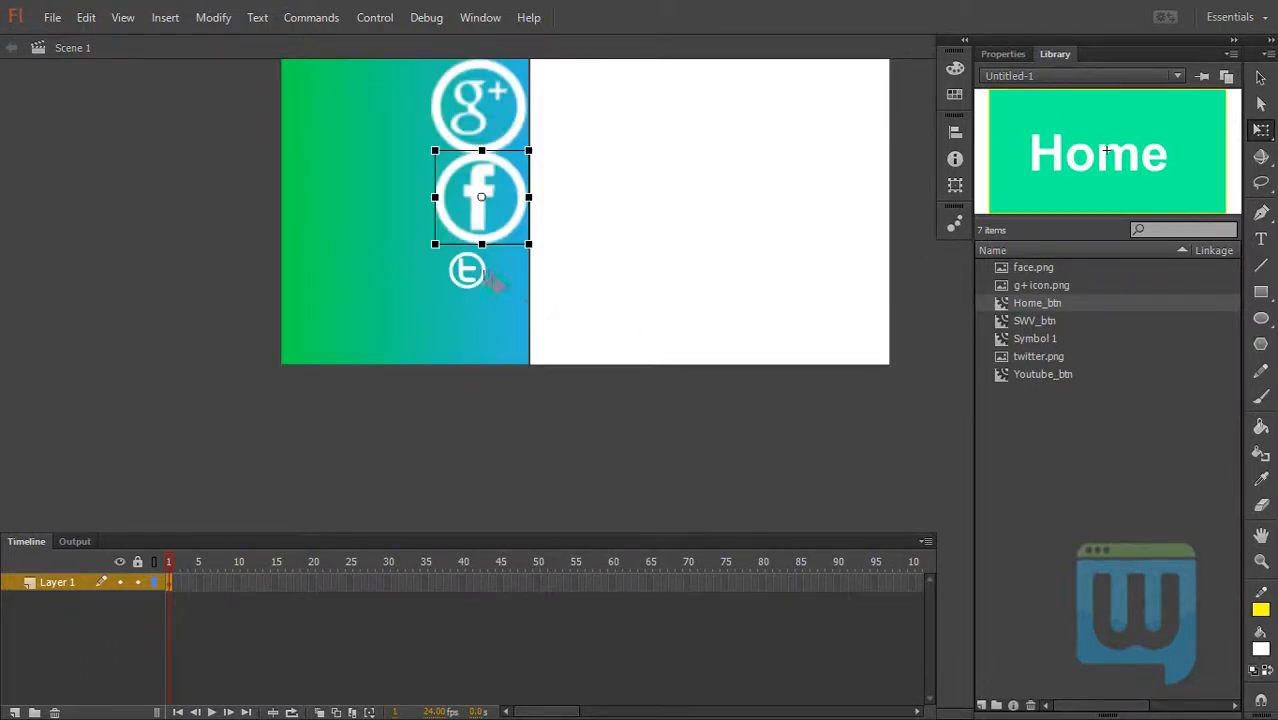
click(468, 272)
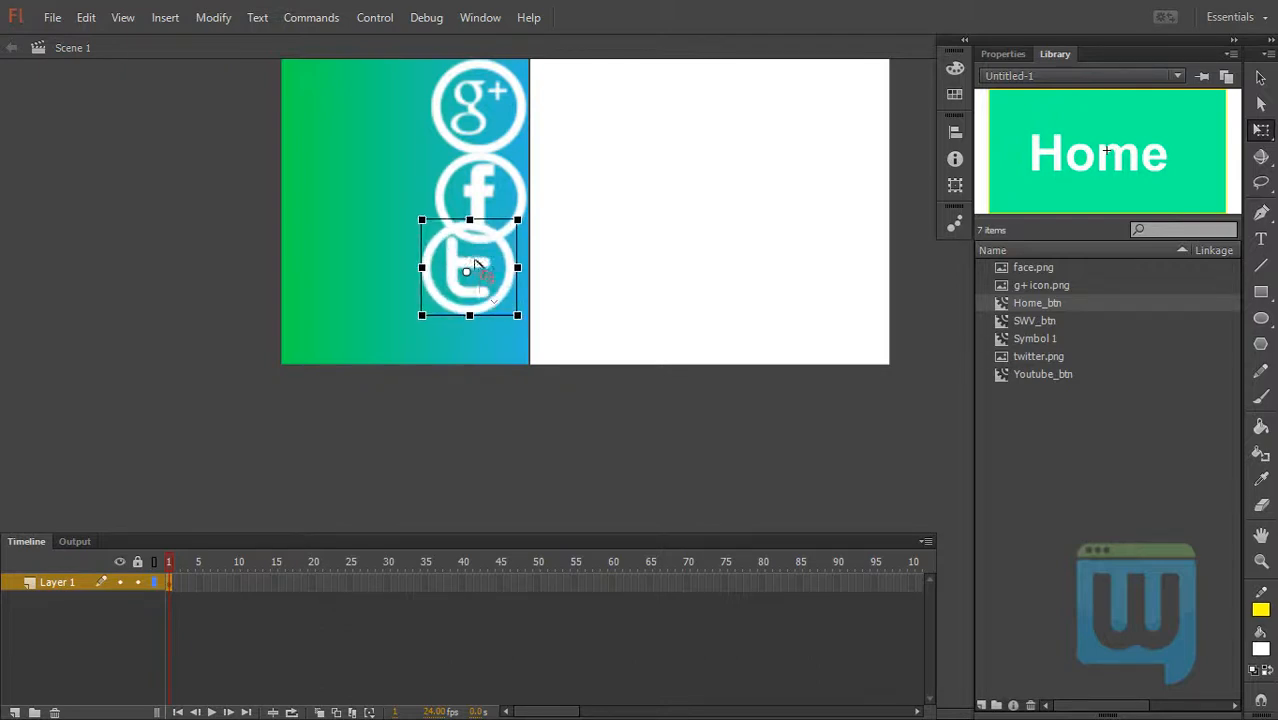
drag(470, 268, 482, 144)
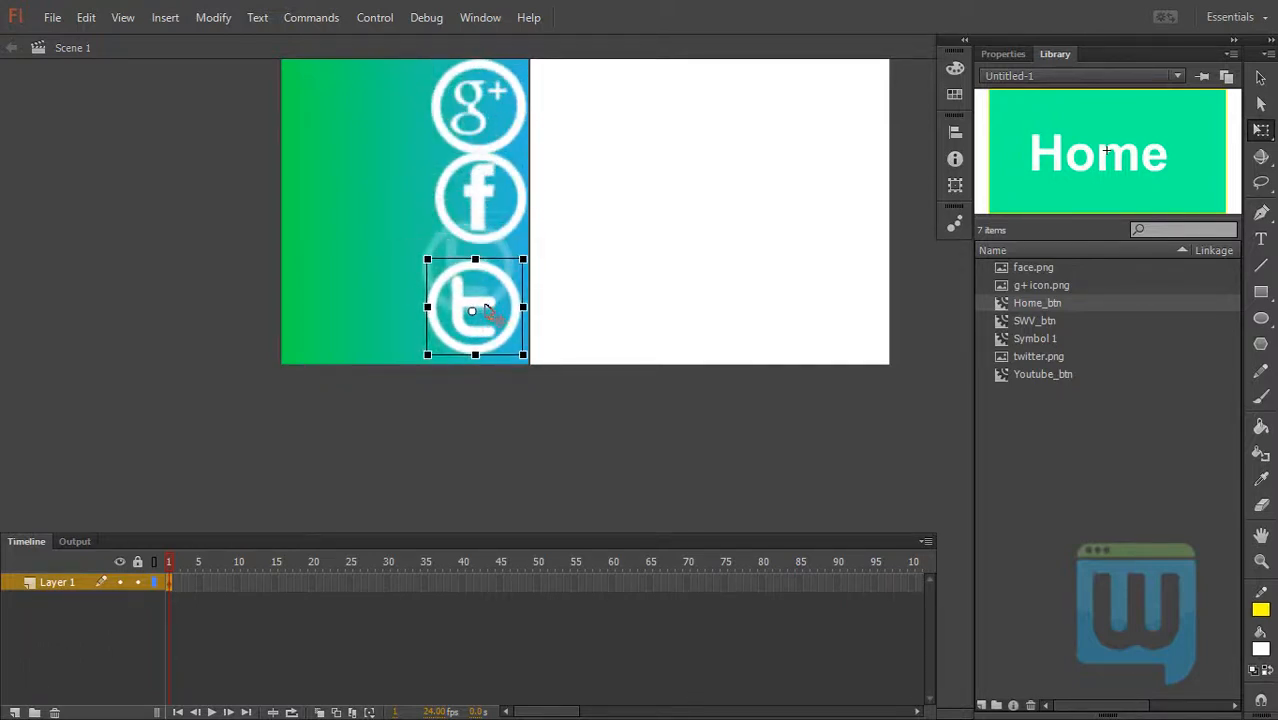
- Arrange the Facebook, Twitter and Google+ icons into an evenly spaced column below YouTube
drag(476, 308, 372, 204)
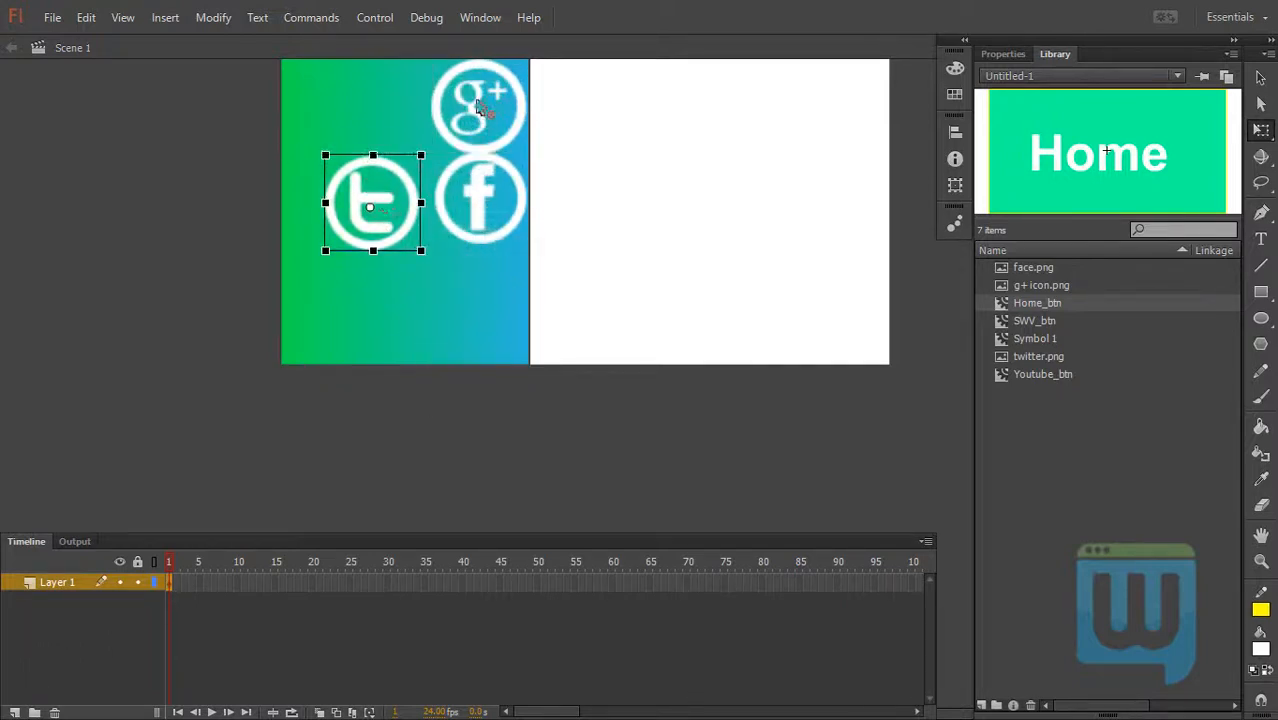
drag(480, 104, 480, 318)
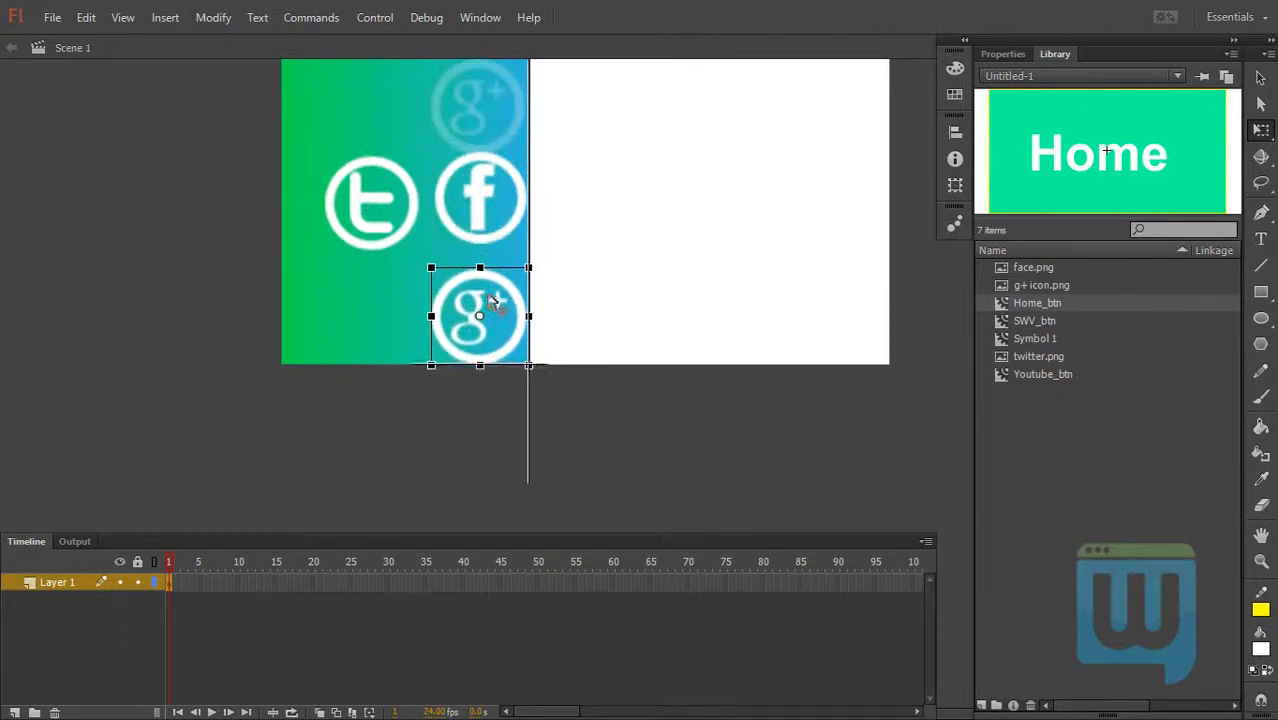
drag(480, 316, 480, 100)
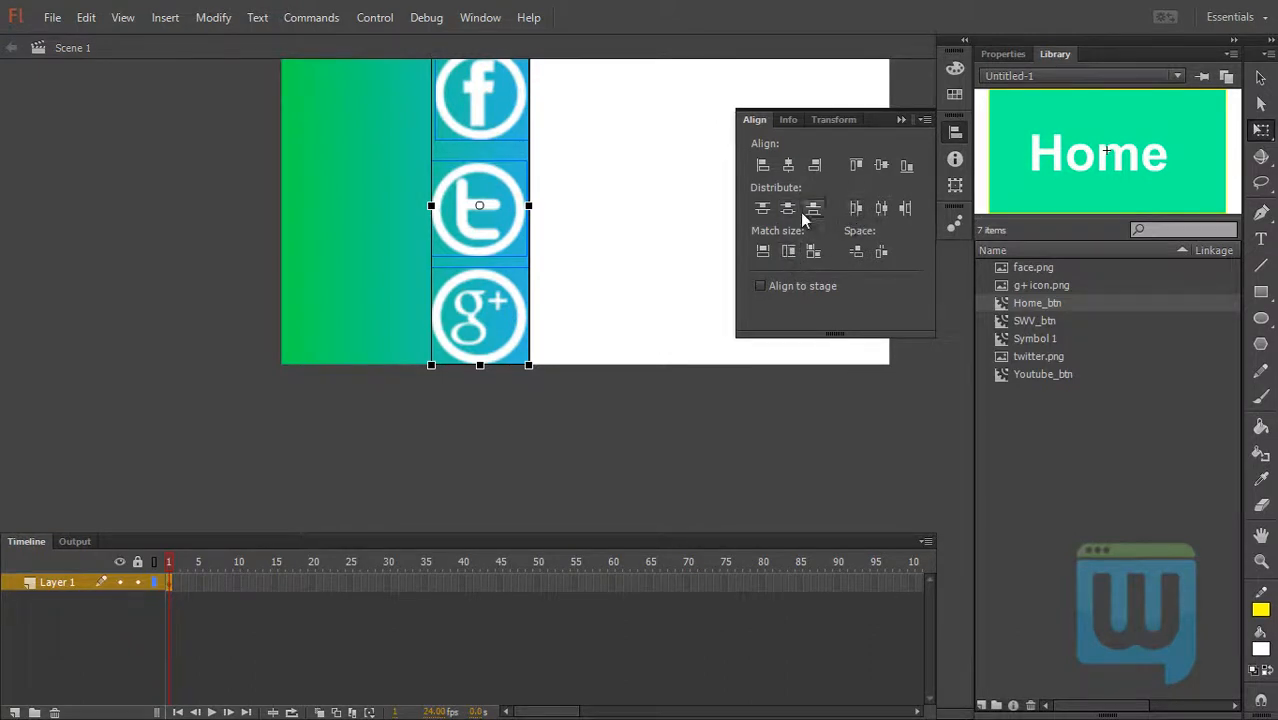
mouse_move(788, 208)
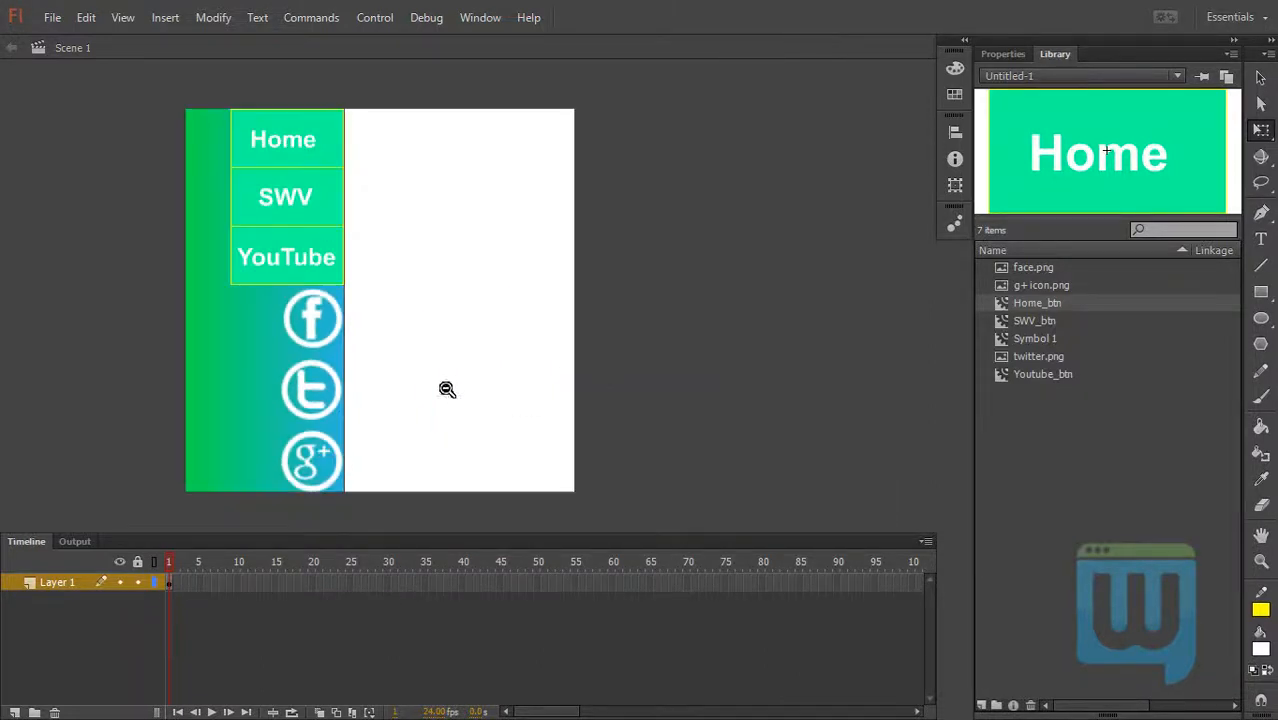
- Convert the Twitter icon into a Button symbol named twitter_btn
click(312, 318)
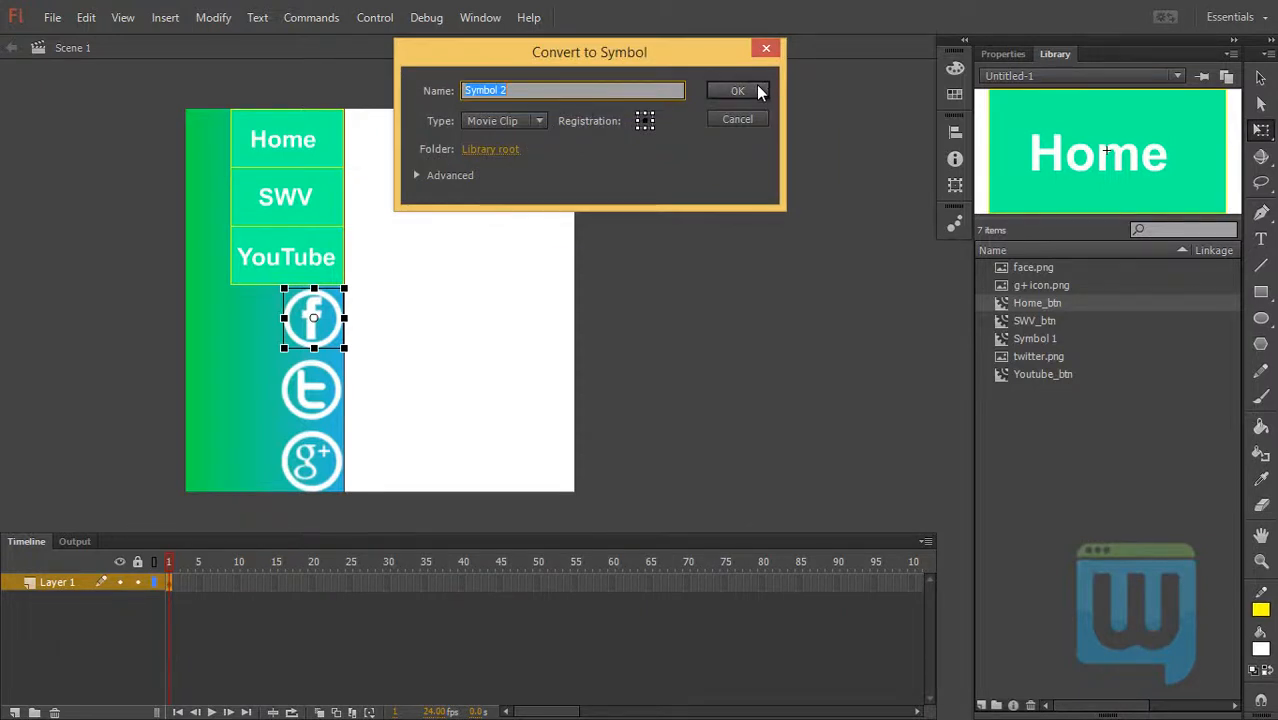
click(504, 120)
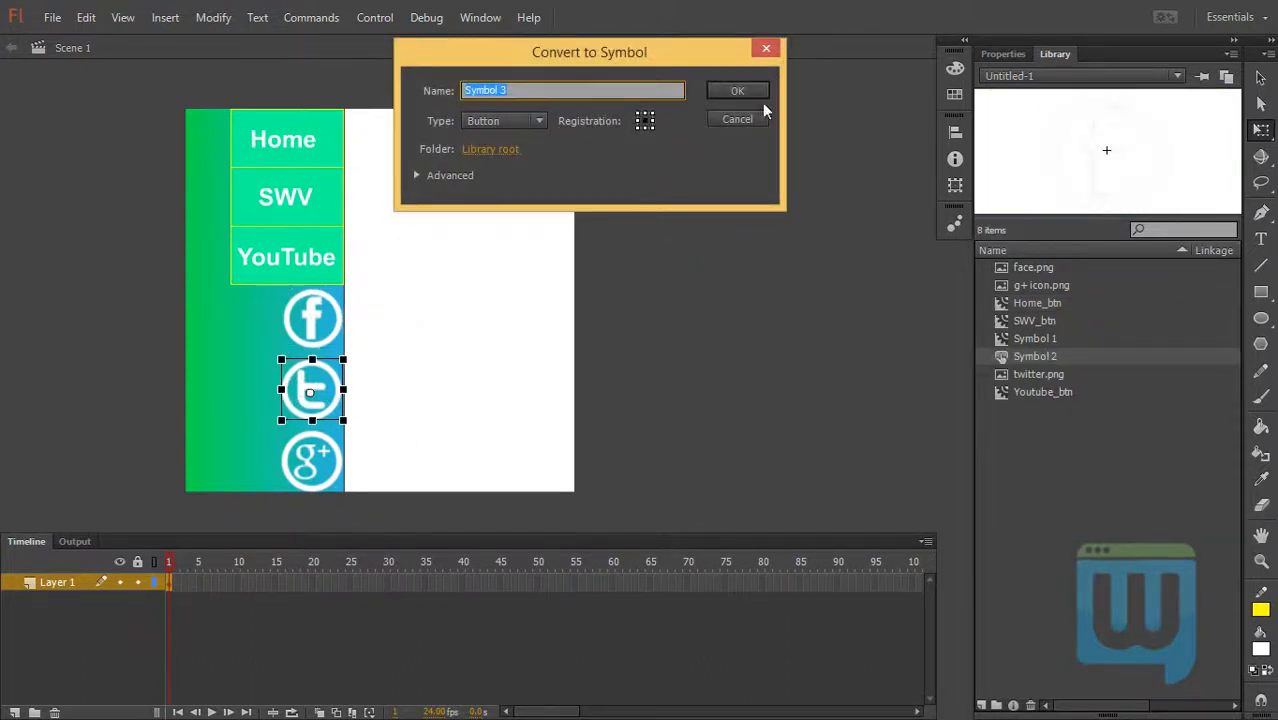
mouse_move(598, 148)
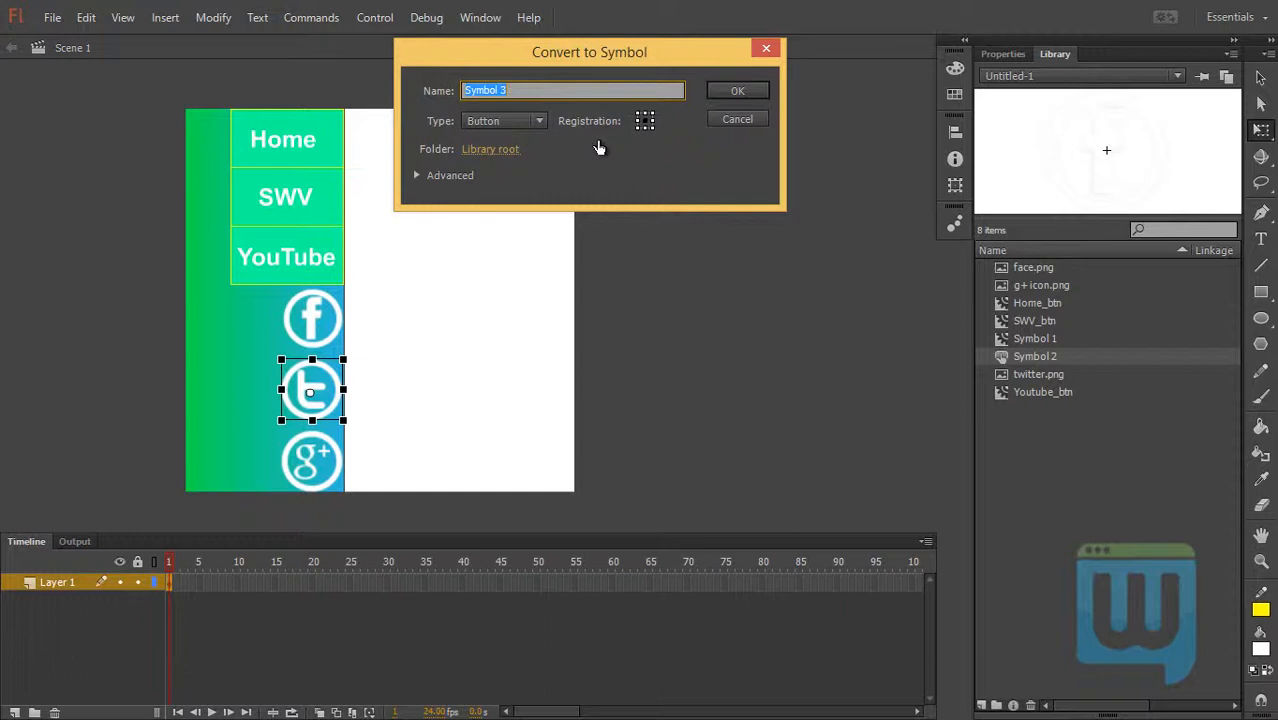
text(twitter_btn)
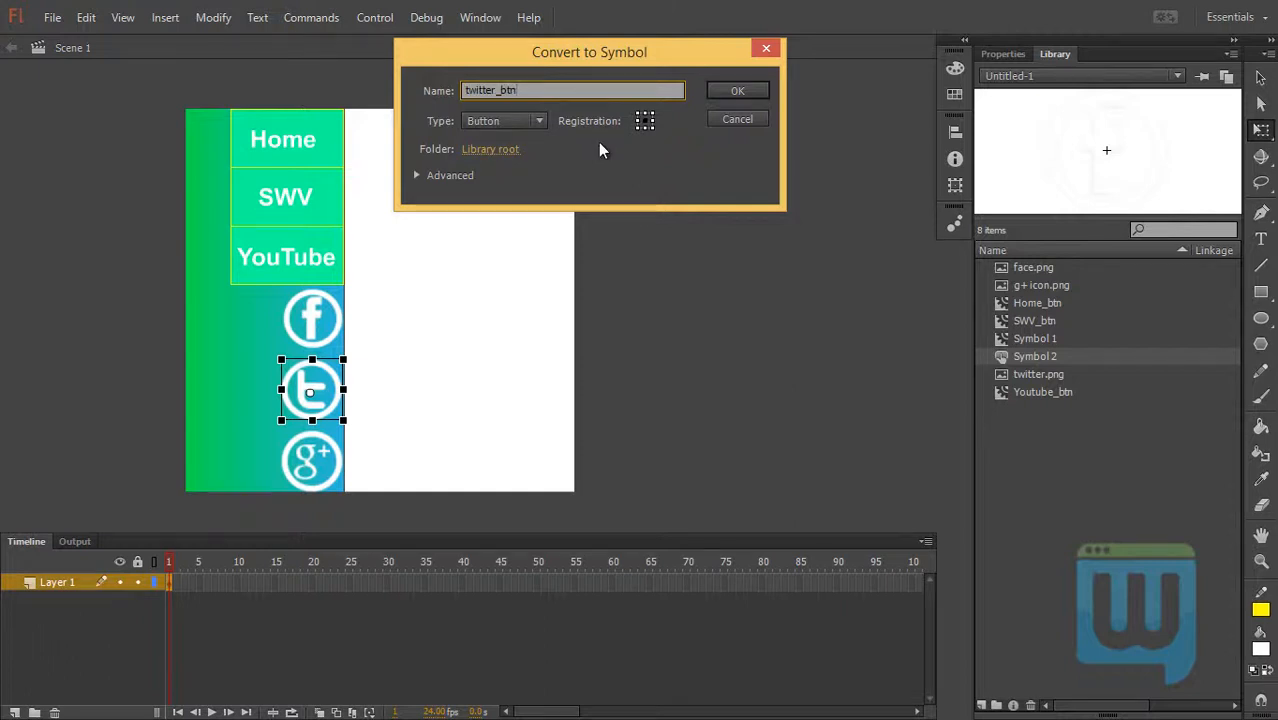
click(736, 90)
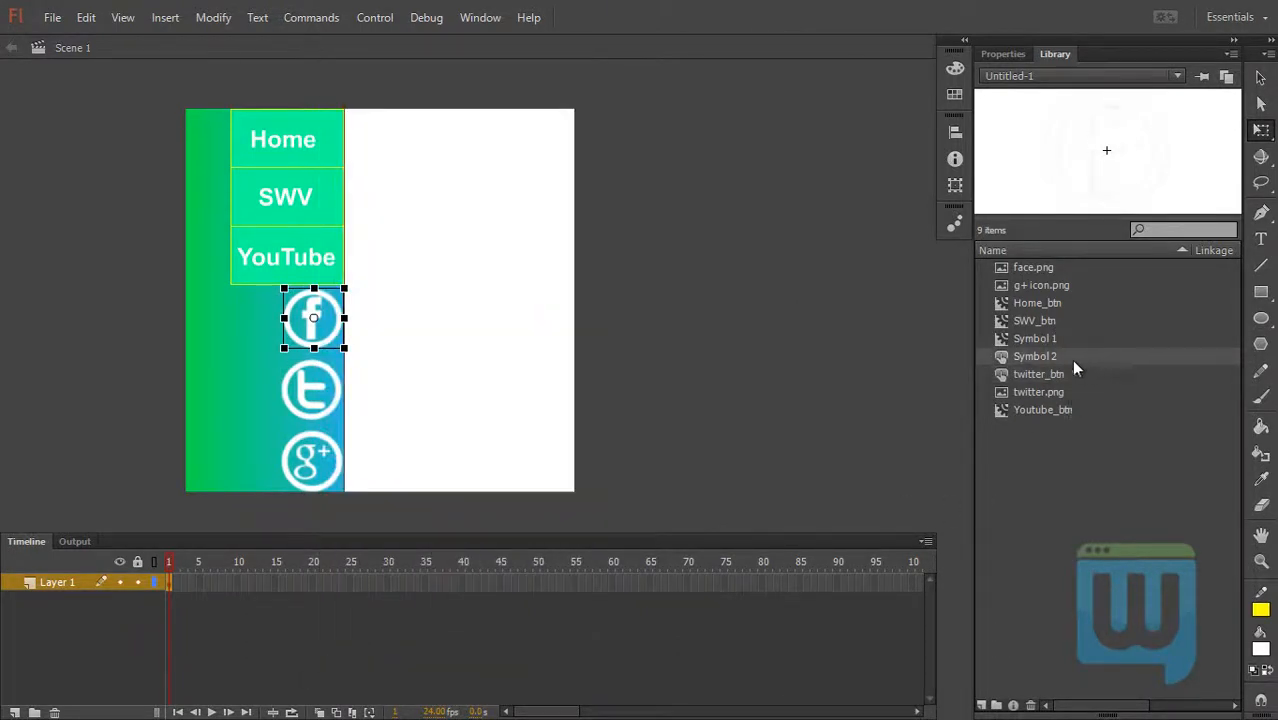
- Rename the Facebook symbol to FB_btn and convert the Google+ icon into a Button symbol named Google_btn
double_click(1036, 356)
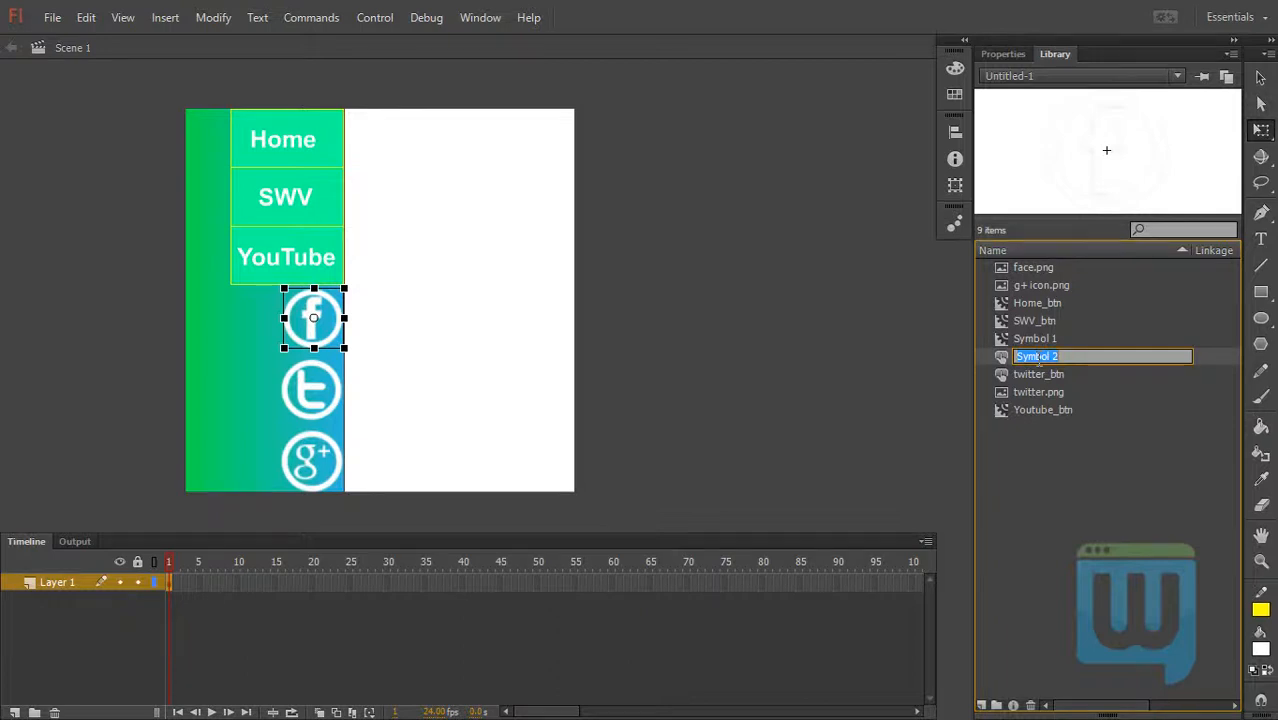
text(FB_btn)
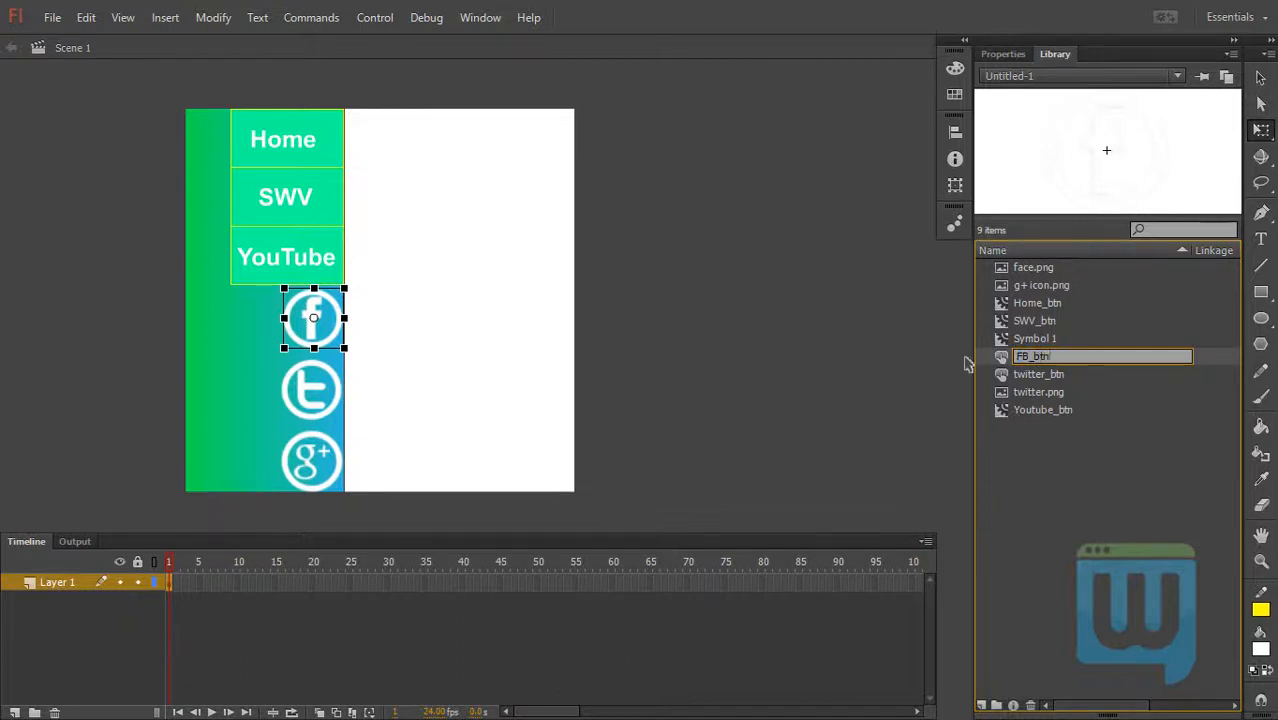
mouse_move(320, 456)
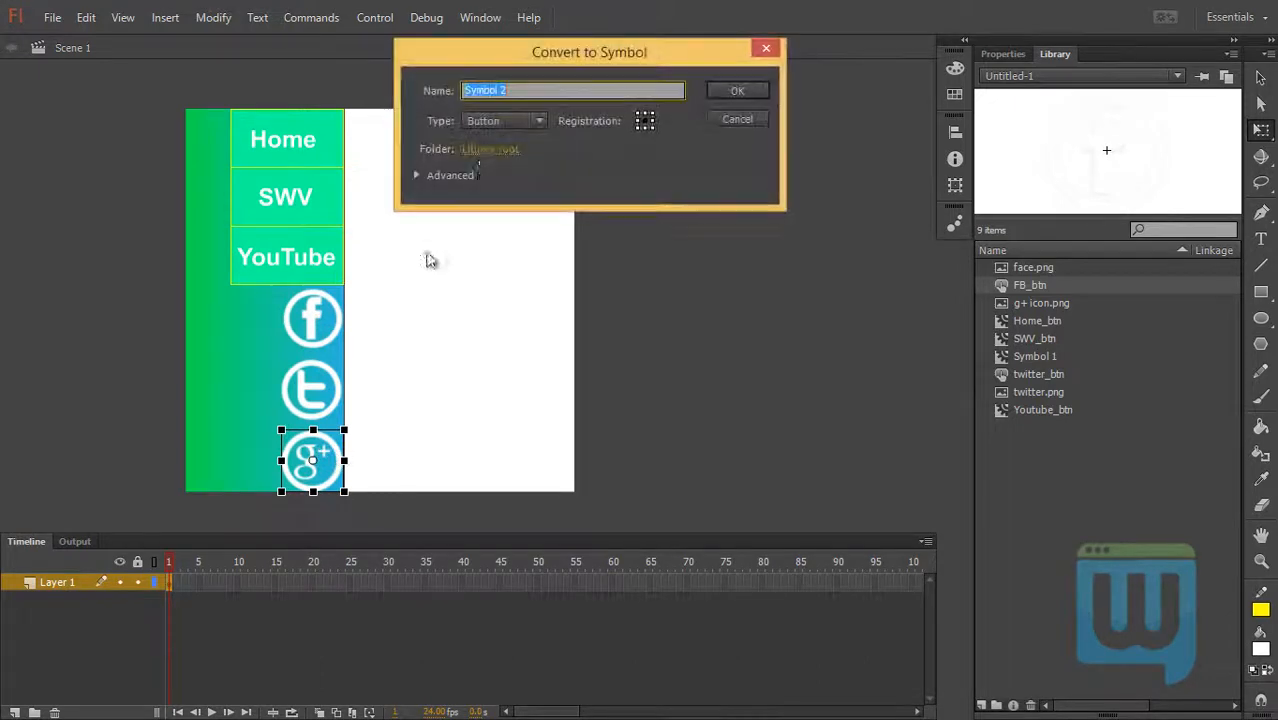
text(G+)
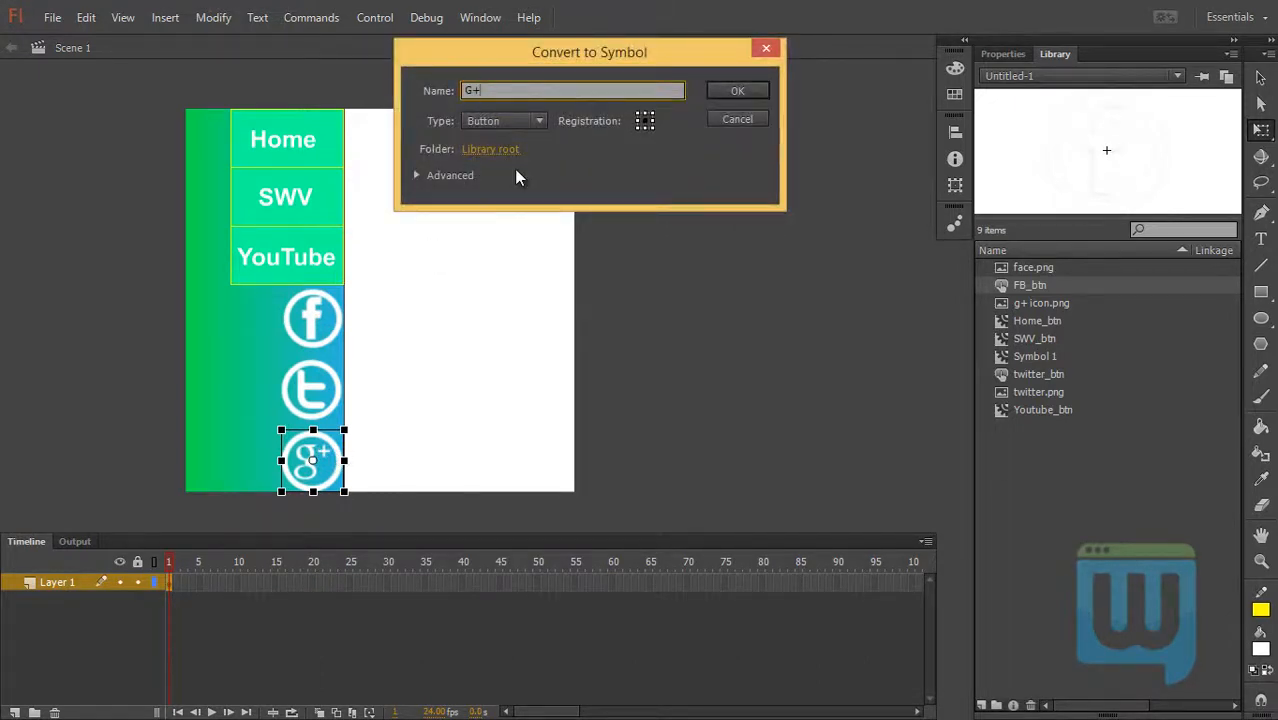
key(Backspace)
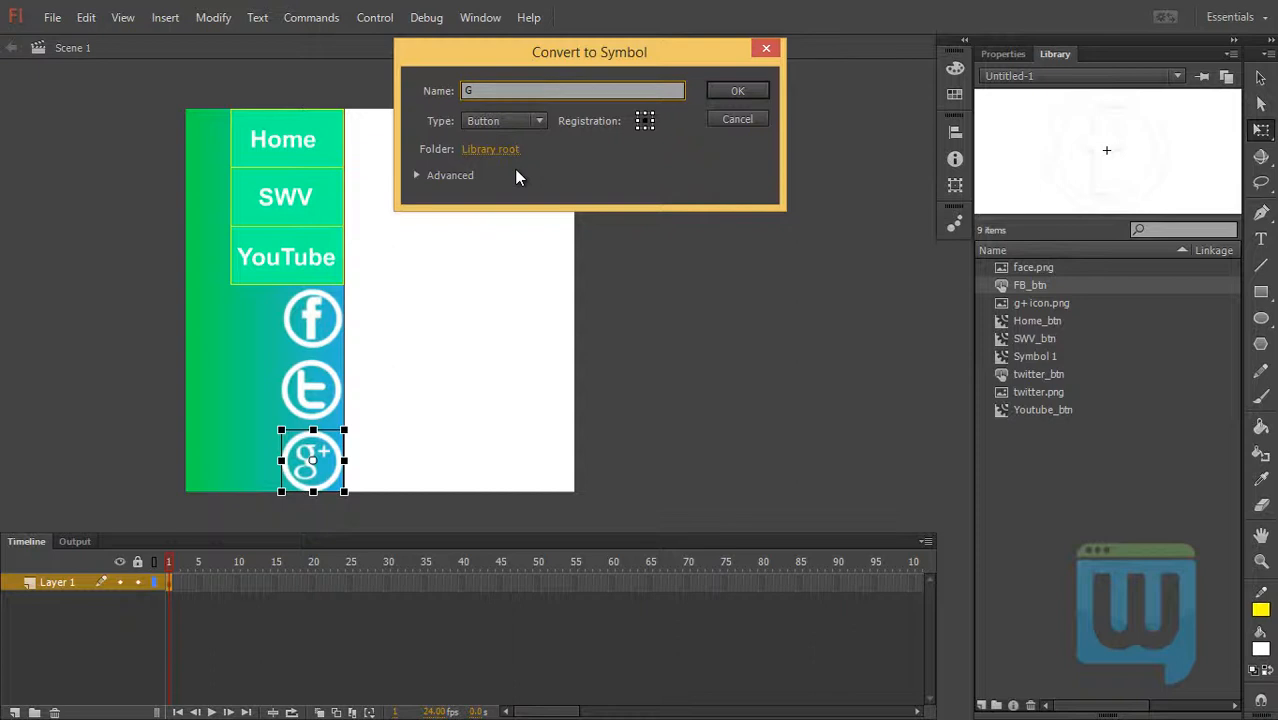
text(oogle)
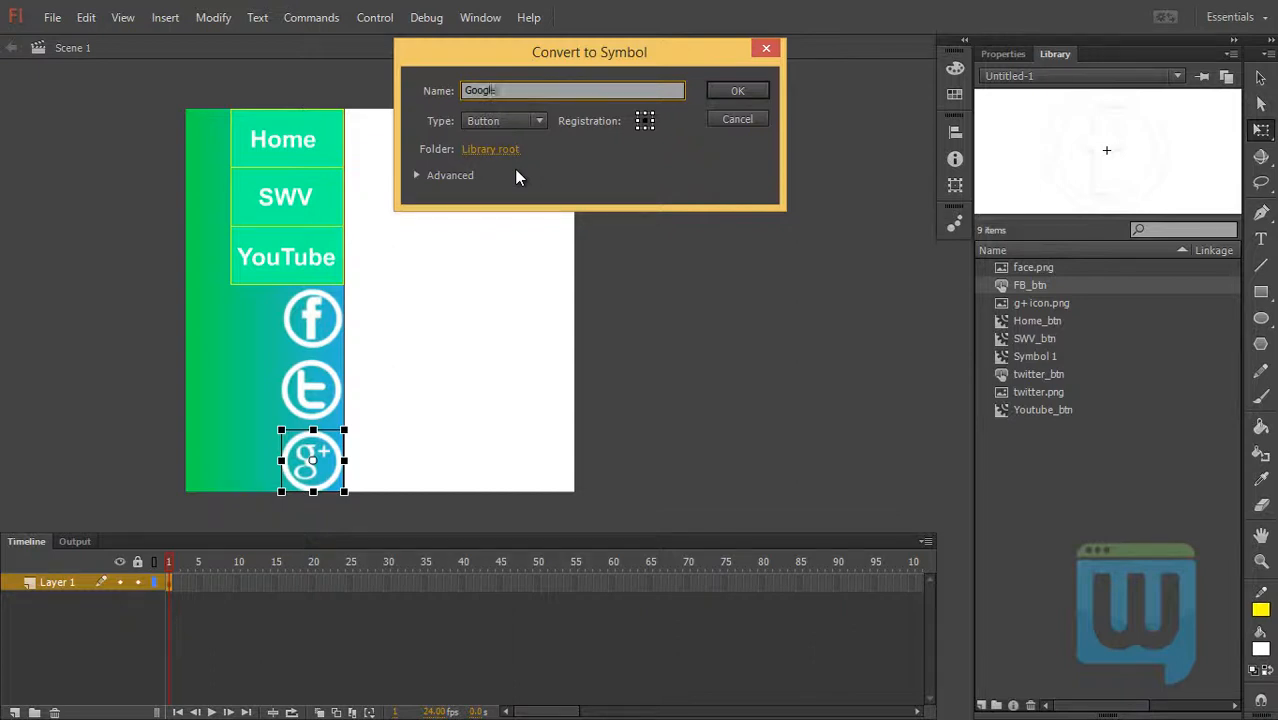
text(_btn)
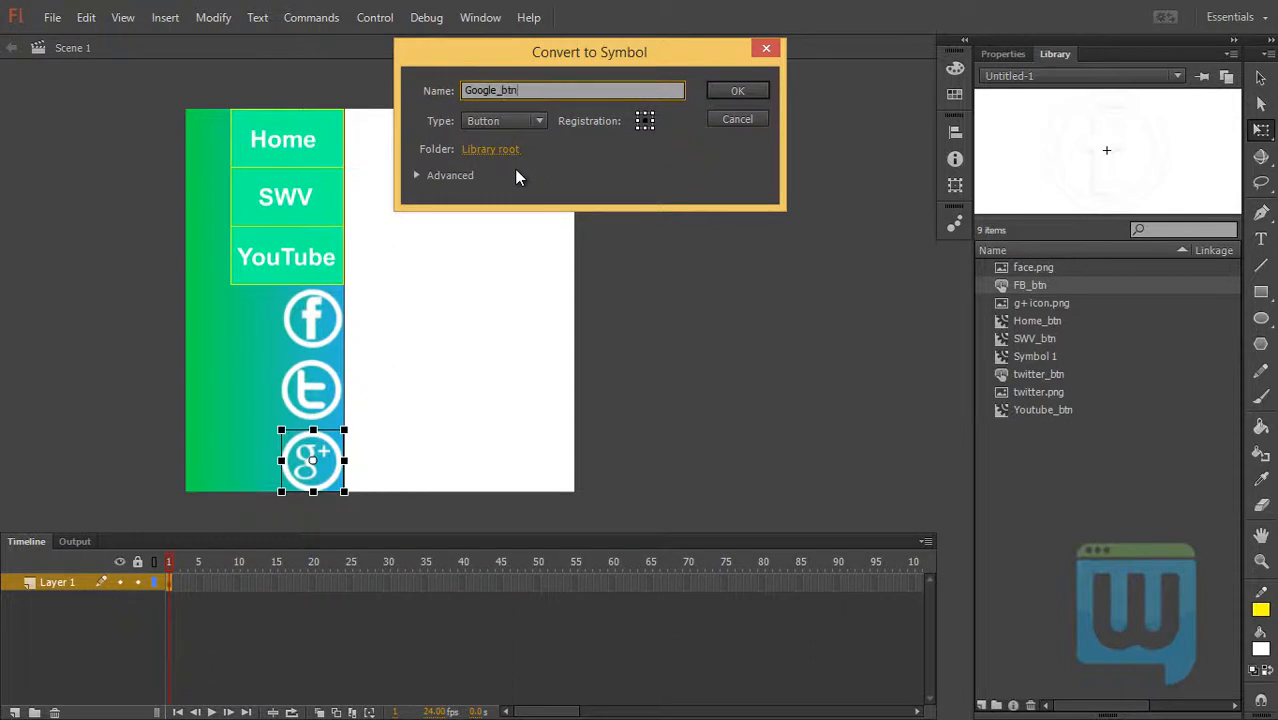
click(736, 120)
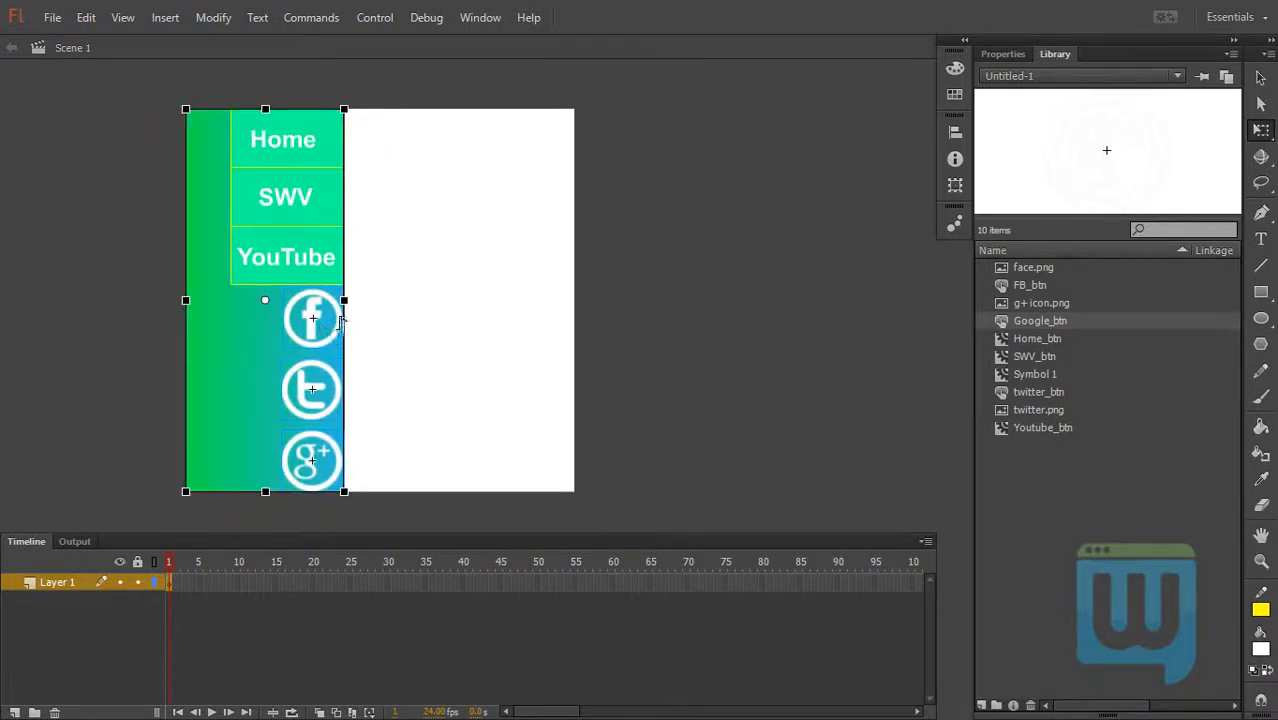
- Cut the three social icons, paste them inside the side menu symbol below YouTube, and return to Scene 1
click(312, 318)
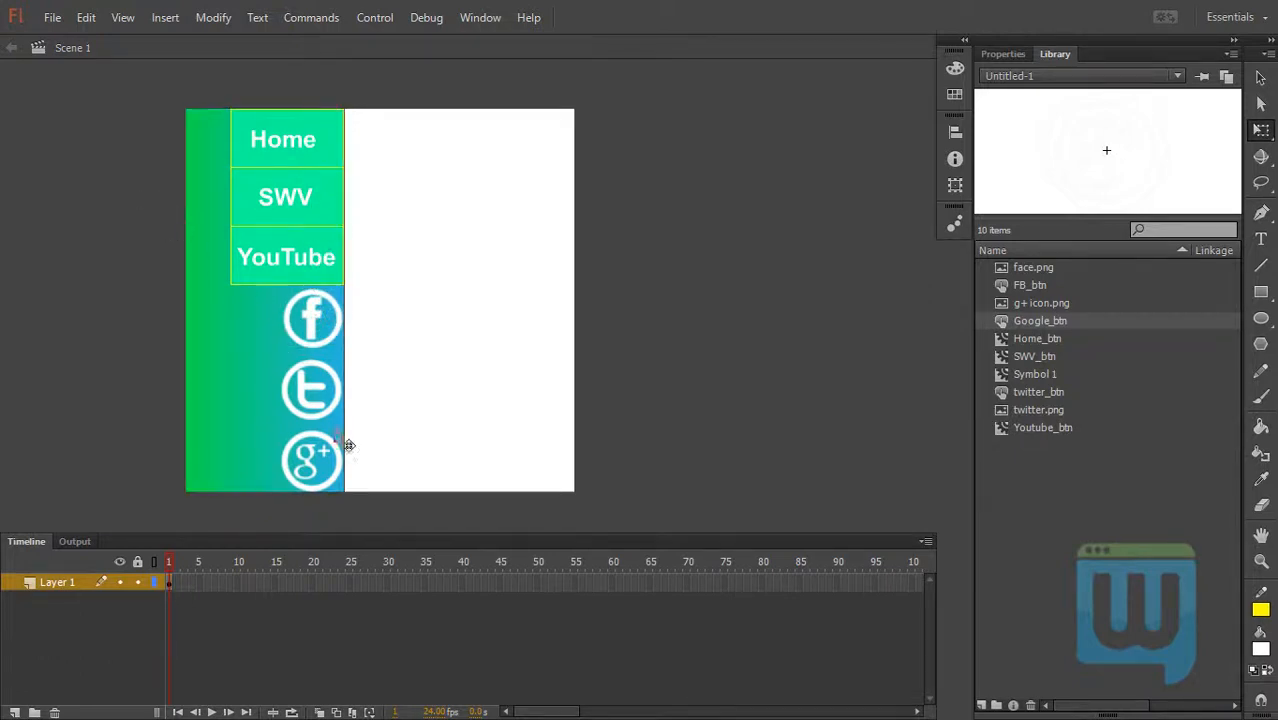
click(312, 318)
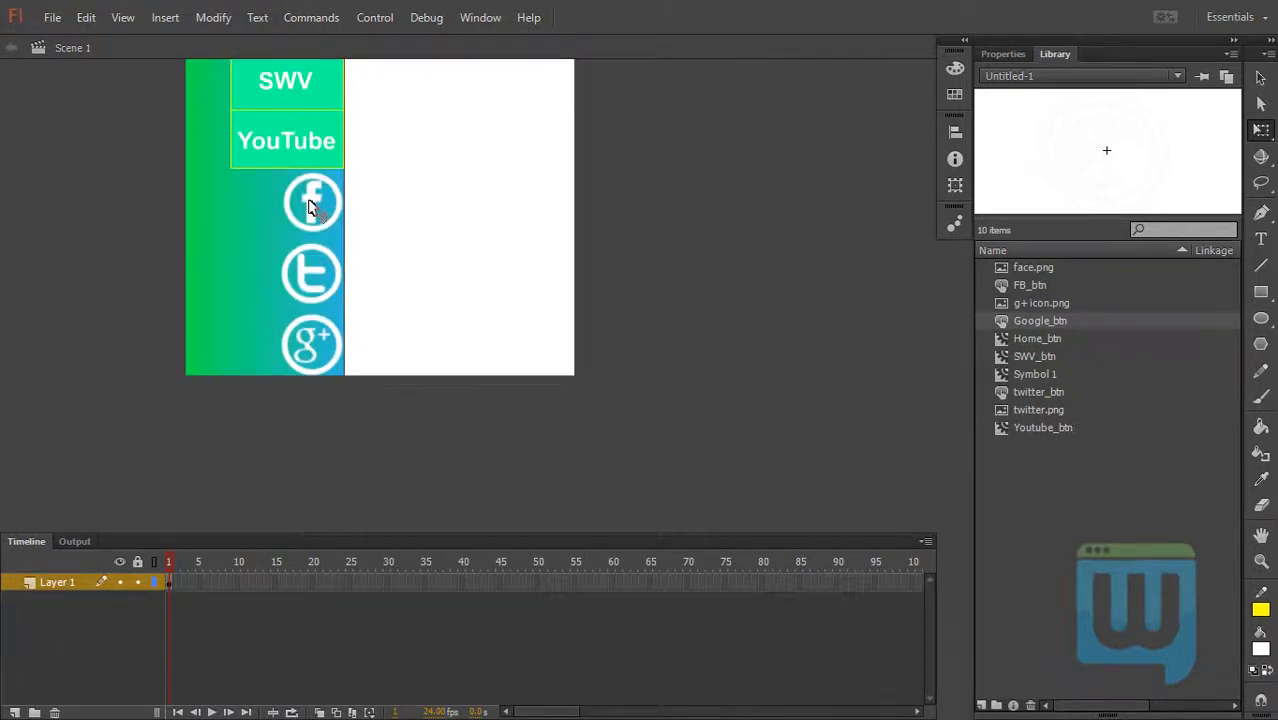
click(312, 202)
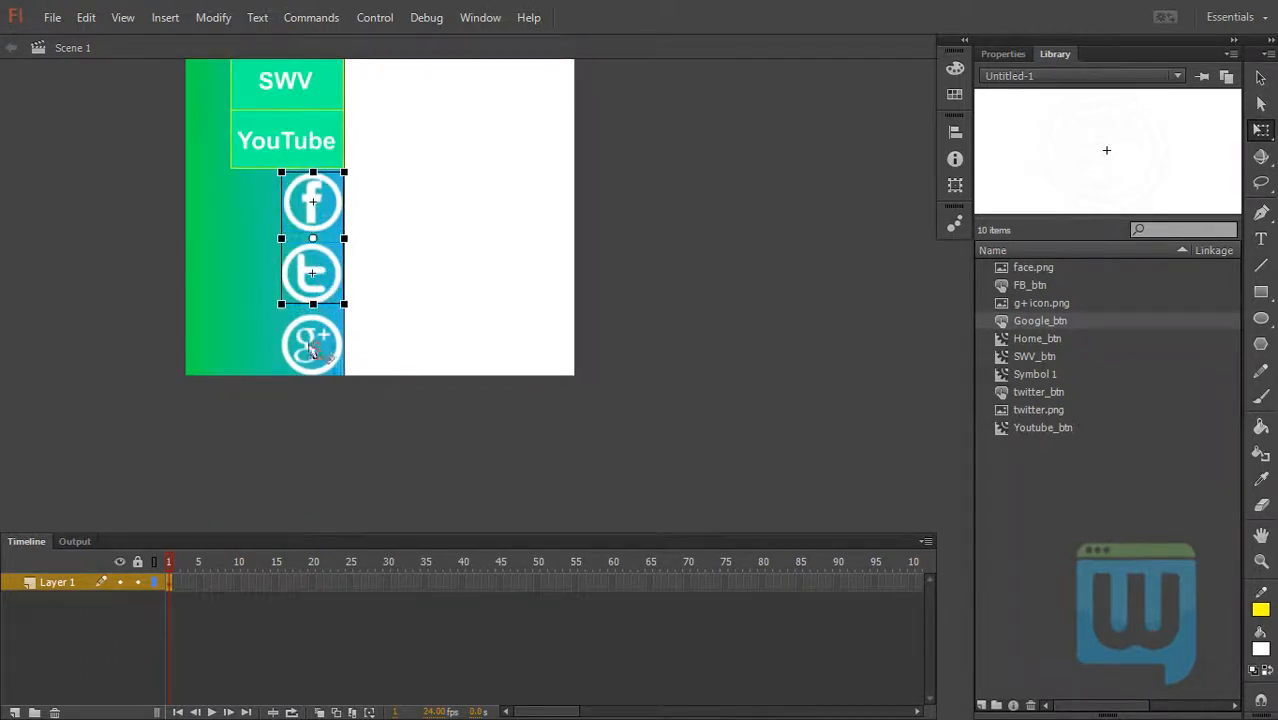
key(Delete)
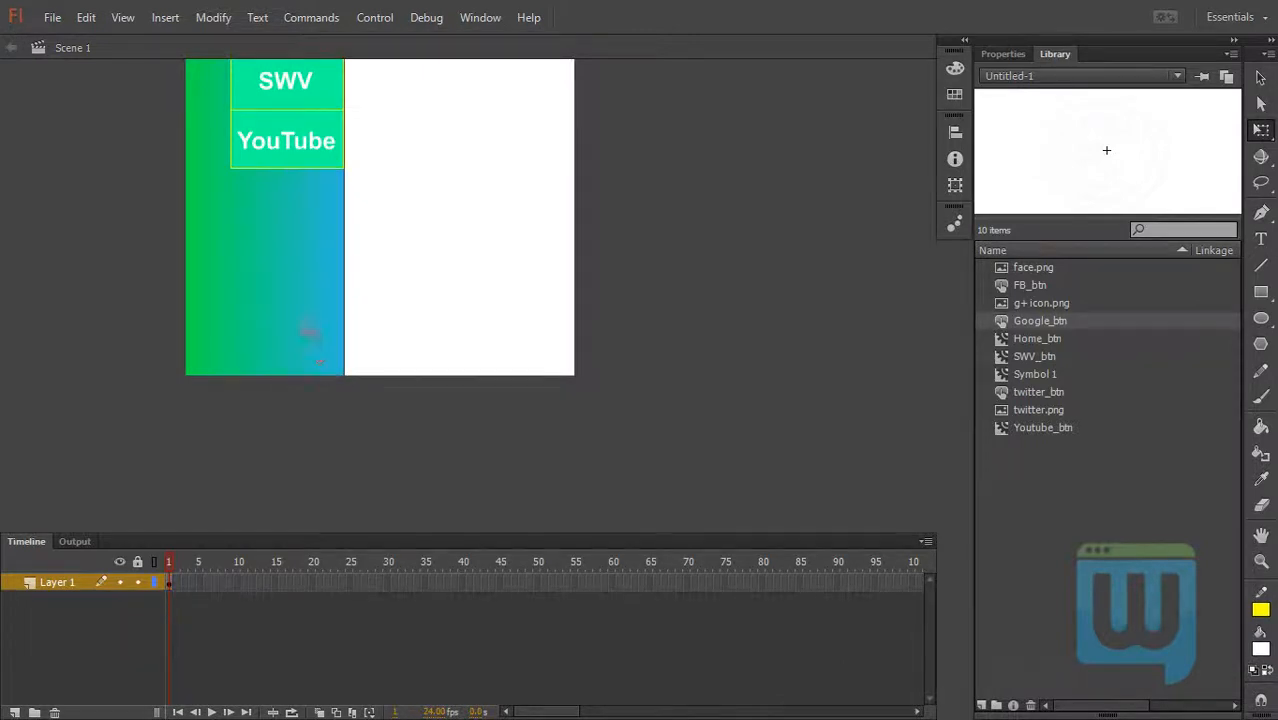
double_click(286, 140)
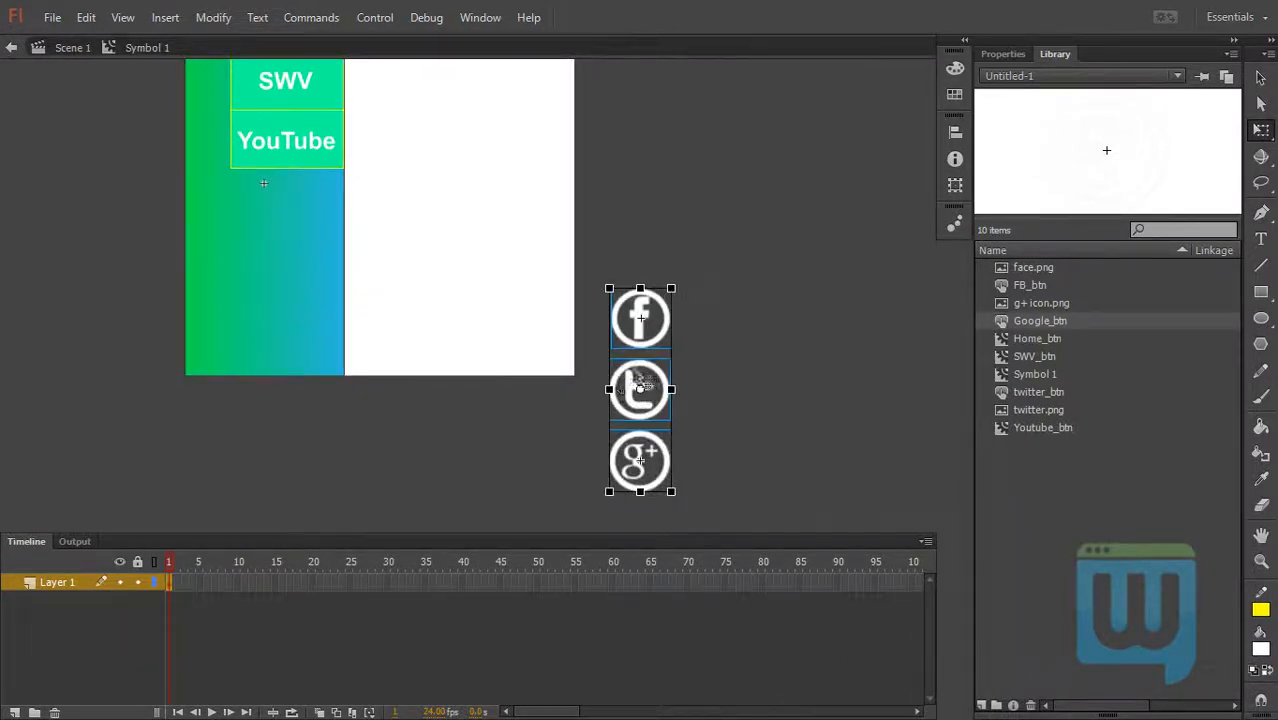
drag(640, 388, 320, 264)
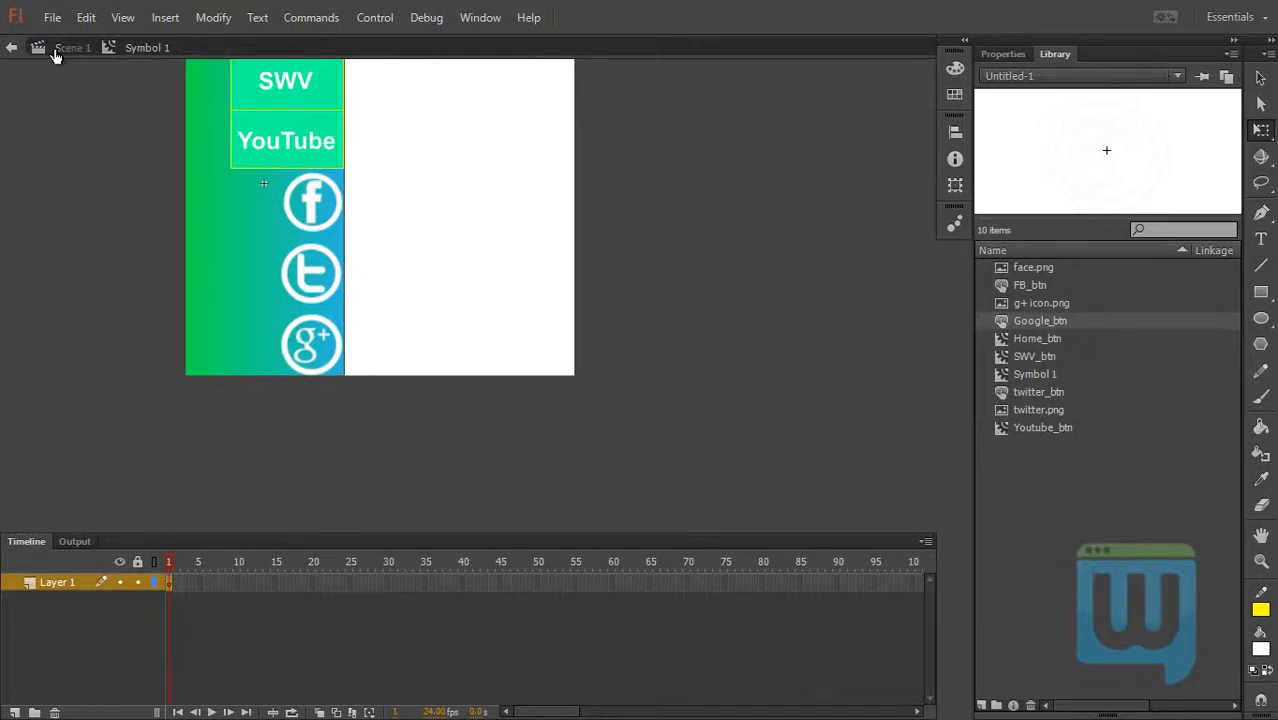
click(72, 48)
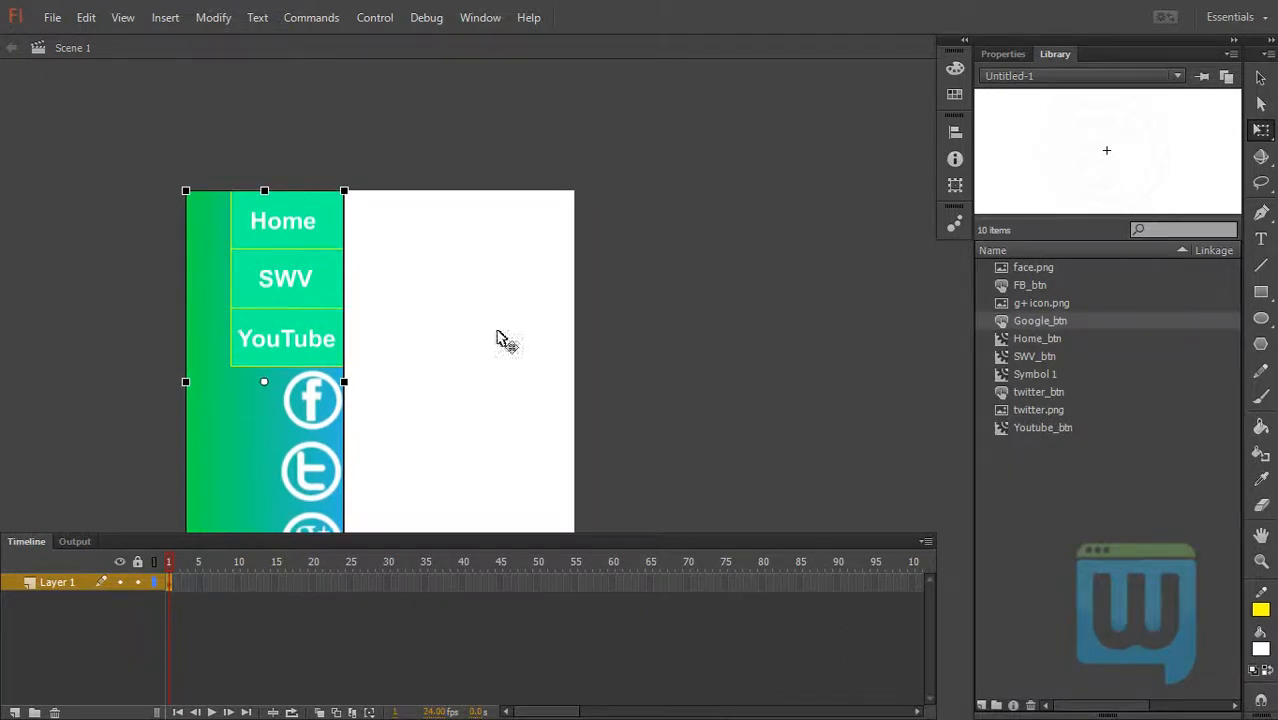
- Deselect everything so the Properties panel shows the document settings with the AIR for Android target
click(732, 326)
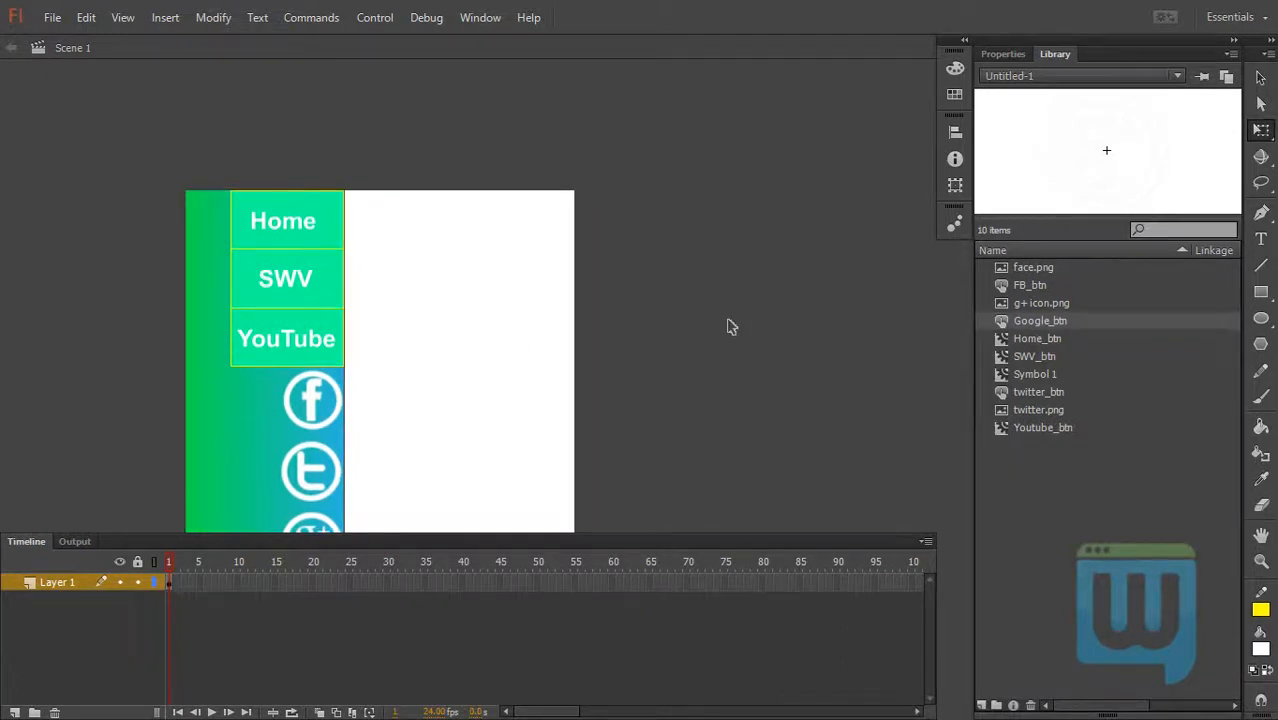
mouse_move(318, 386)
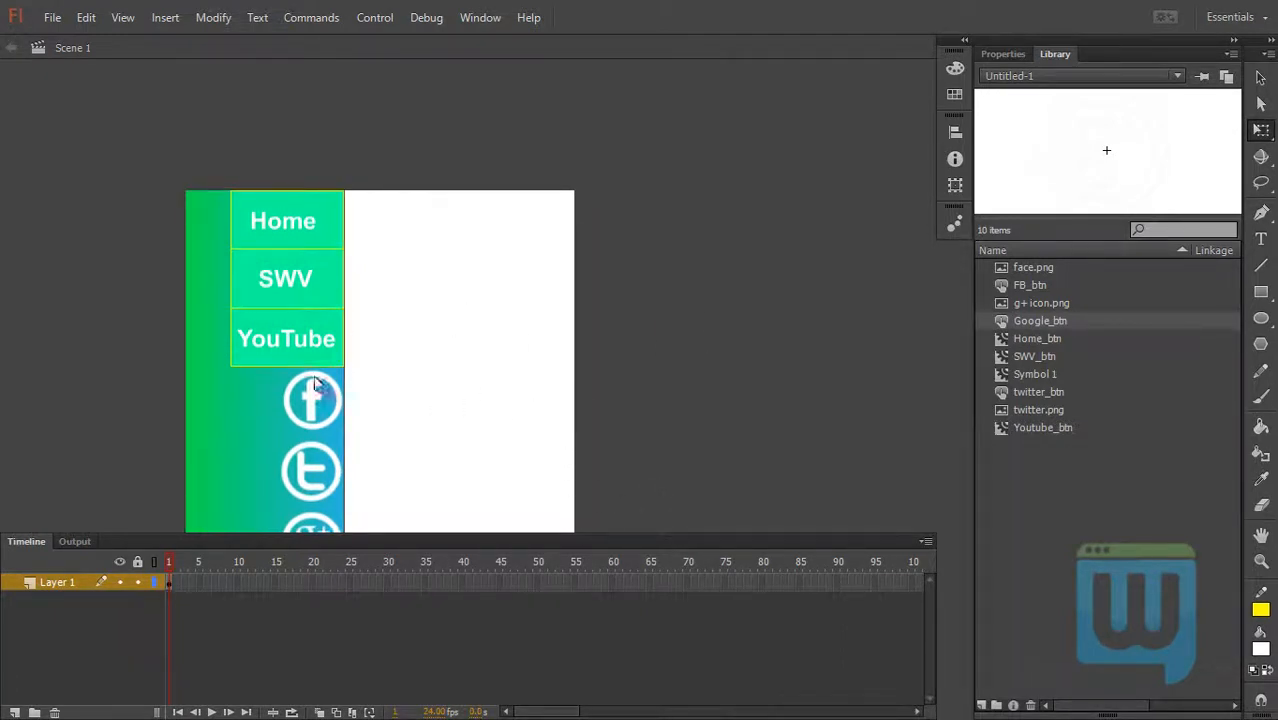
mouse_move(208, 418)
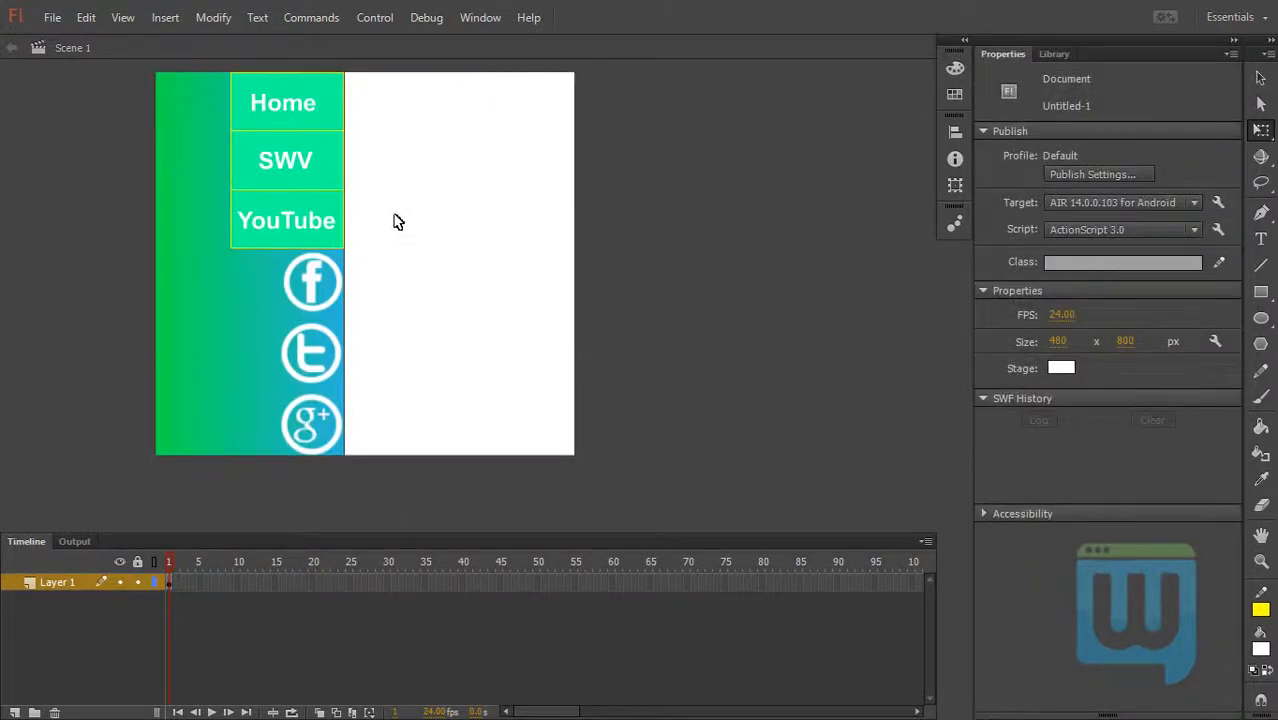
mouse_move(384, 92)
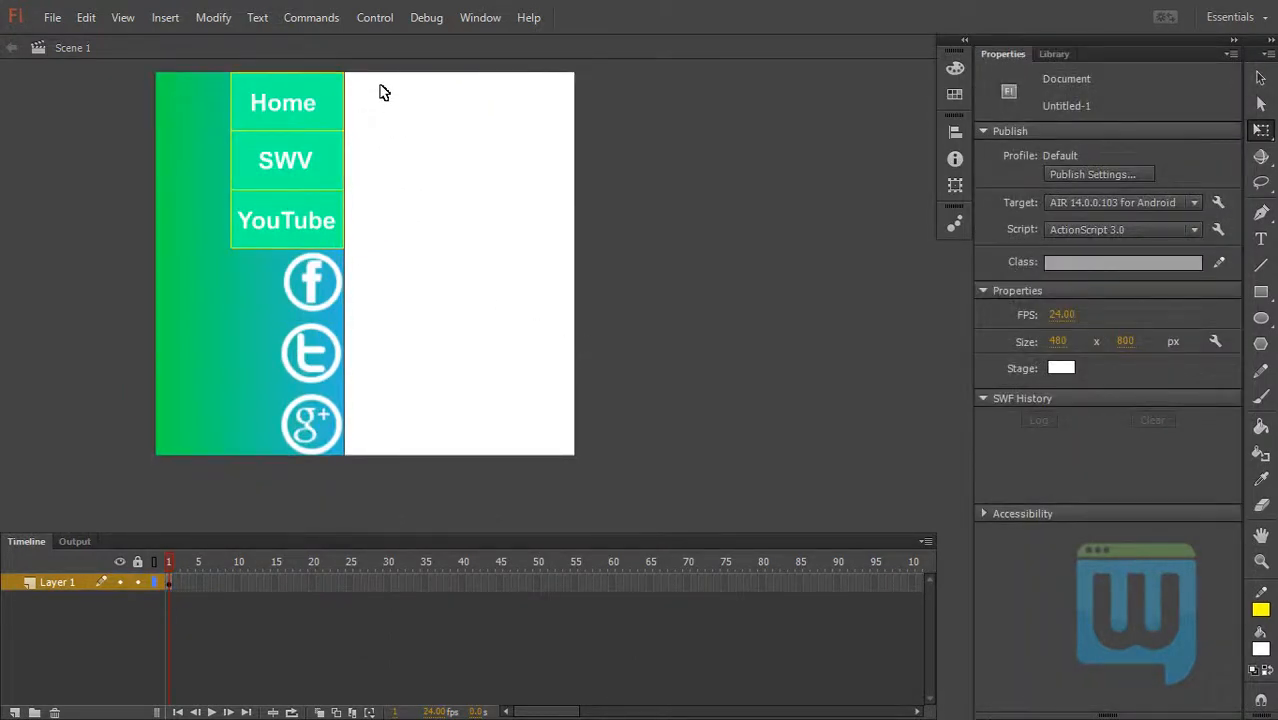
mouse_move(366, 100)
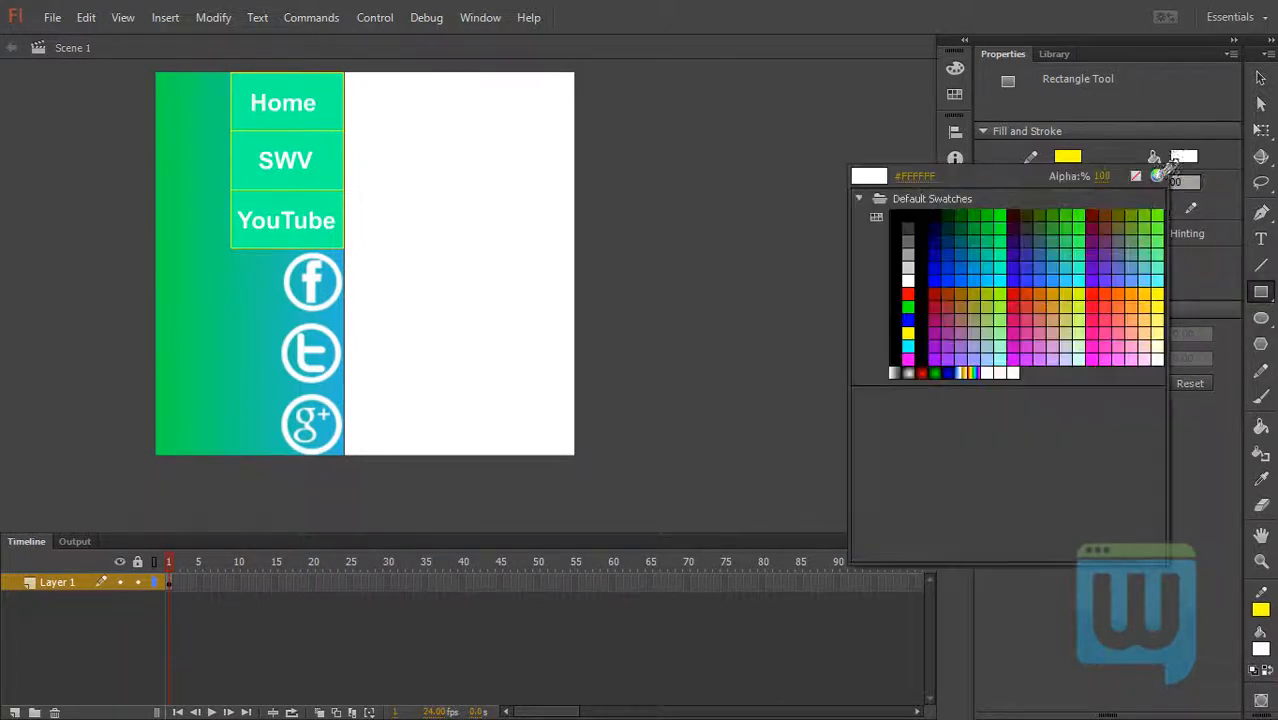
- Draw a blue square beside Home, then set the Rectangle fill to yellow with corner radius 20
click(964, 272)
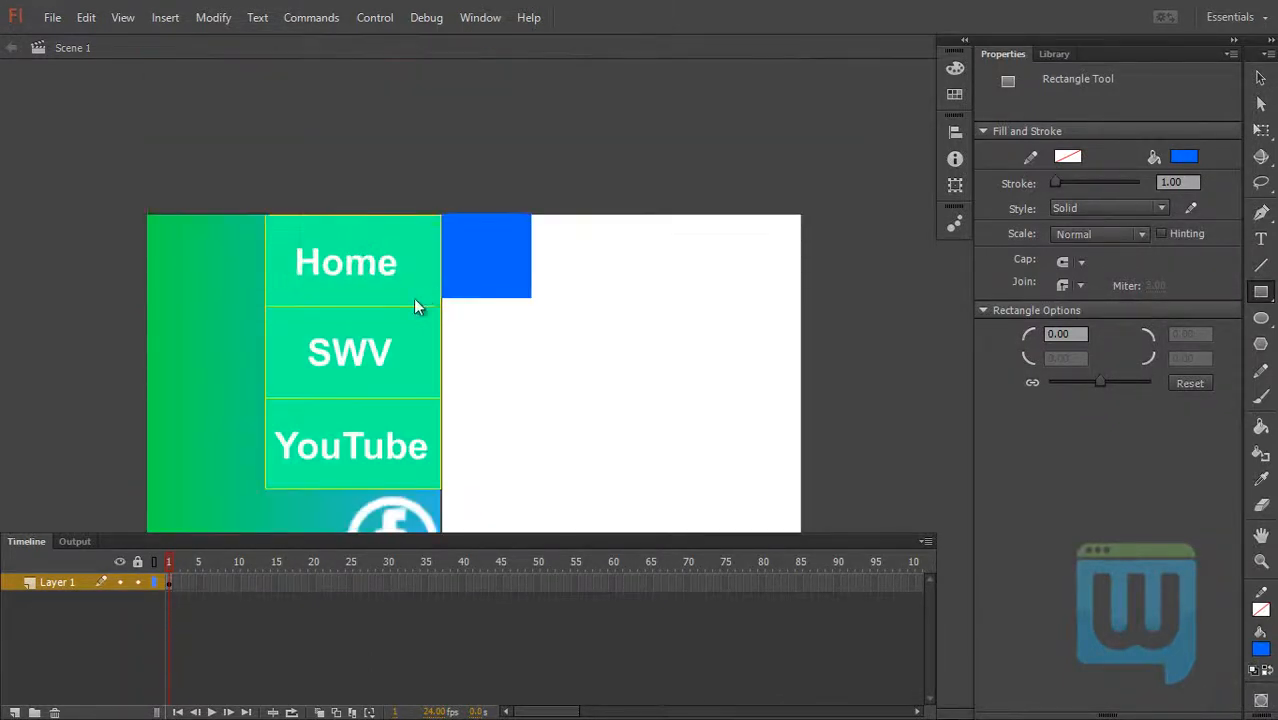
mouse_move(484, 304)
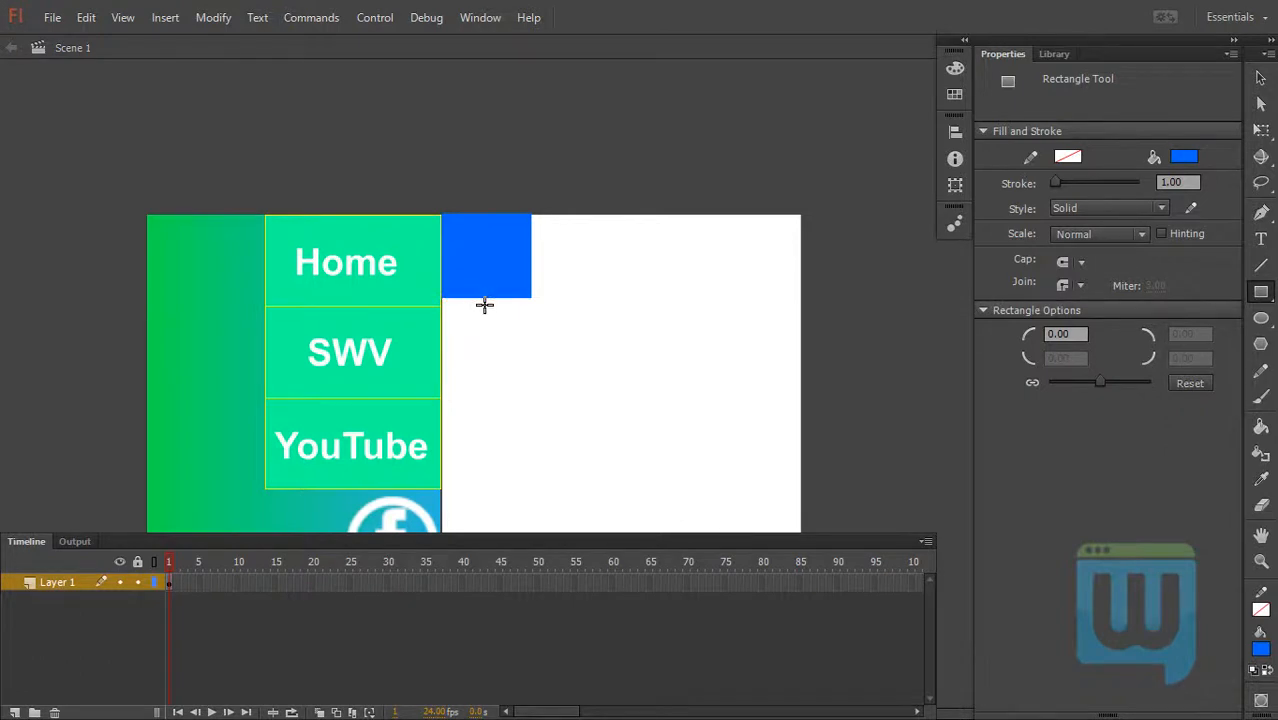
mouse_move(490, 272)
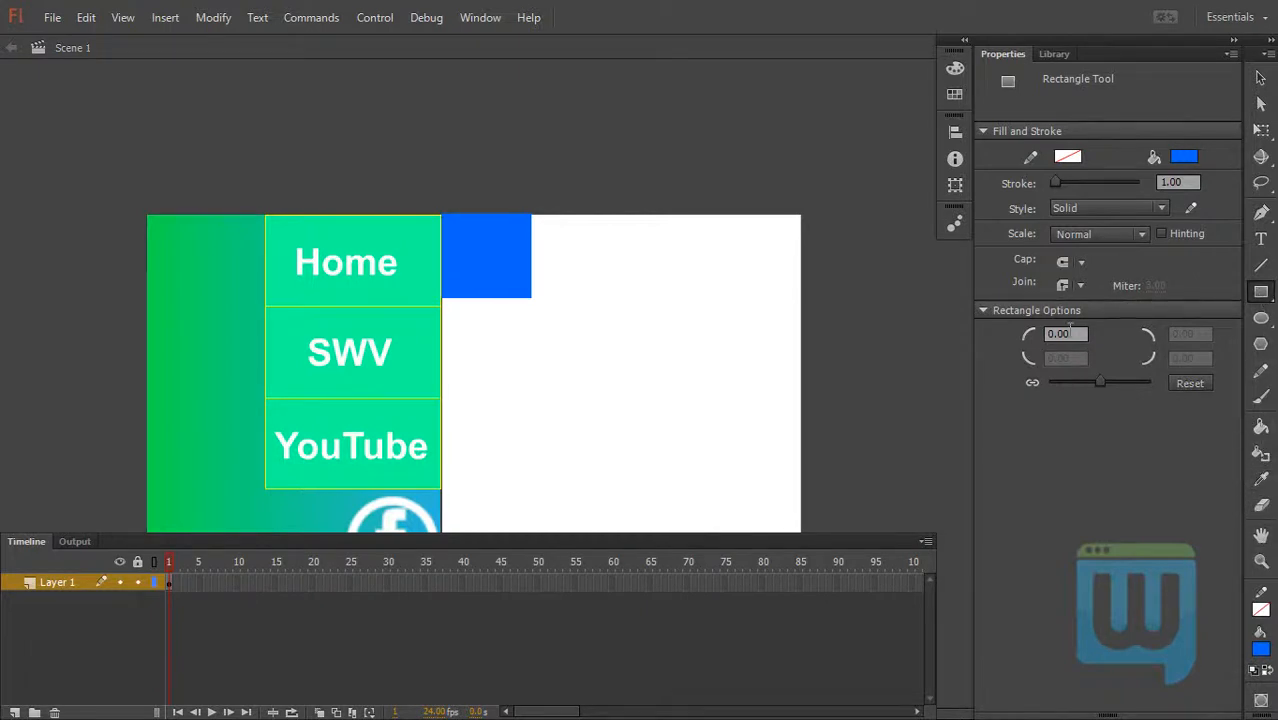
triple_click(1066, 332)
text(20)
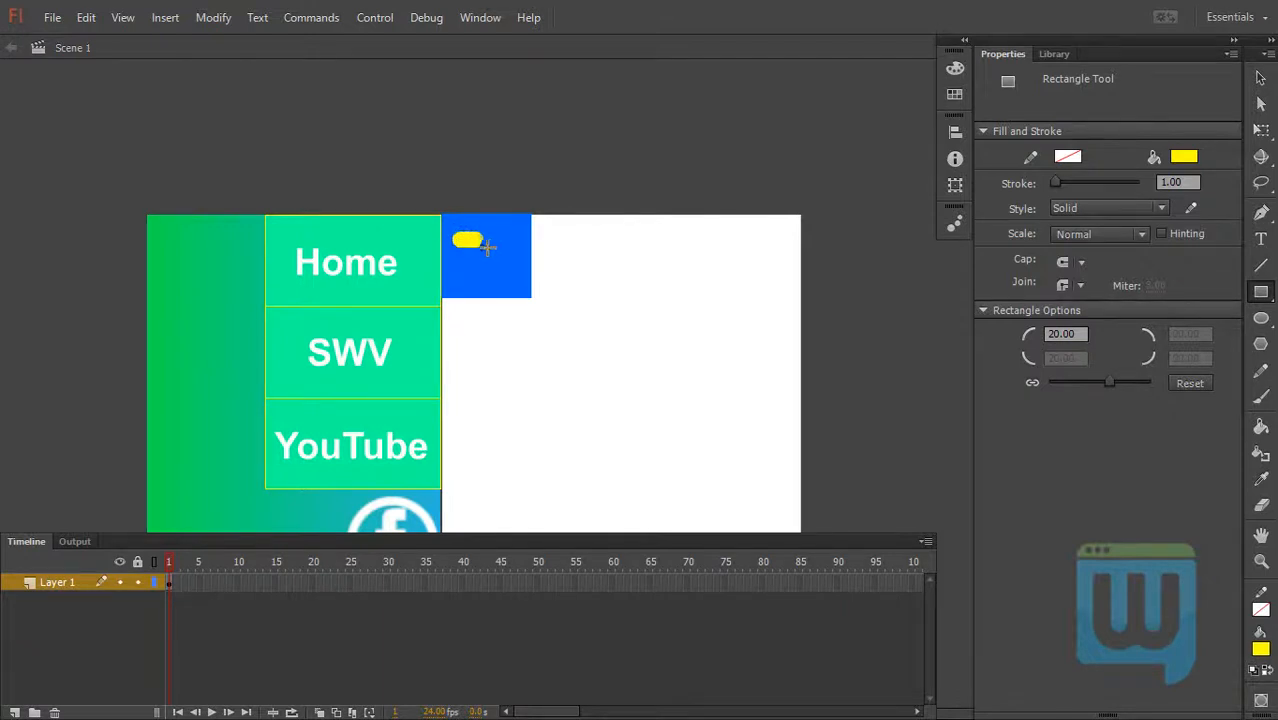
- Draw a yellow rounded bar on the blue square and duplicate it into three evenly stacked stripes
drag(468, 240, 520, 244)
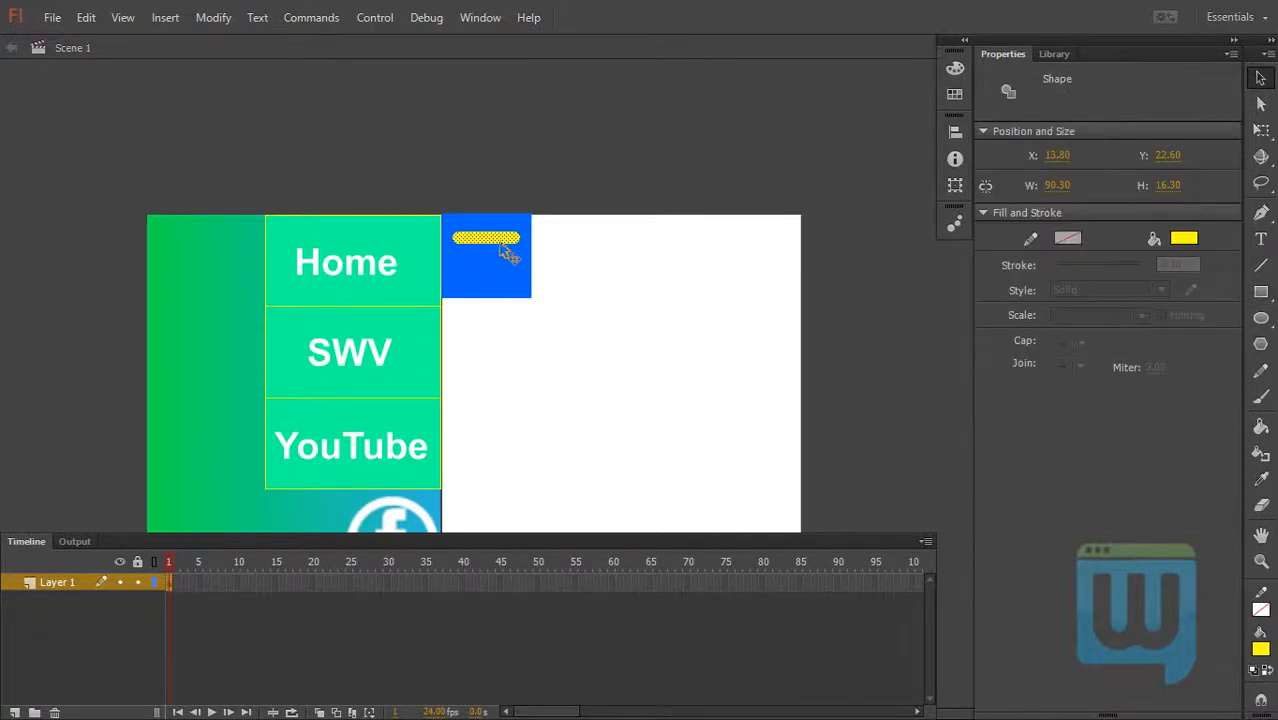
drag(488, 244, 640, 390)
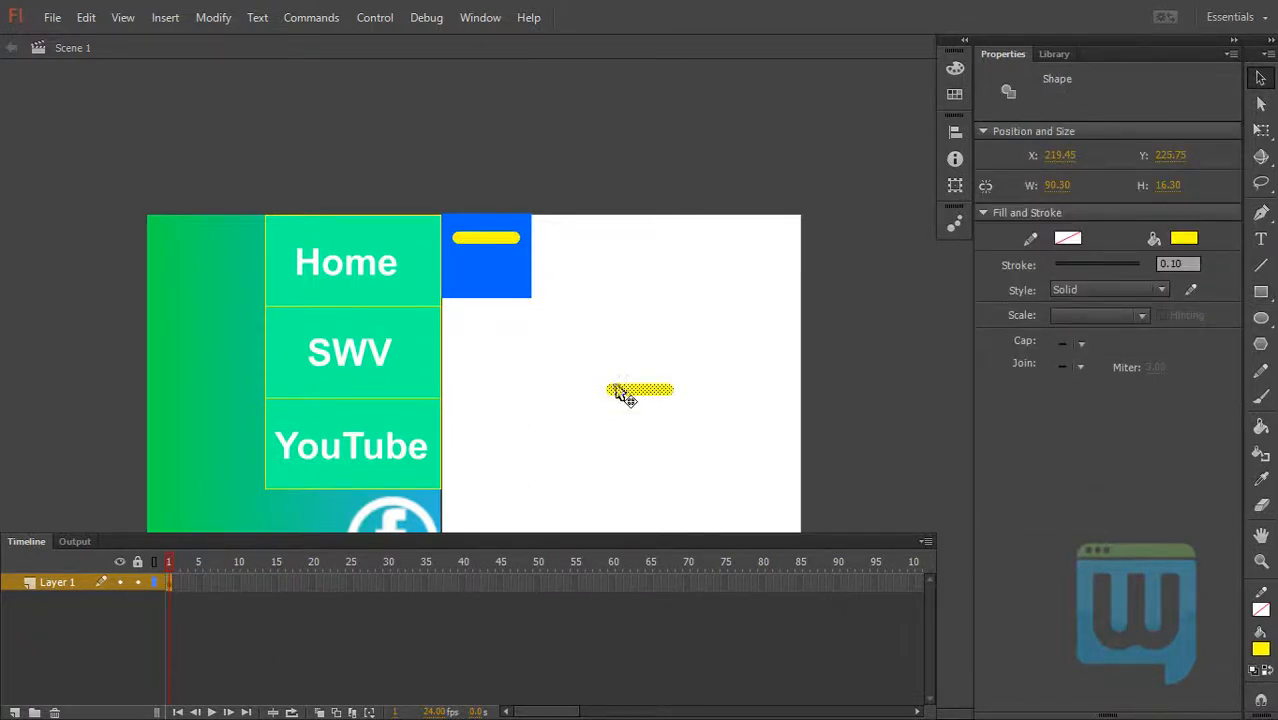
drag(640, 390, 484, 256)
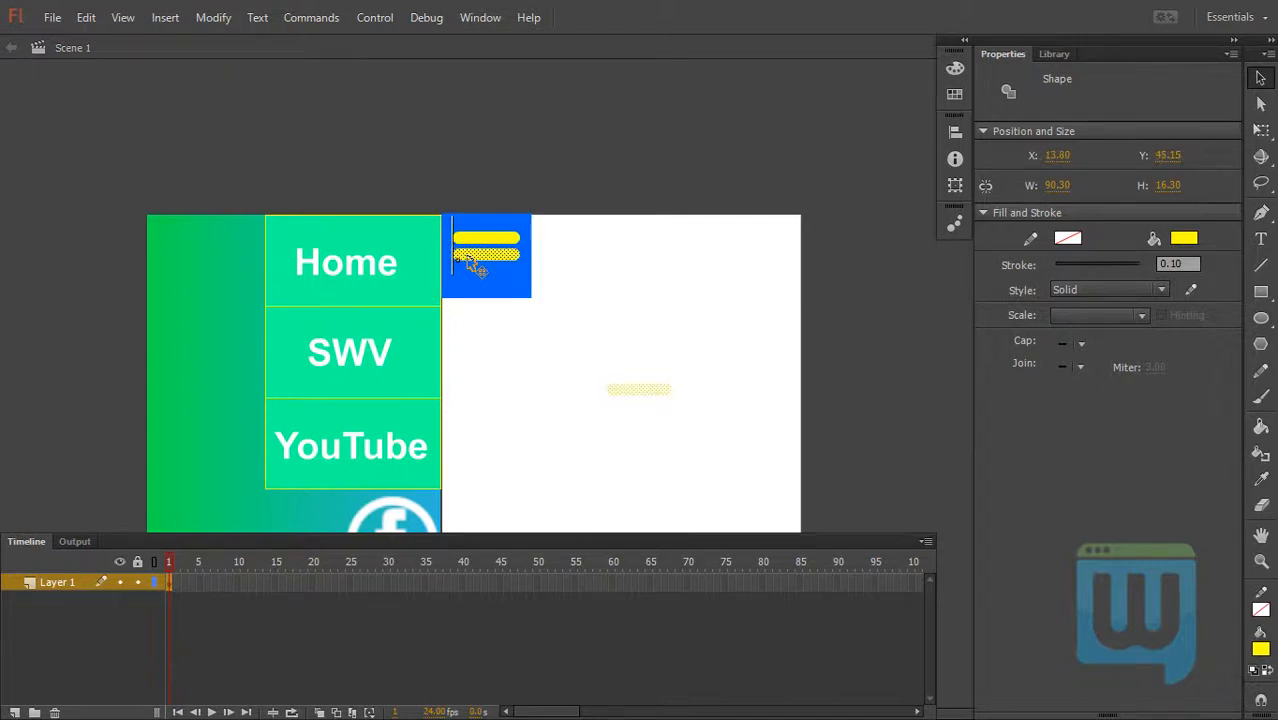
drag(484, 244, 512, 284)
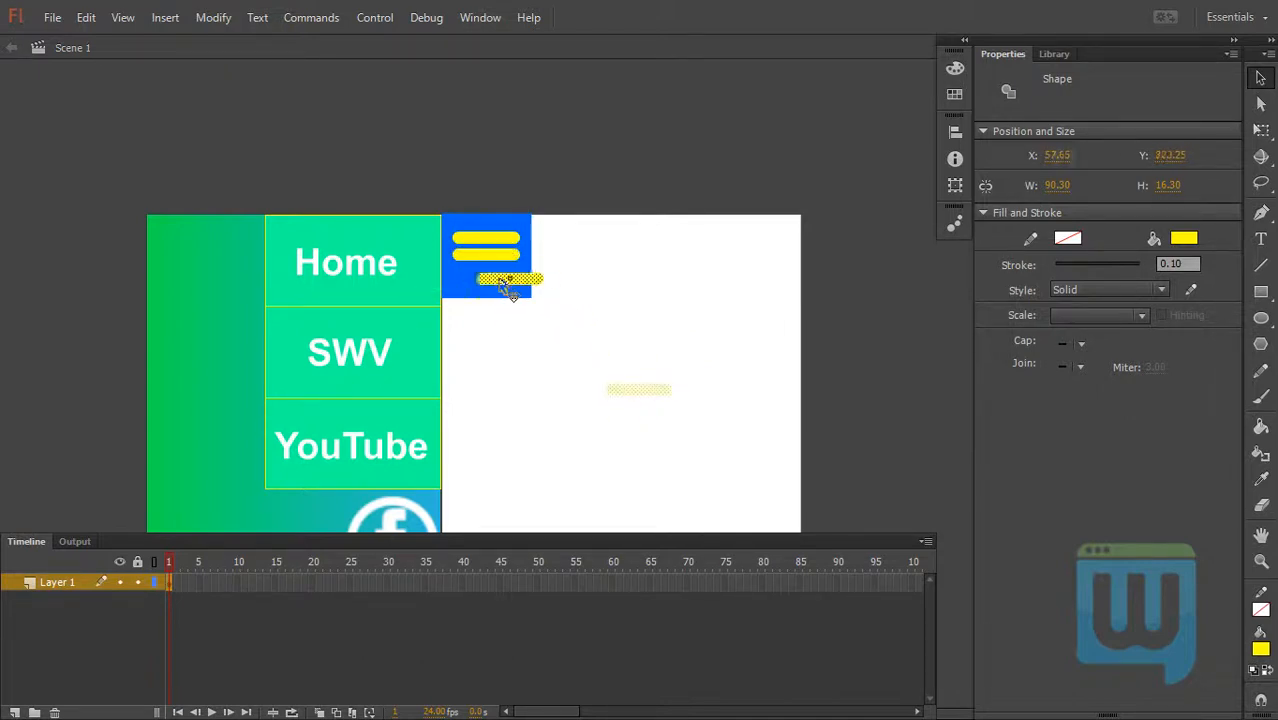
drag(510, 284, 484, 260)
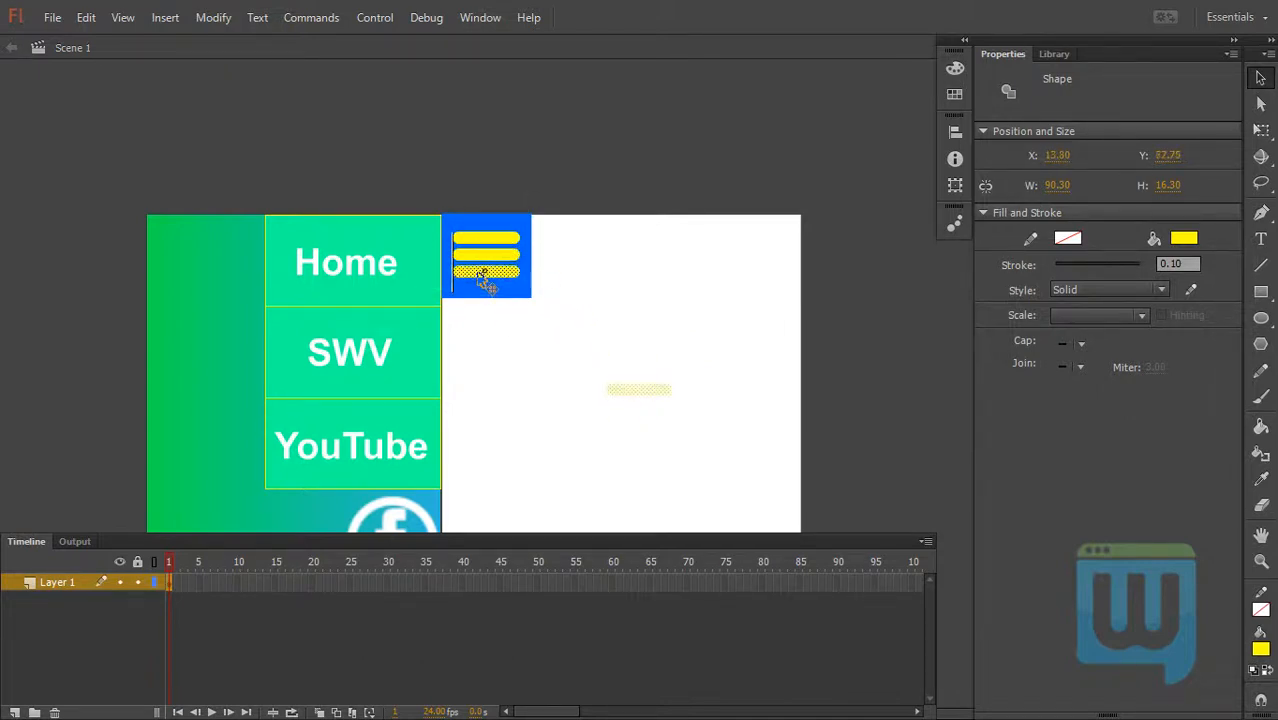
- Check the finished hamburger icon and select the blue square together with its stripes
click(512, 352)
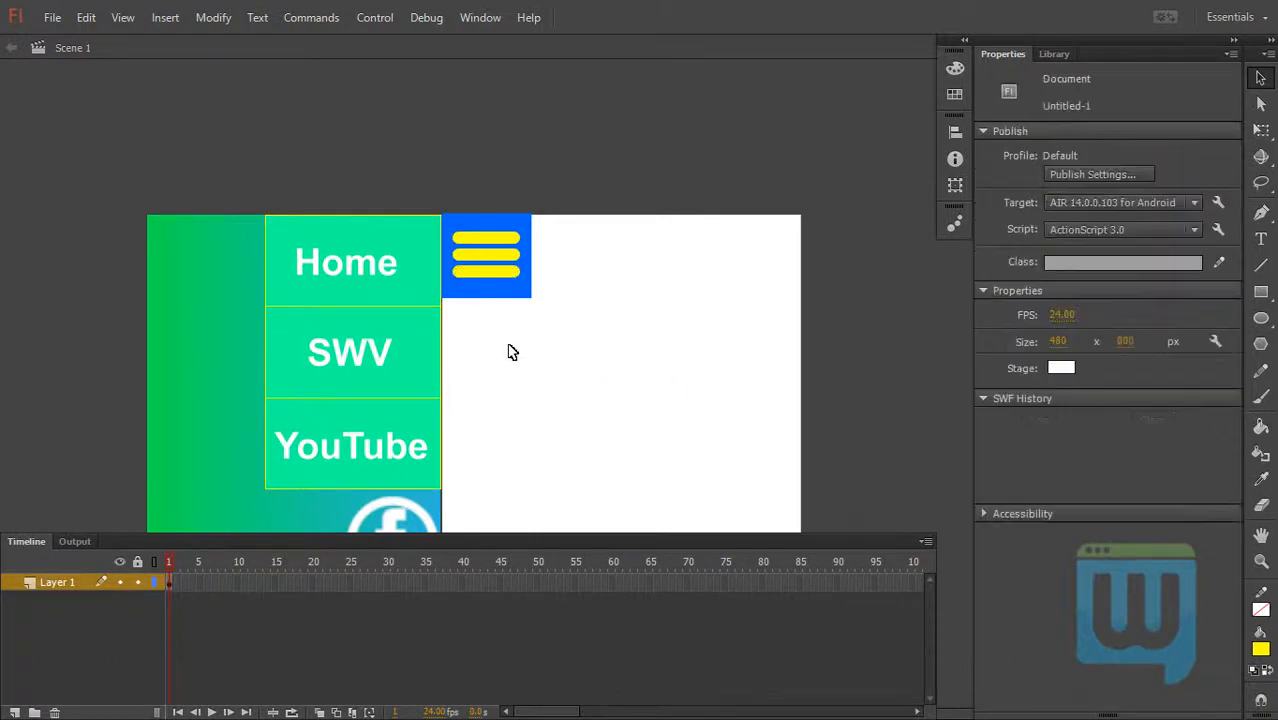
click(486, 244)
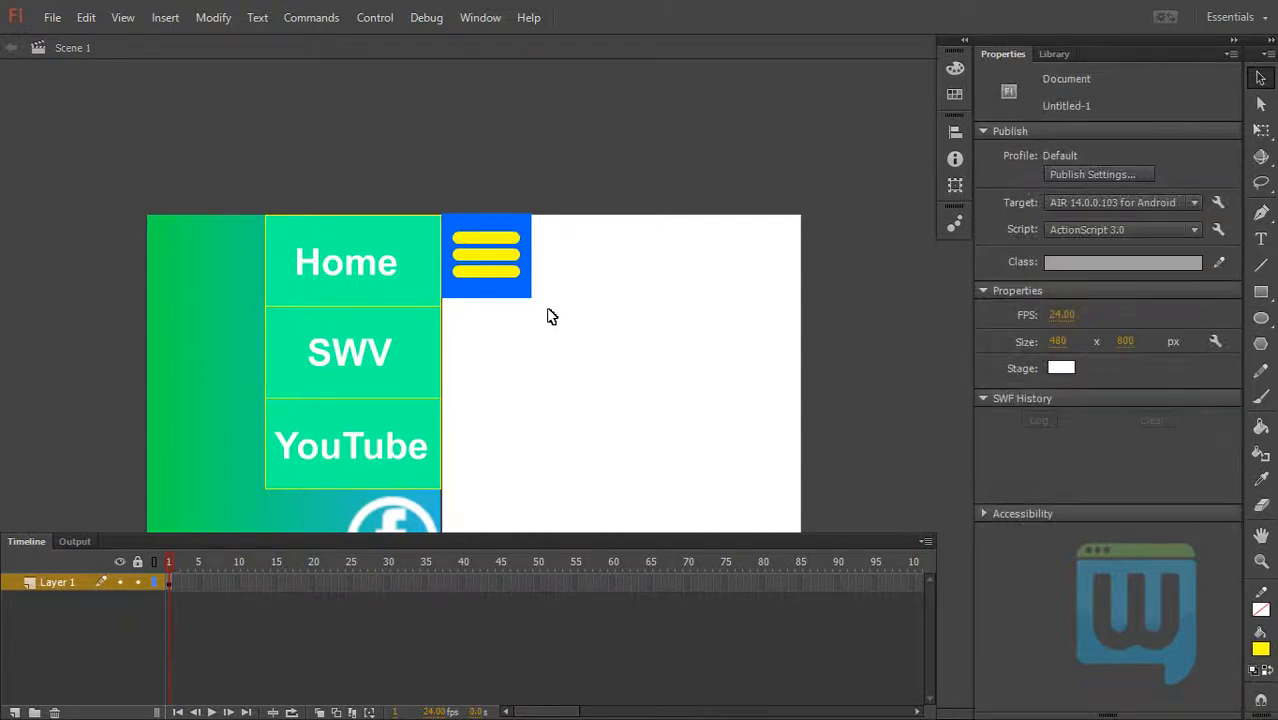
click(484, 256)
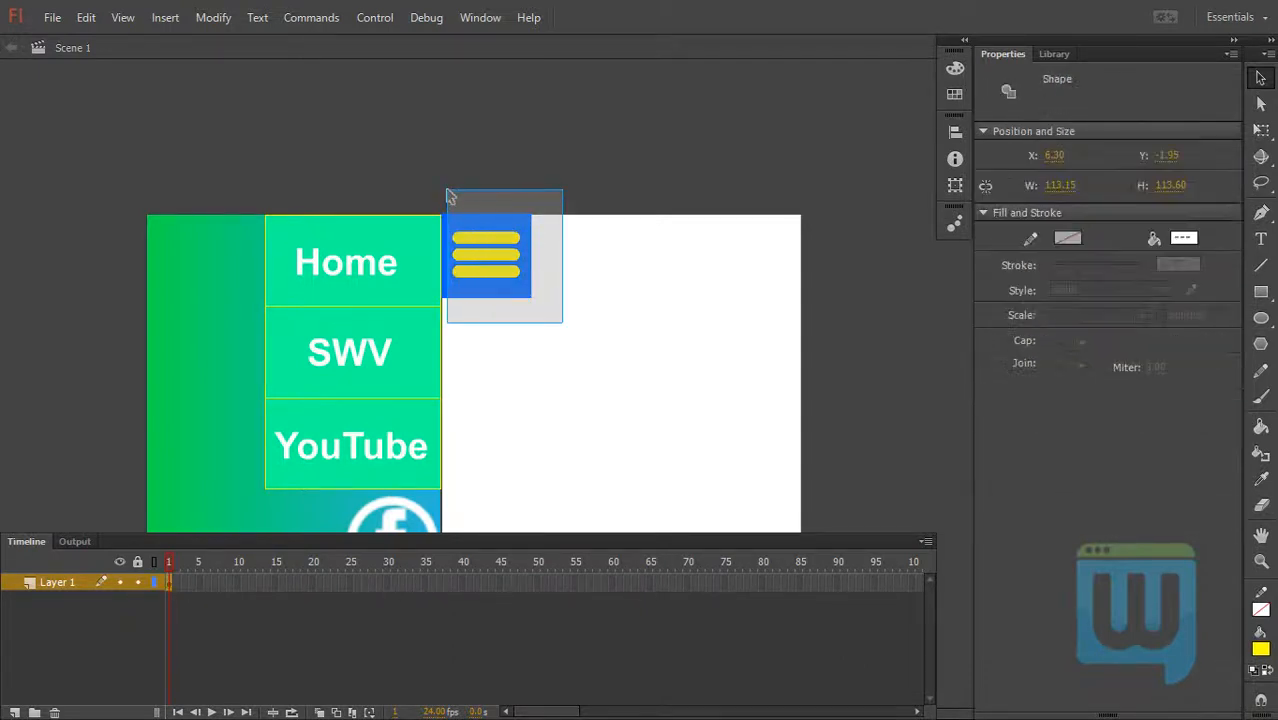
click(316, 324)
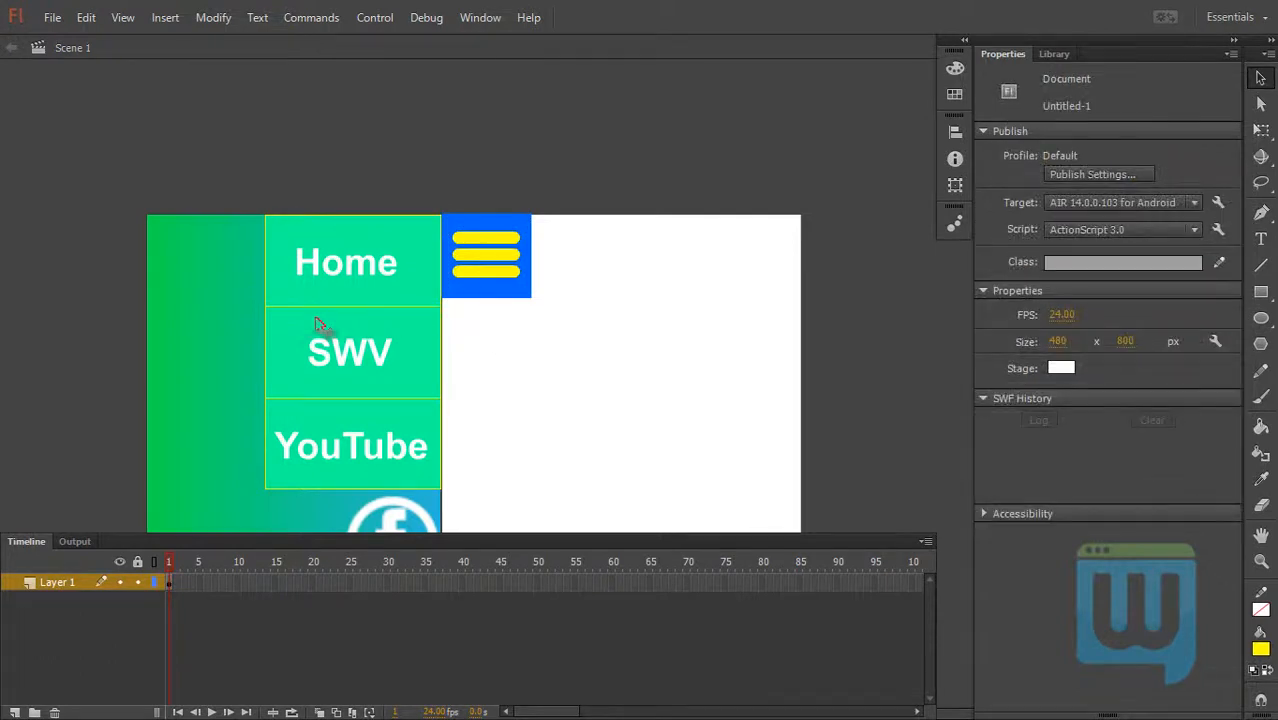
- Convert the striped menu graphic into a Button symbol named Menu_btn
click(486, 256)
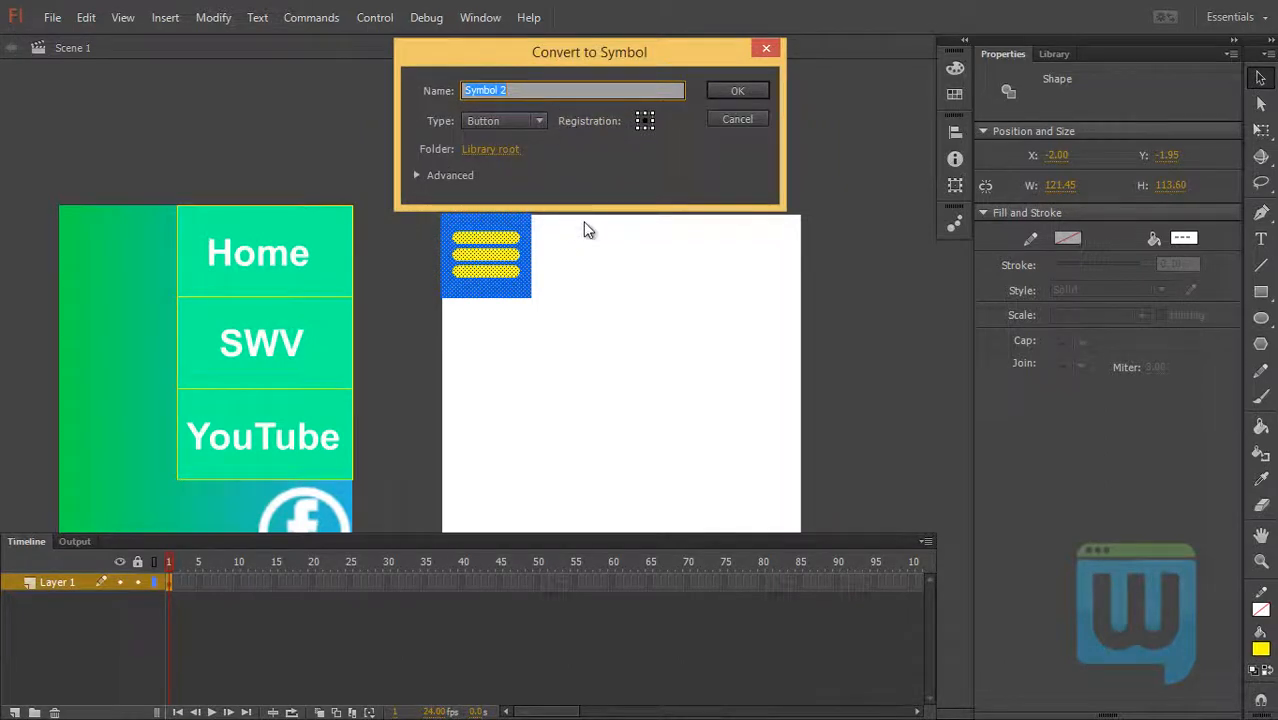
text(Menu_)
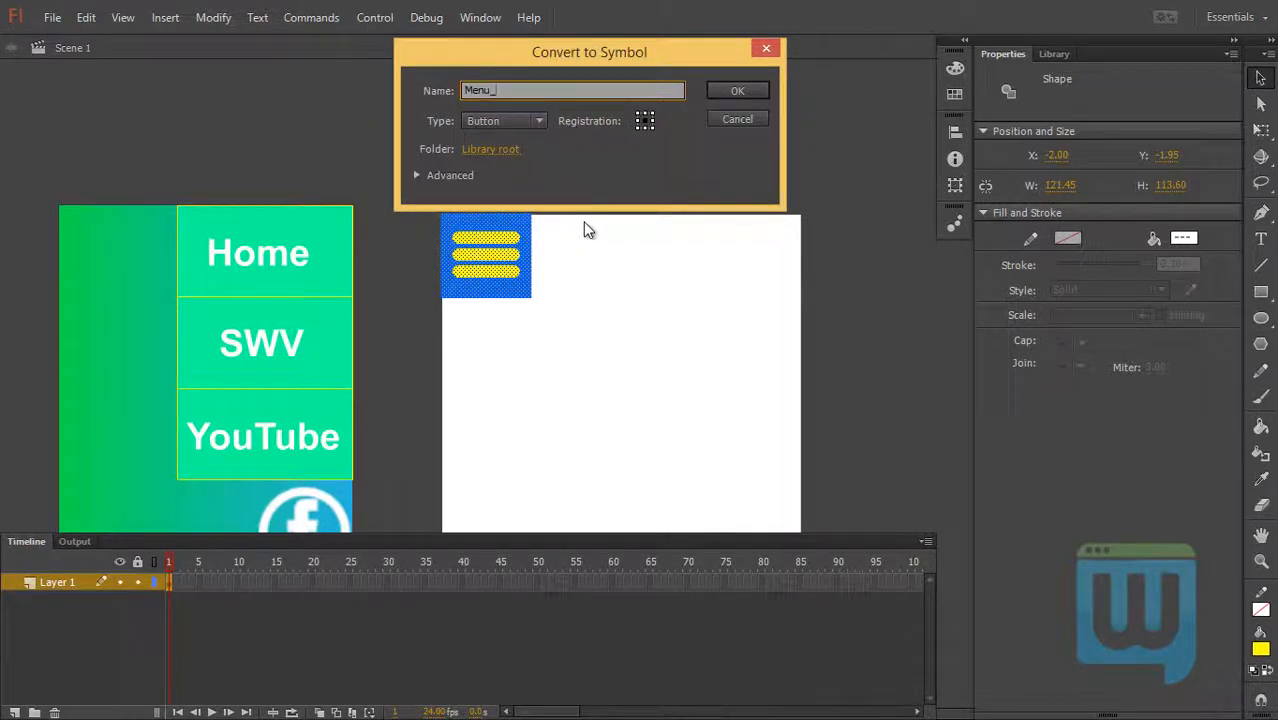
text(btn)
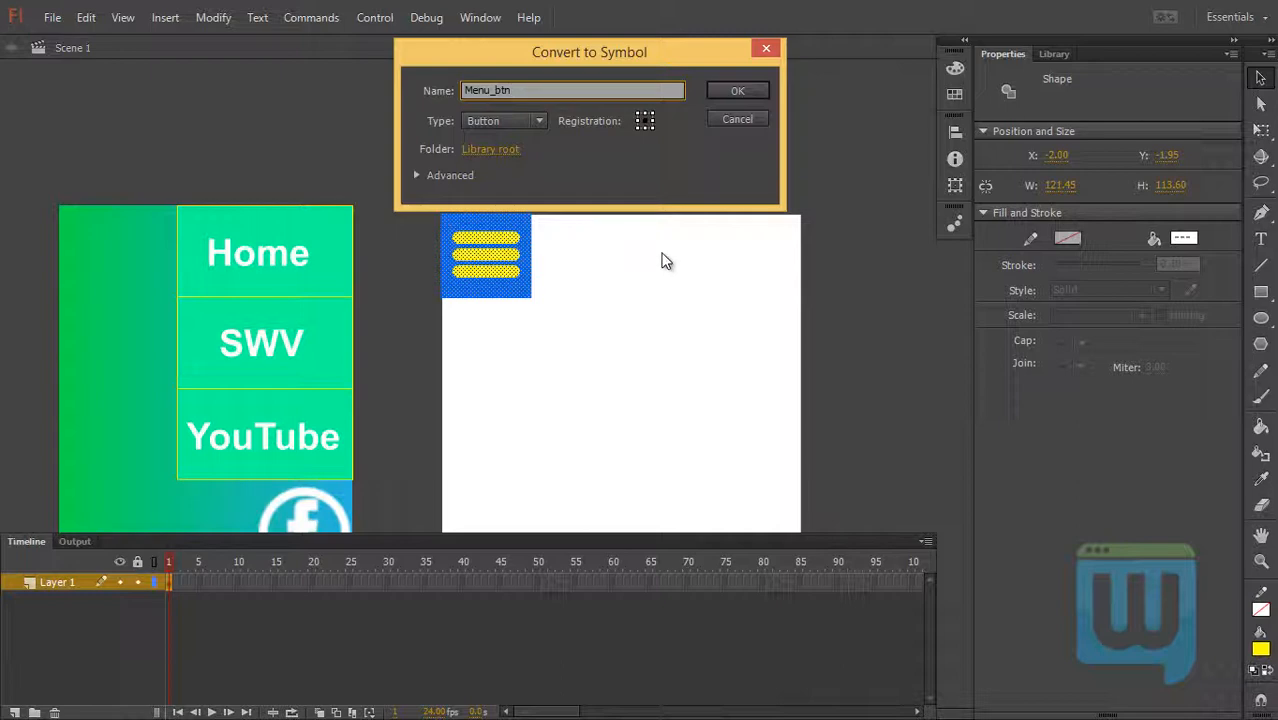
click(736, 90)
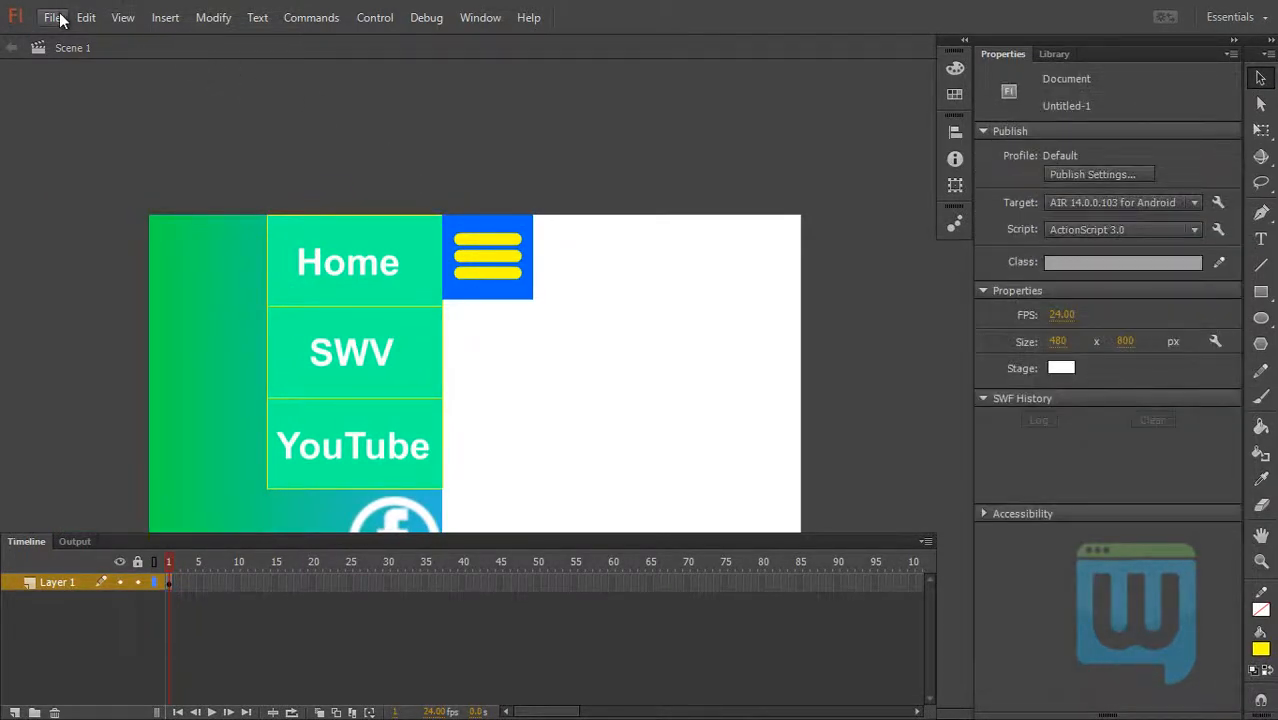
- Import the wztechno-web-logo image onto the stage via File > Import > Import to Stage
click(52, 16)
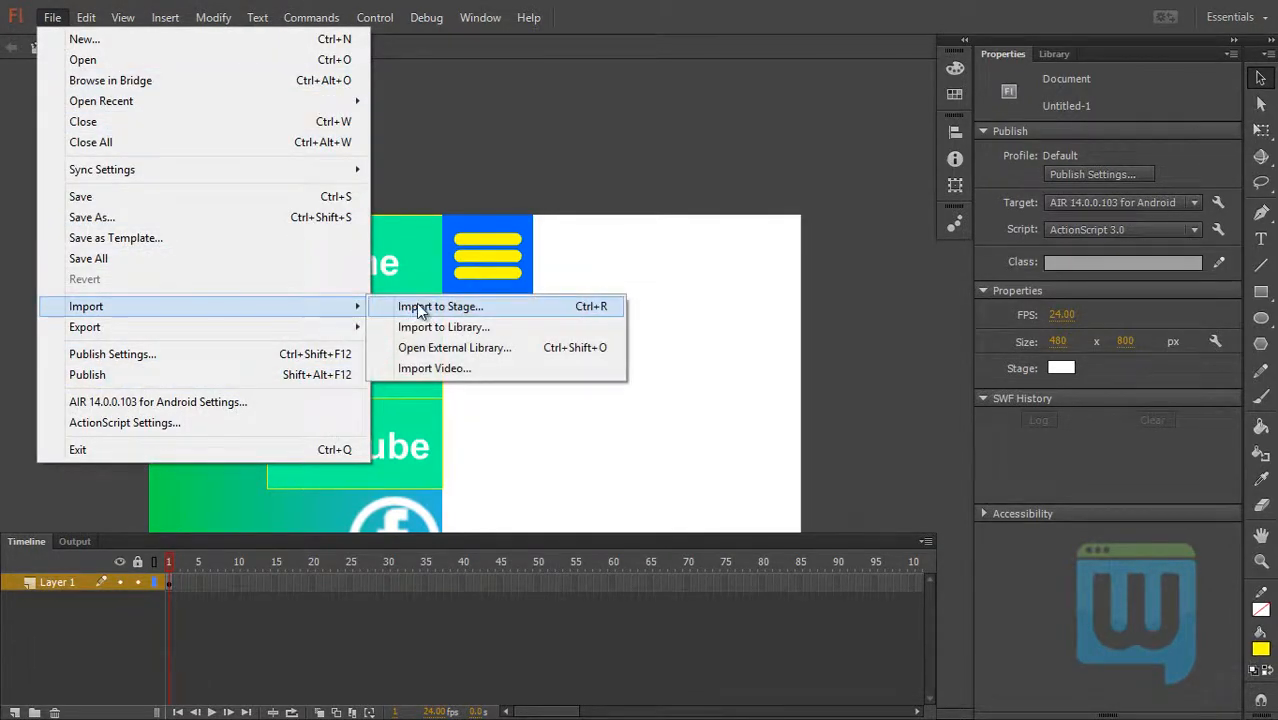
click(440, 306)
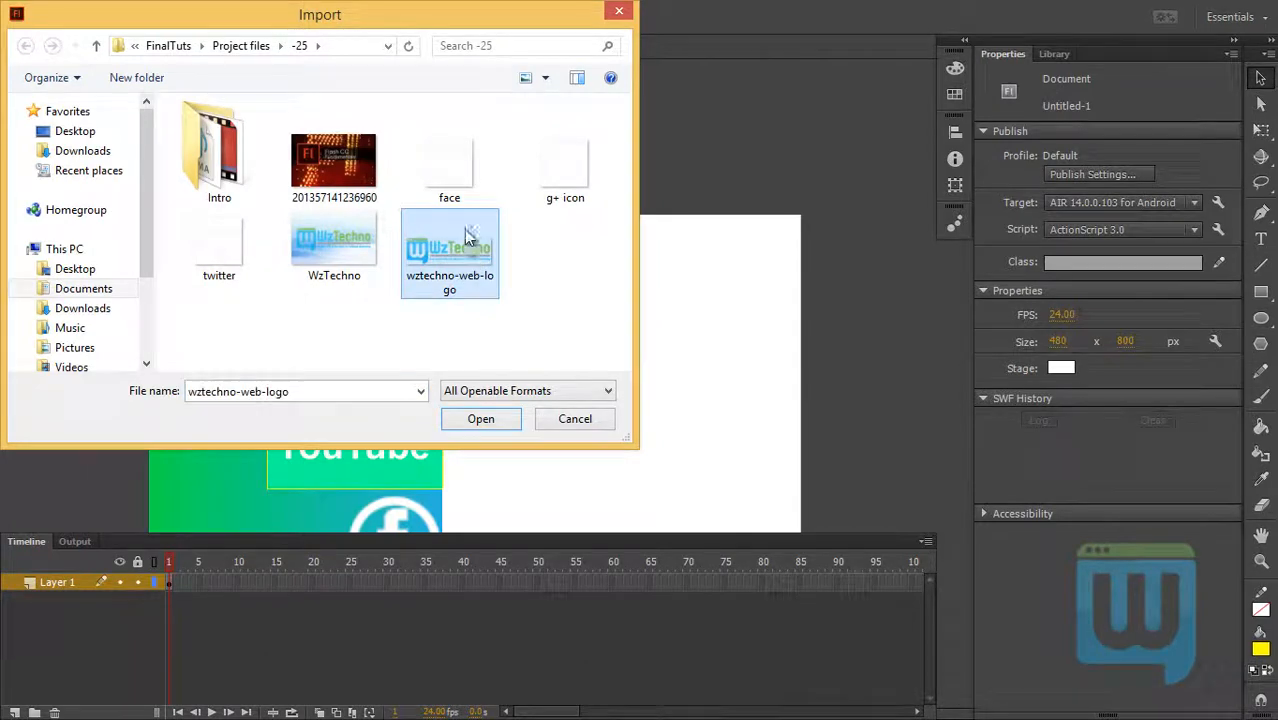
click(480, 418)
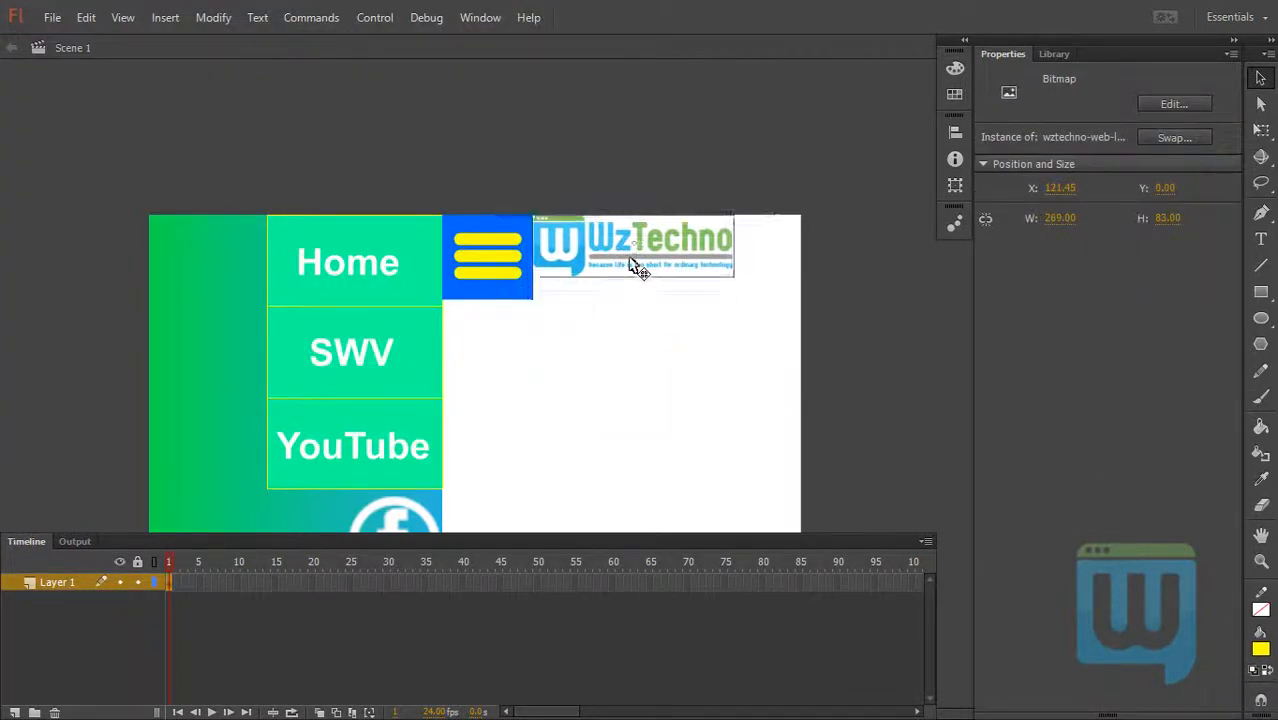
- Stretch the logo with Free Transform so it fills the top bar beside the menu button
click(632, 248)
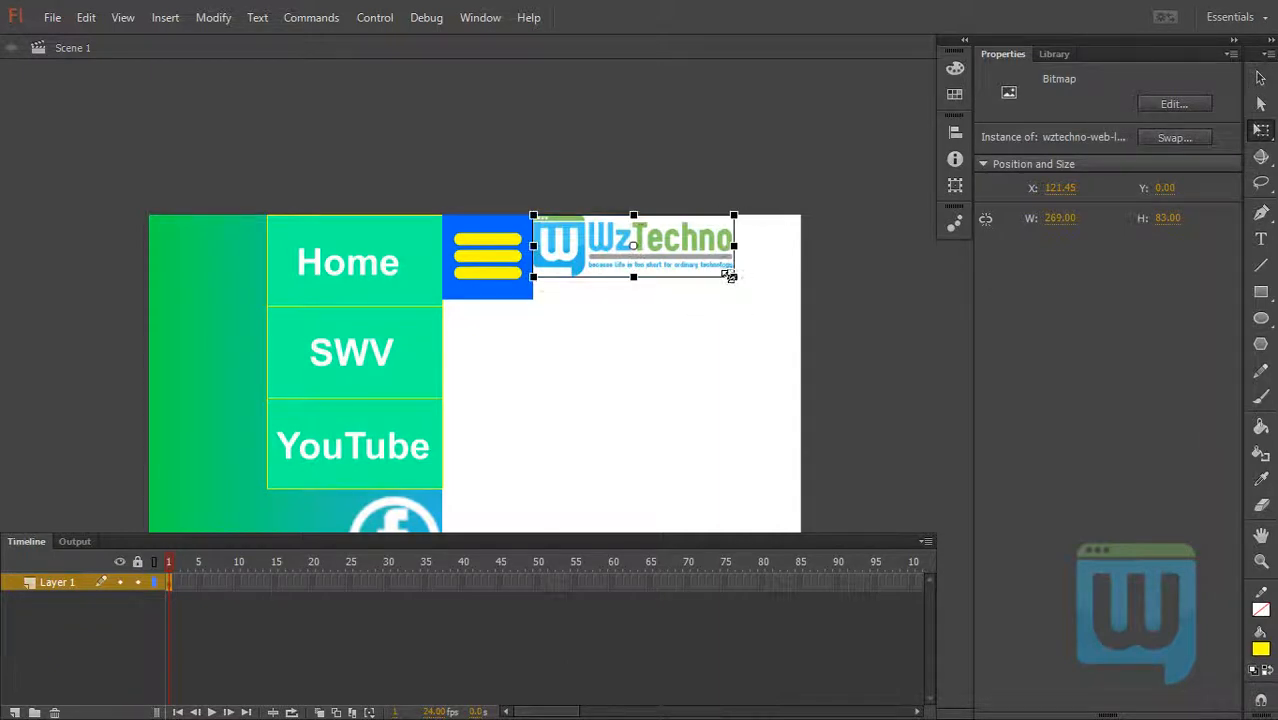
drag(732, 276, 742, 284)
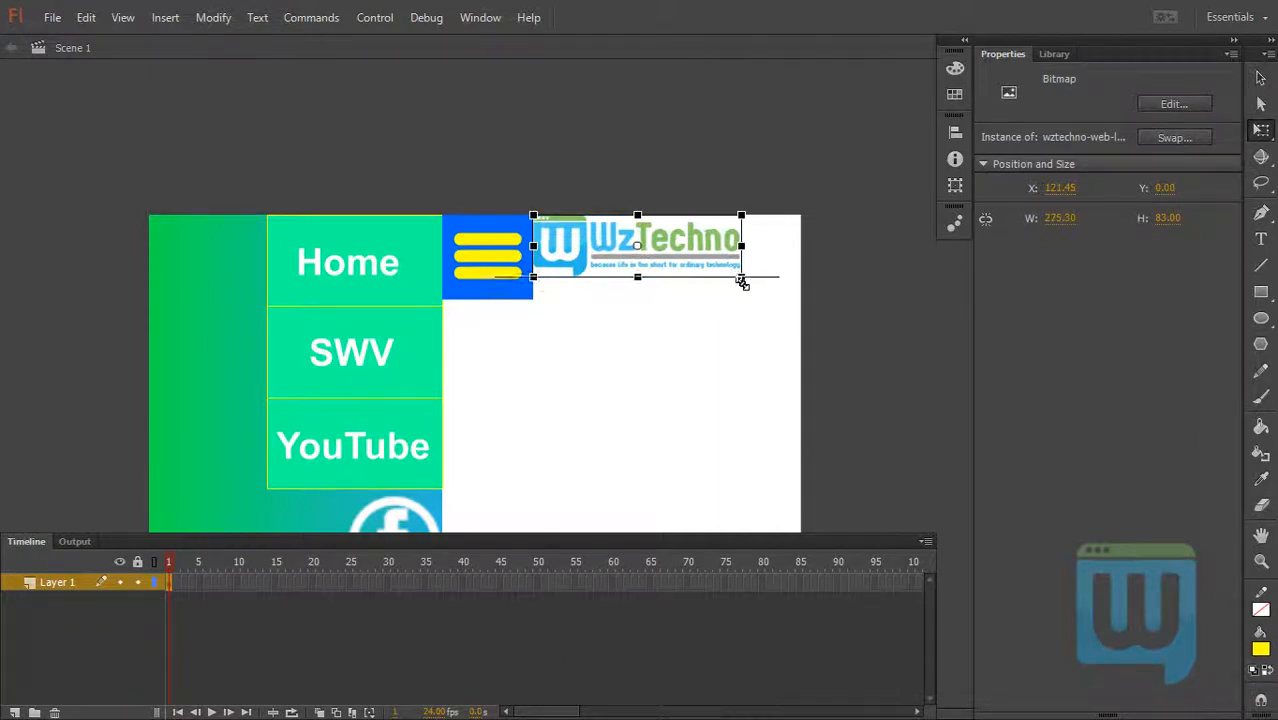
drag(740, 280, 796, 300)
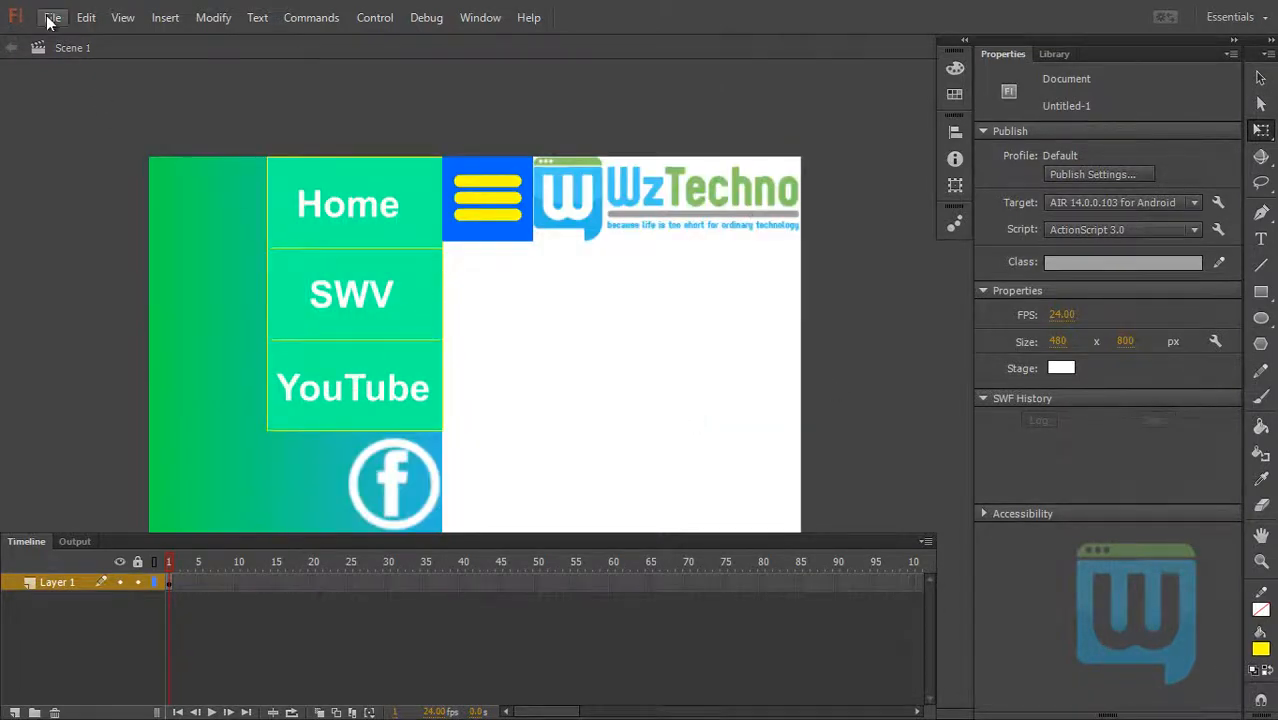
click(52, 16)
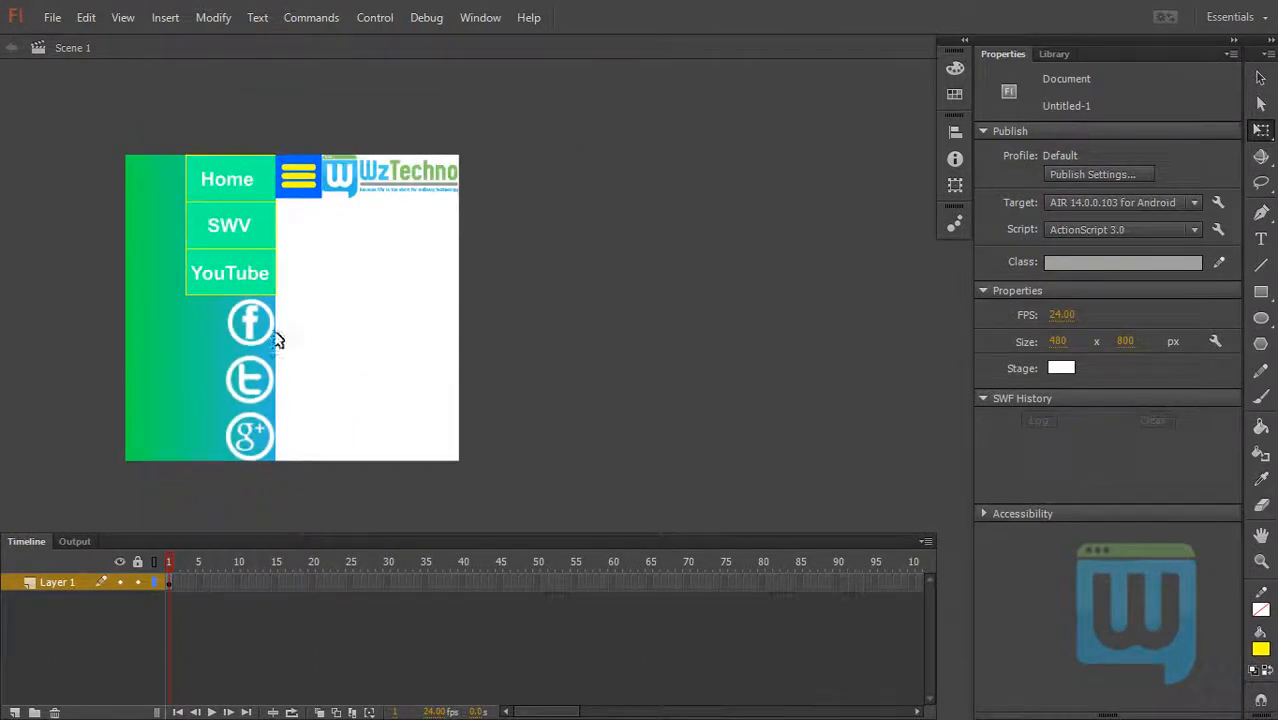
mouse_move(400, 236)
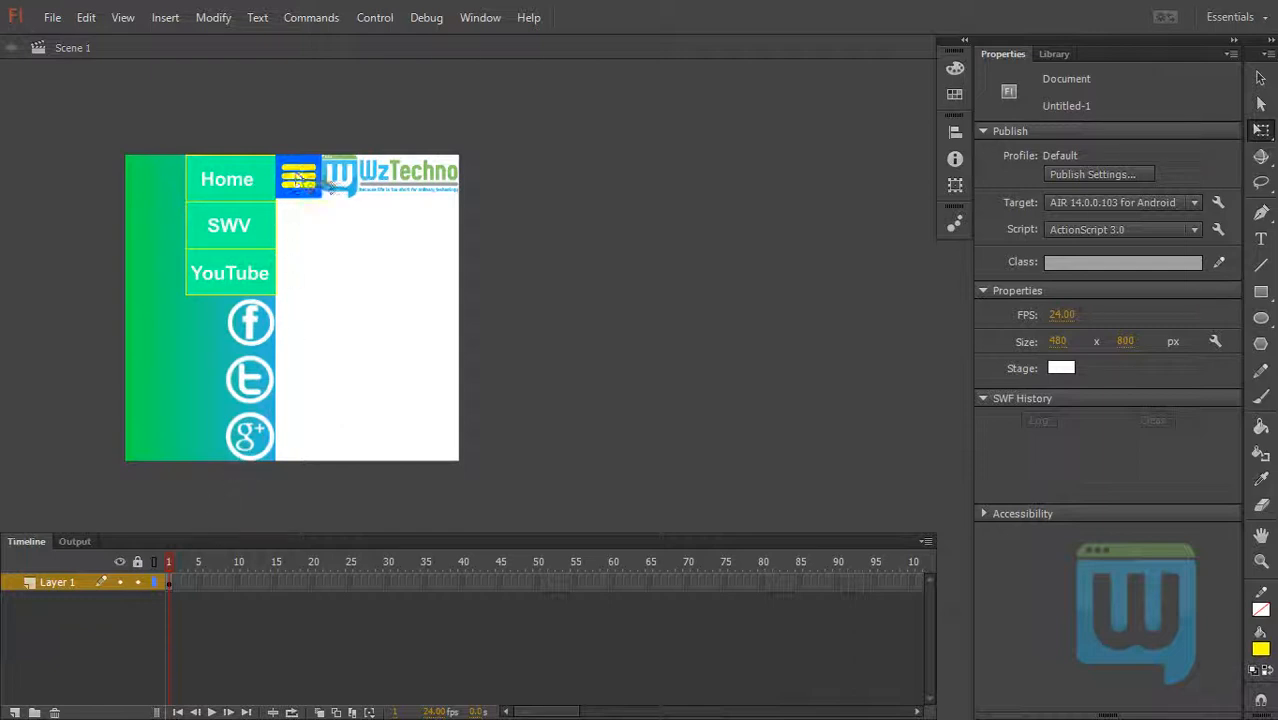
click(390, 176)
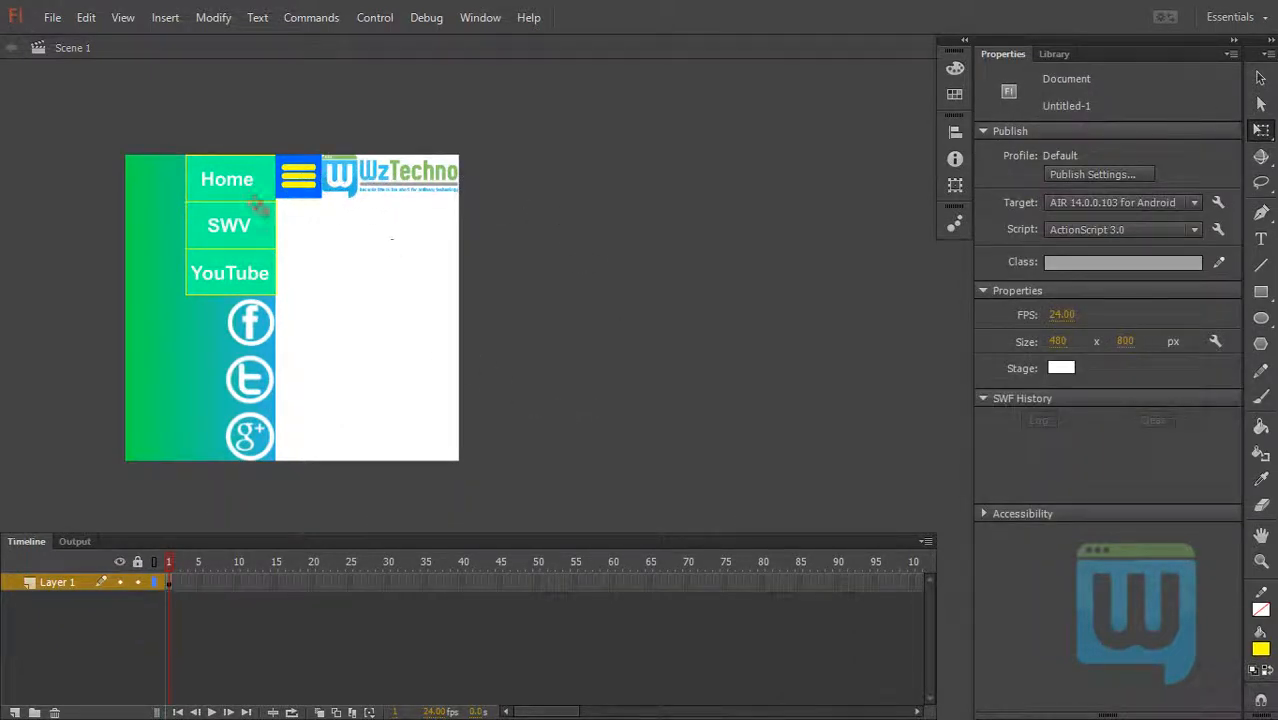
mouse_move(540, 290)
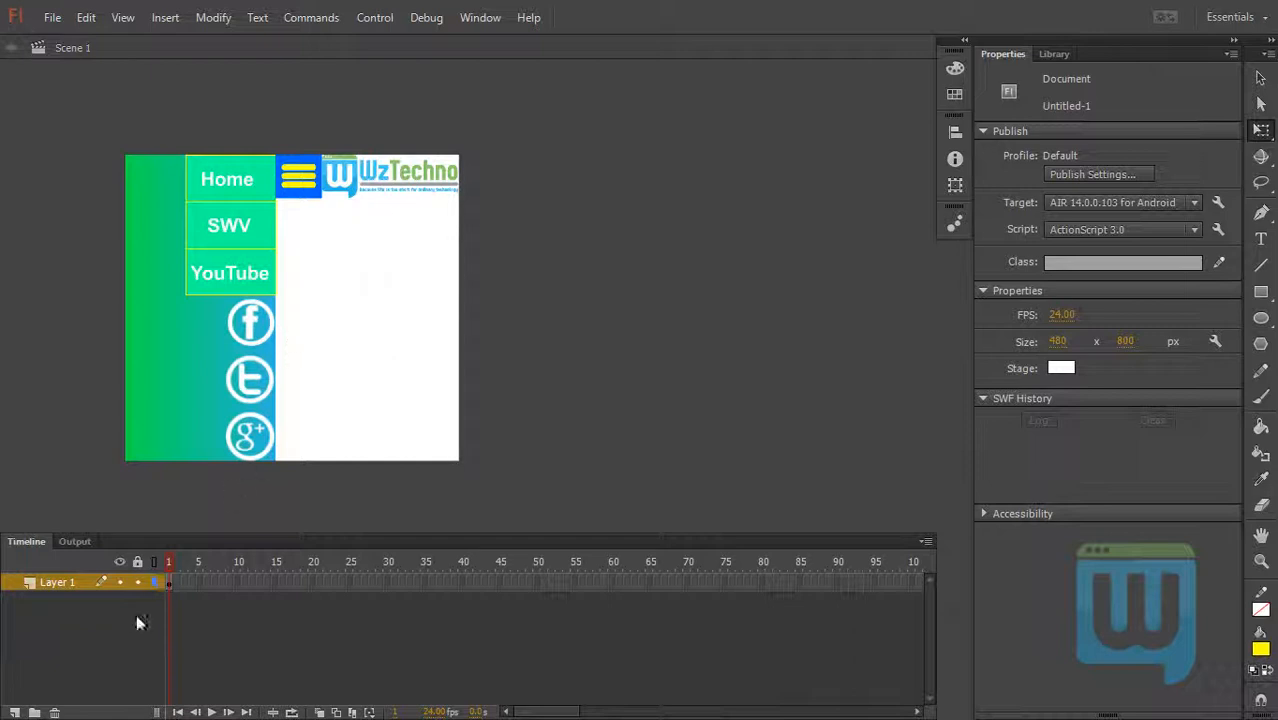
- Insert keyframes at frames 2 and 3 of Layer 1 holding the layout, then return to frame 1
click(292, 308)
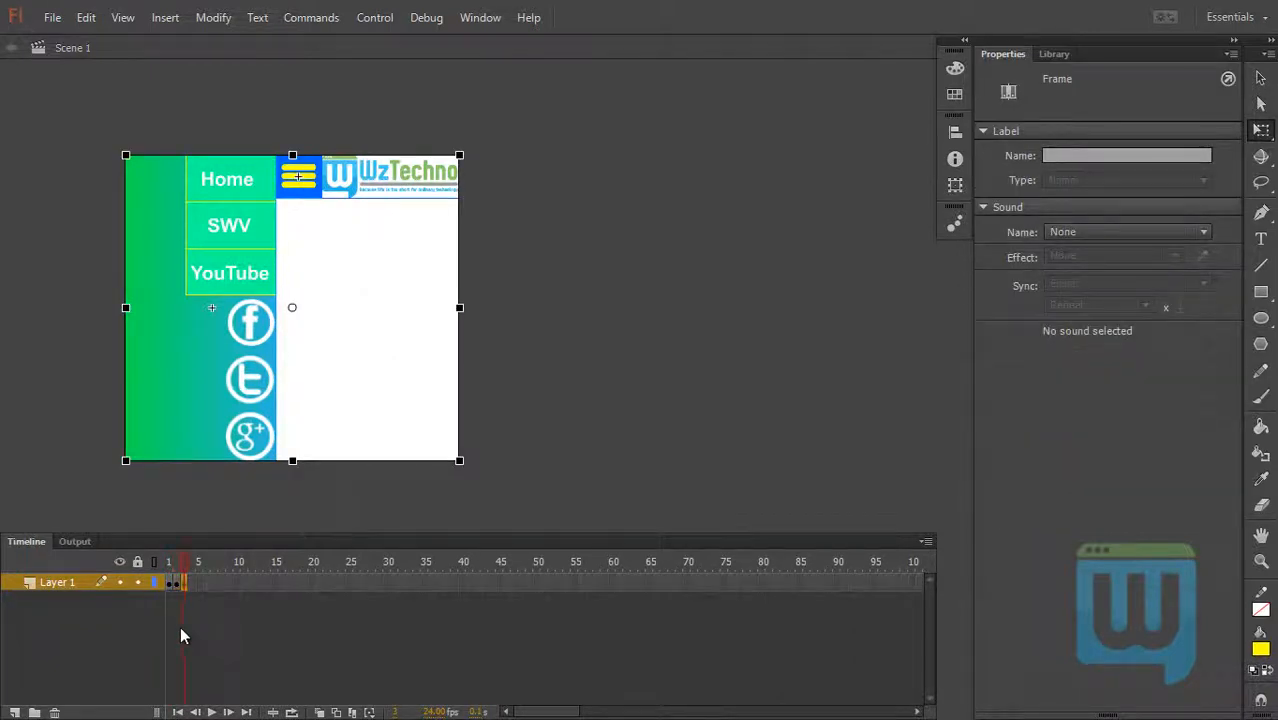
click(176, 564)
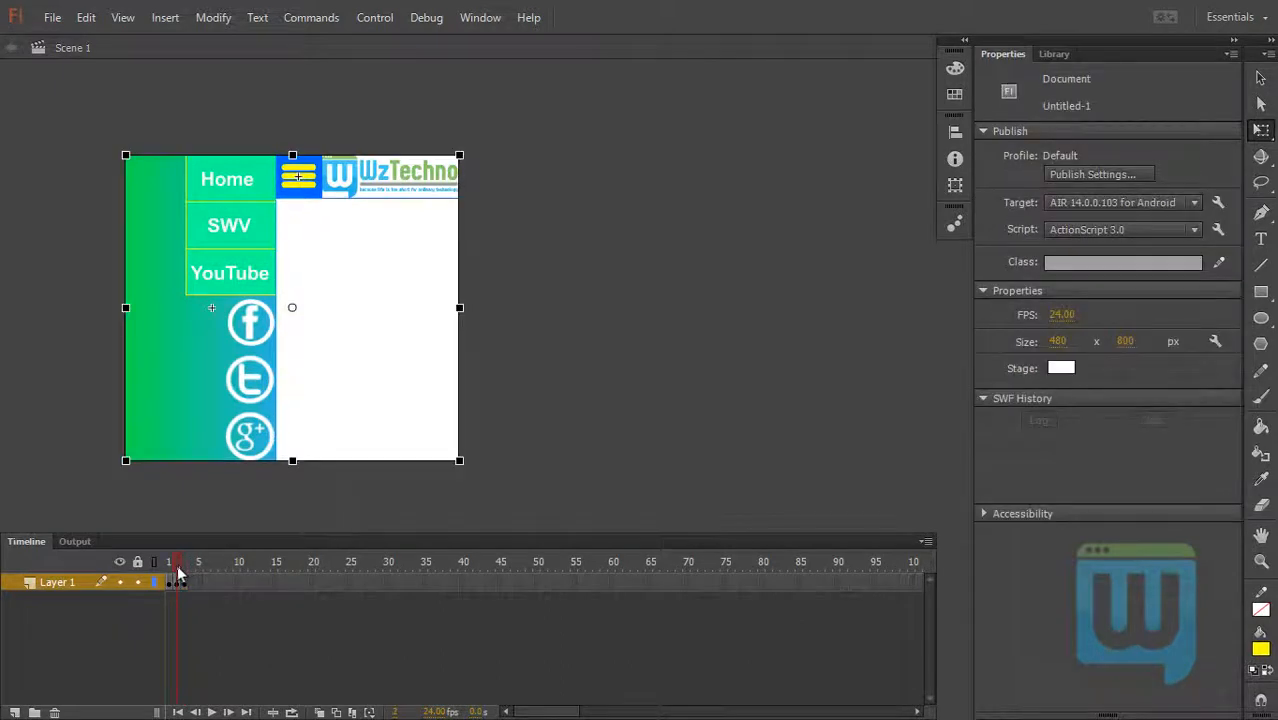
click(168, 560)
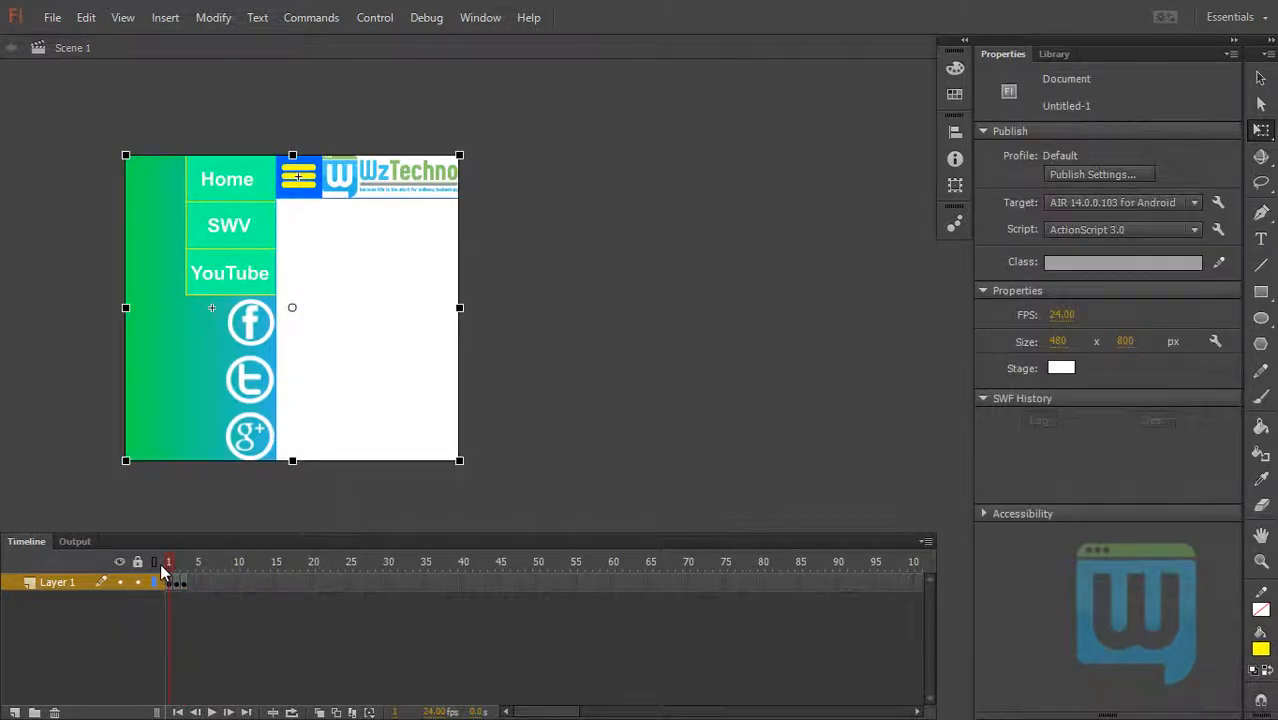
click(178, 560)
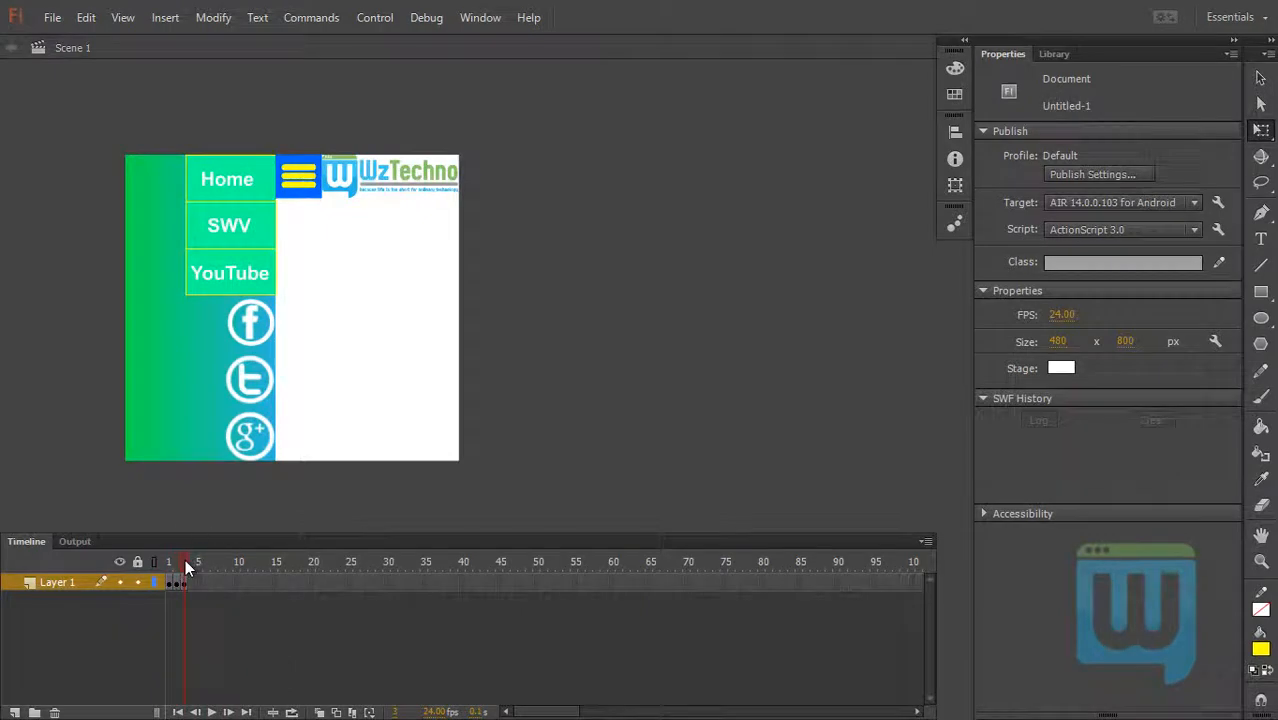
click(168, 560)
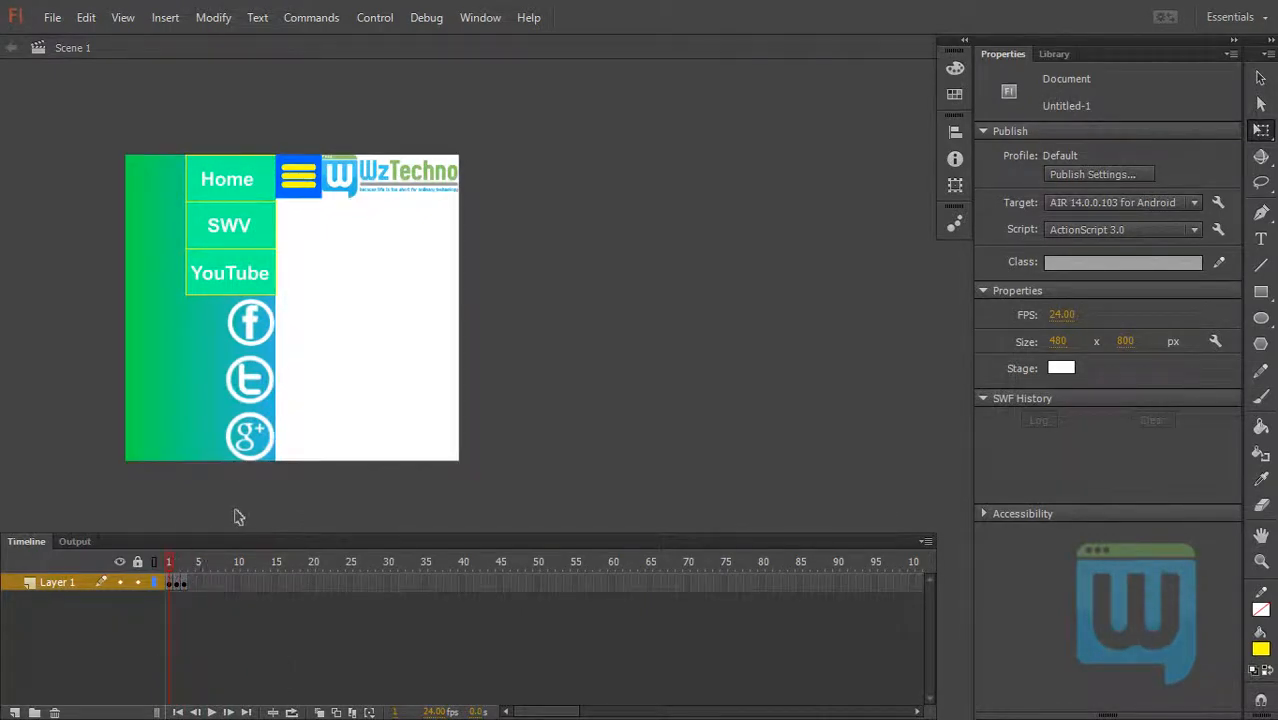
mouse_move(170, 552)
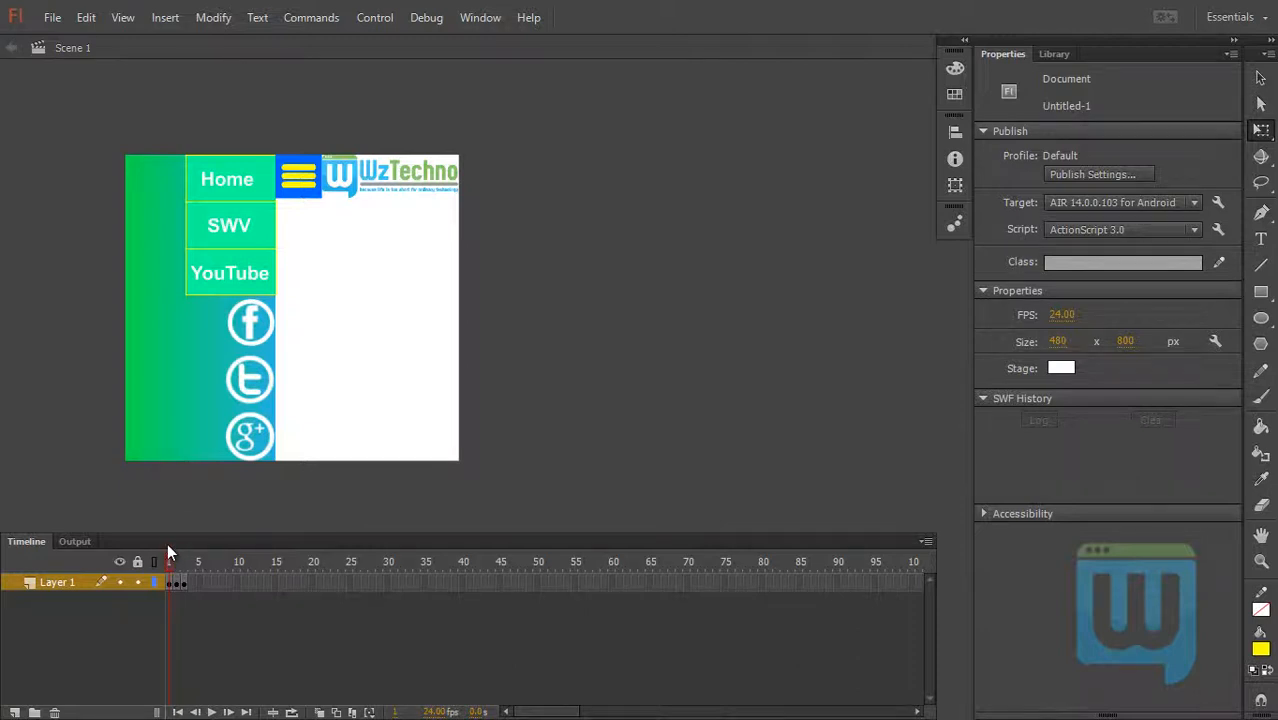
mouse_move(408, 256)
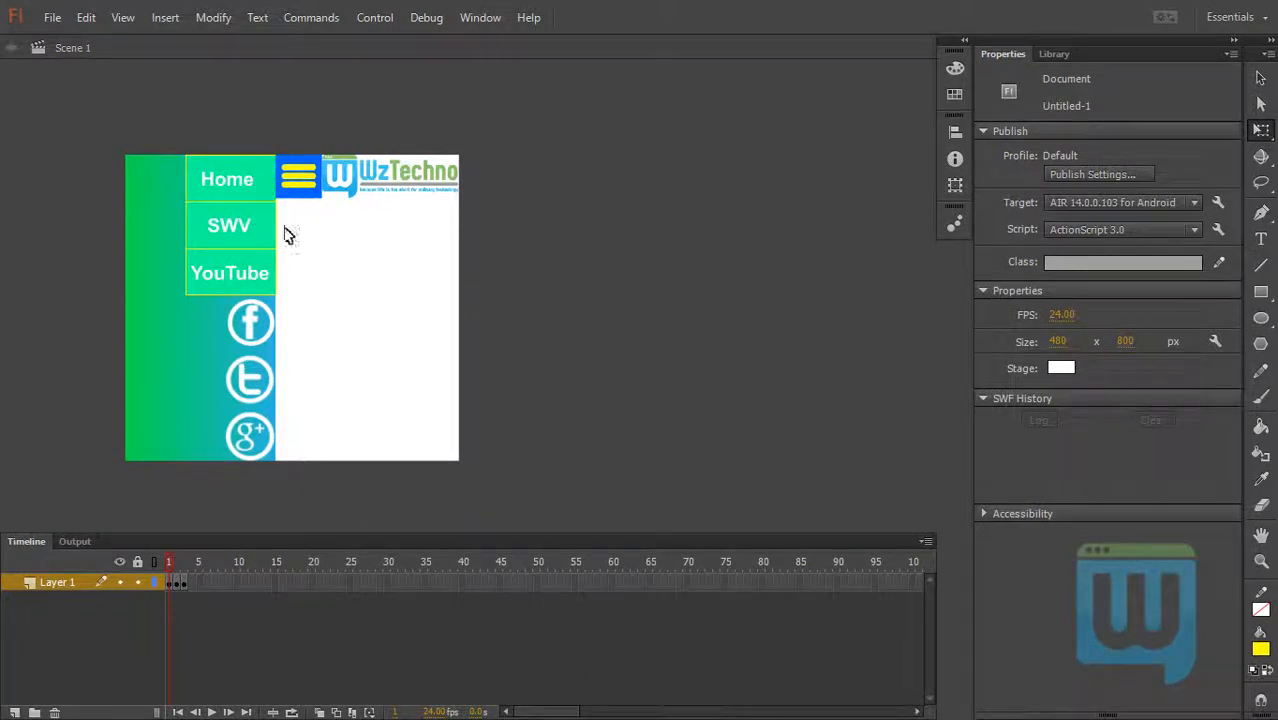
mouse_move(352, 328)
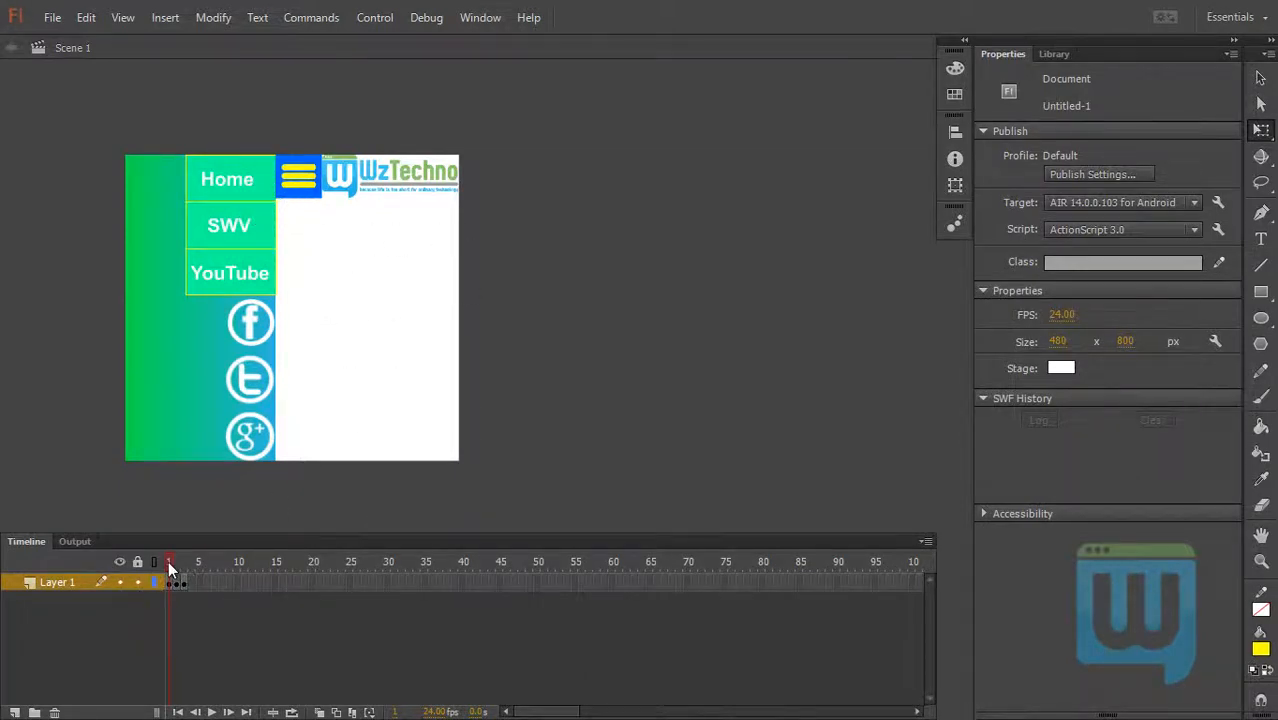
click(176, 560)
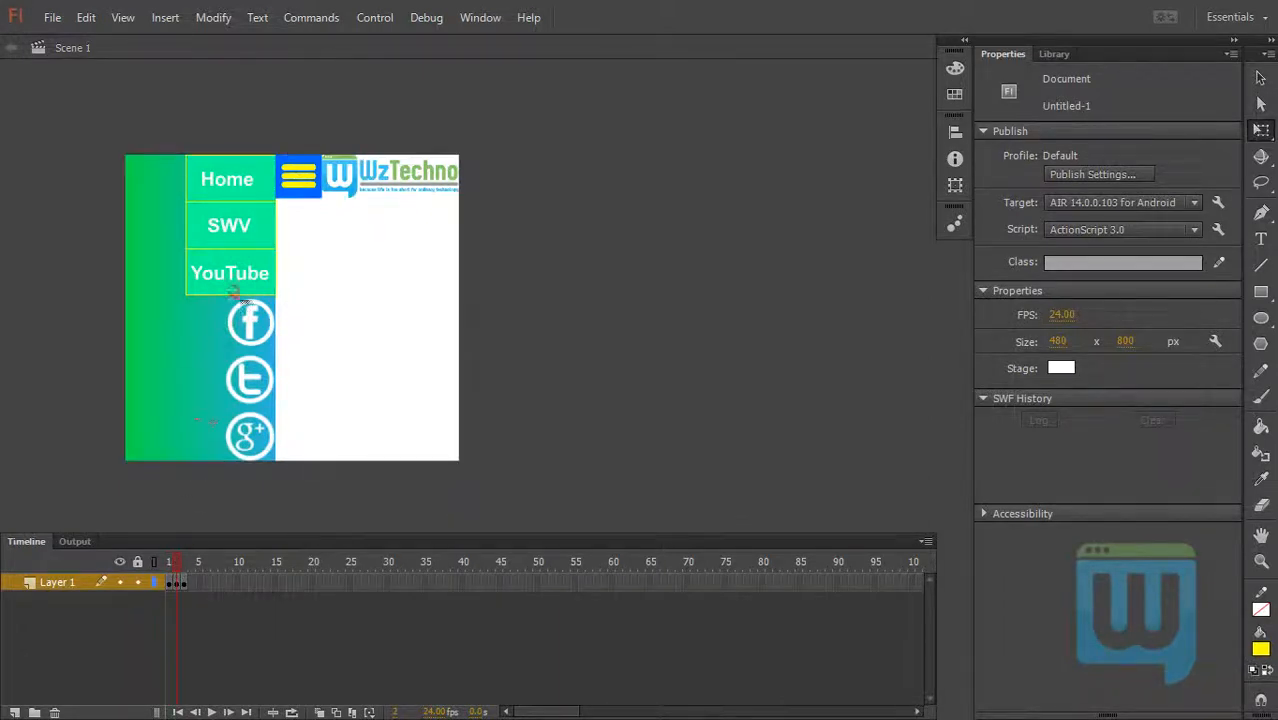